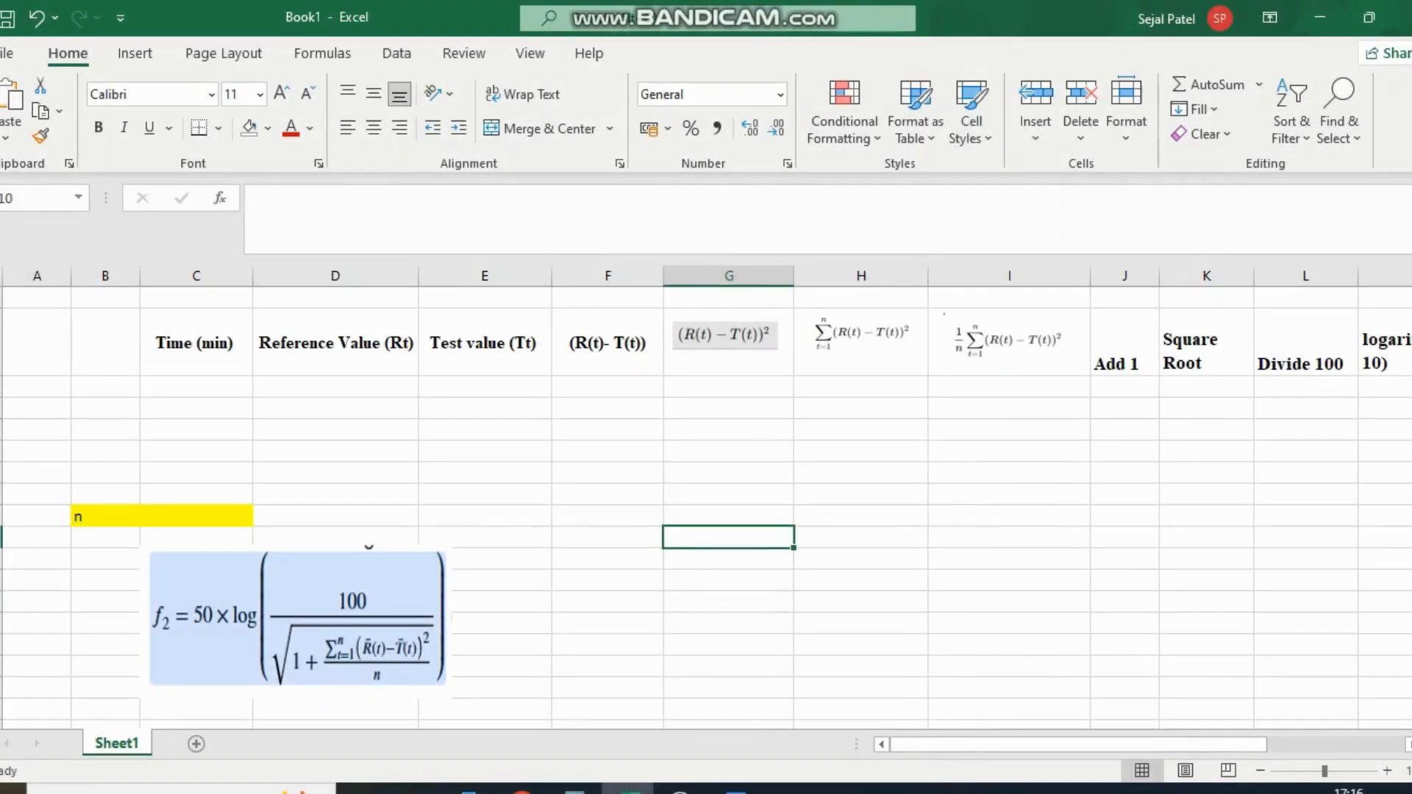
Fill the Time (min) column with 5, 15, 30, 45 and 60
click(294, 620)
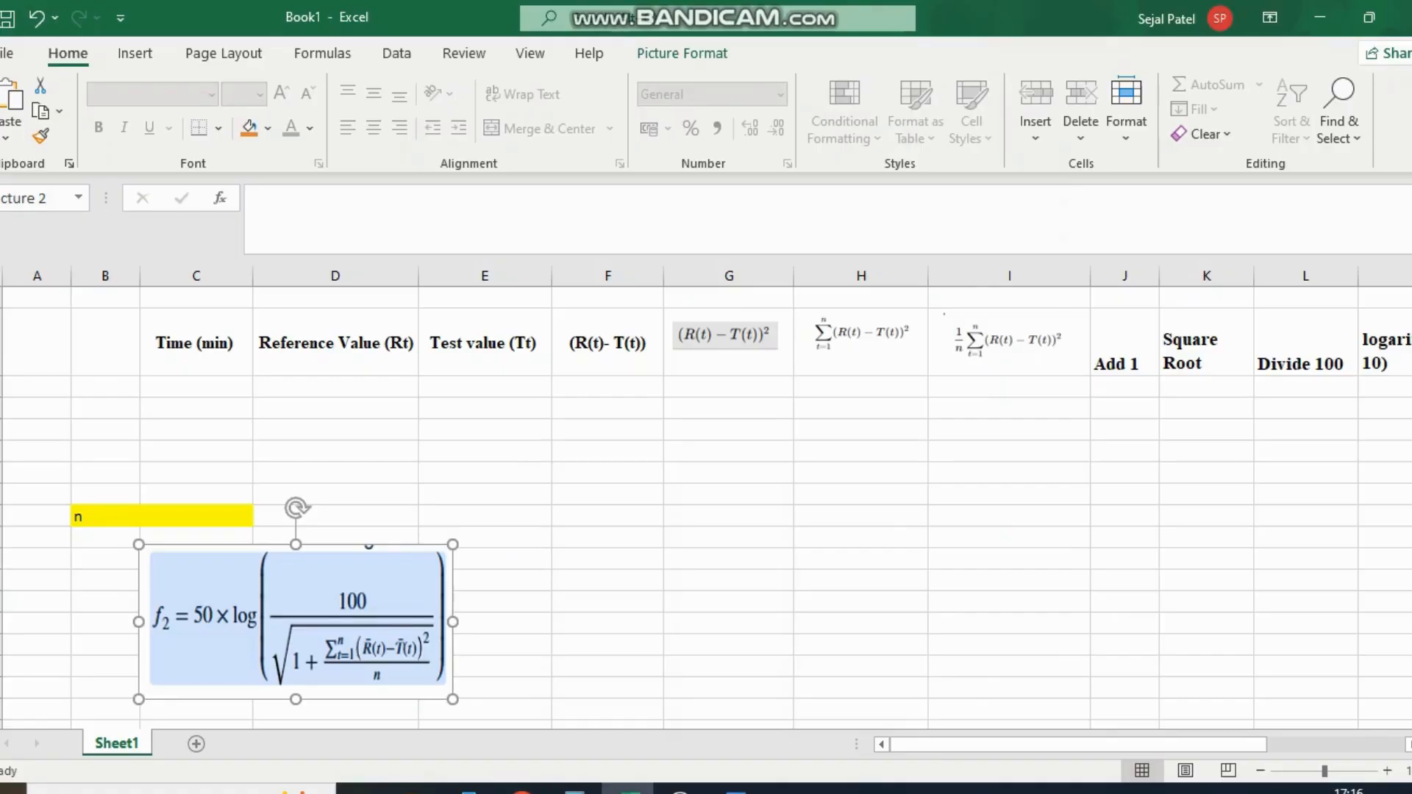
click(195, 387)
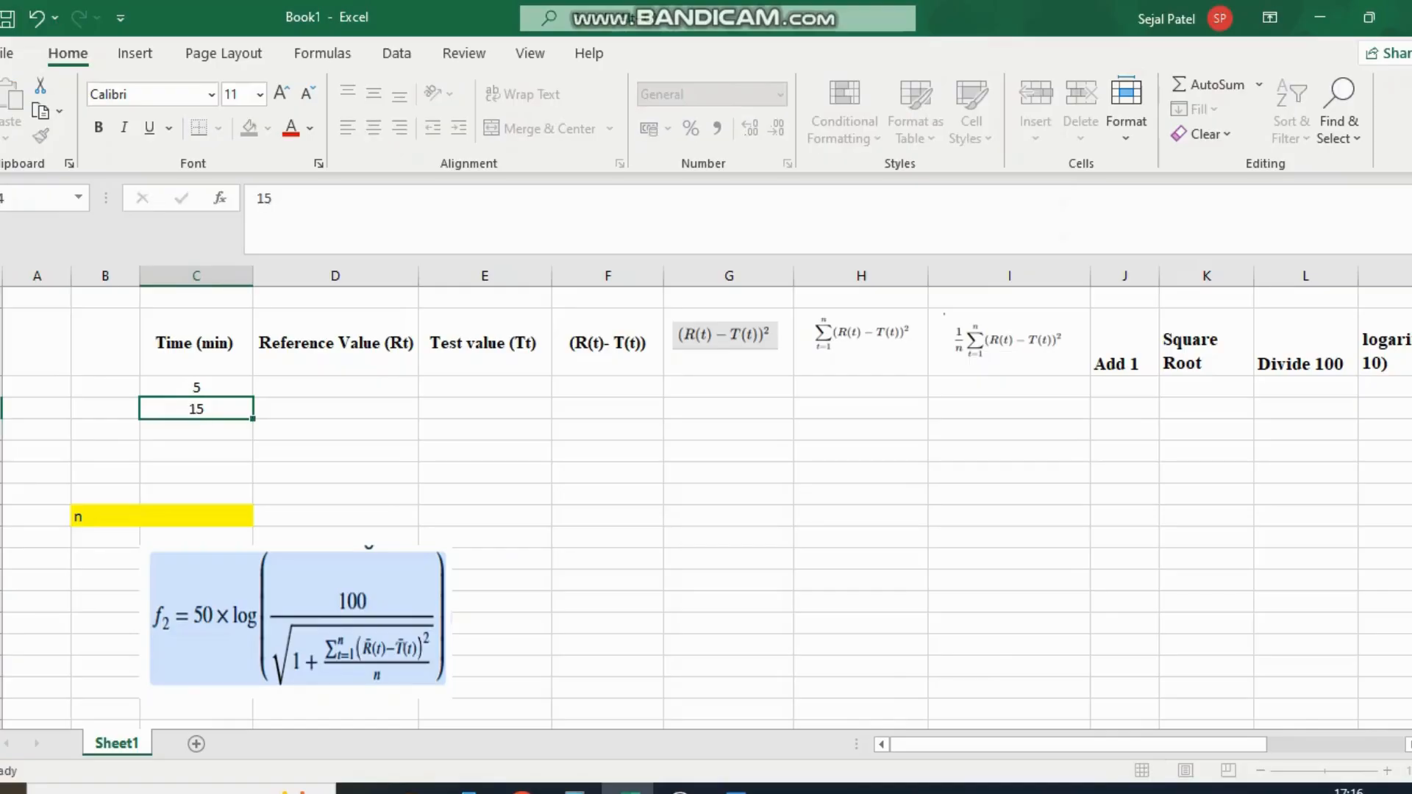
text(30)
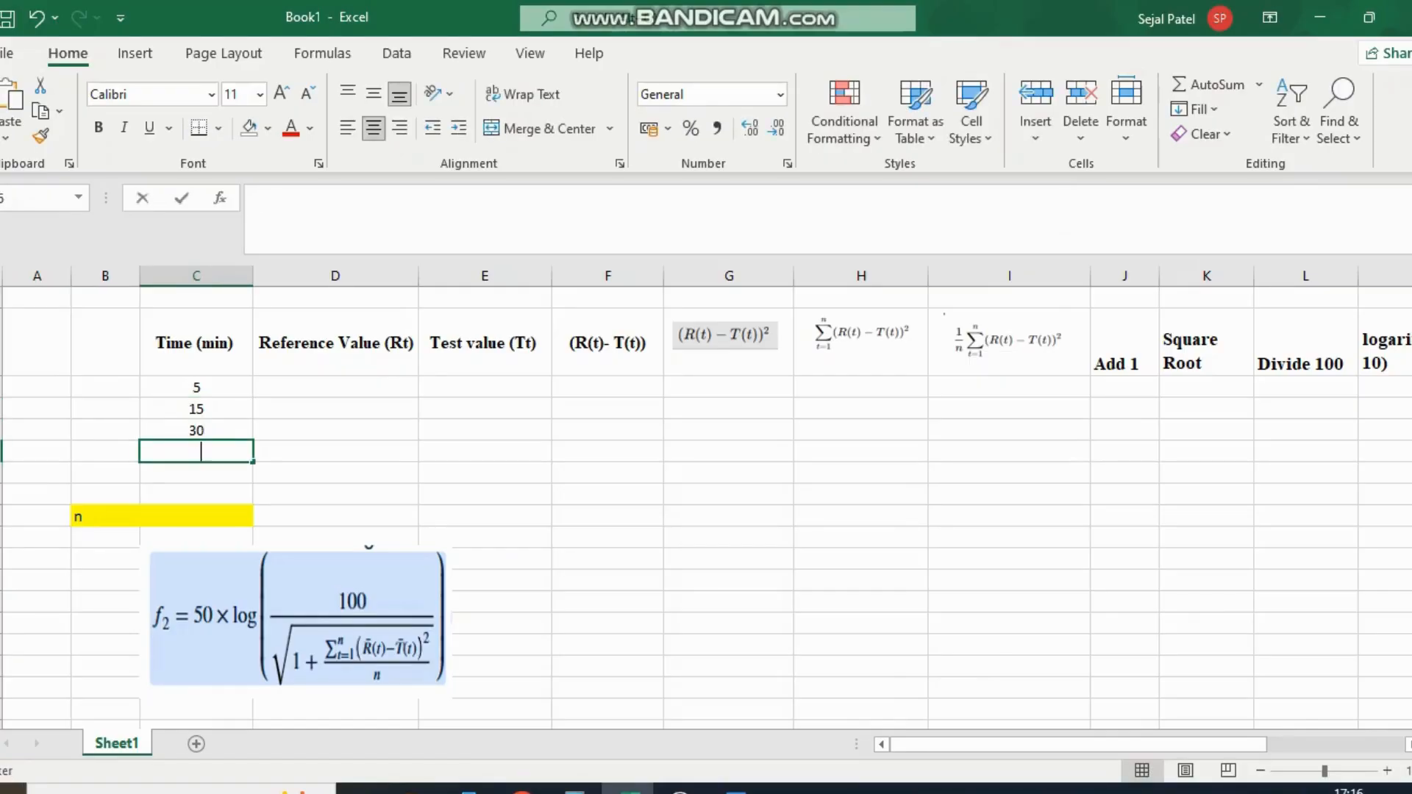
text(60)
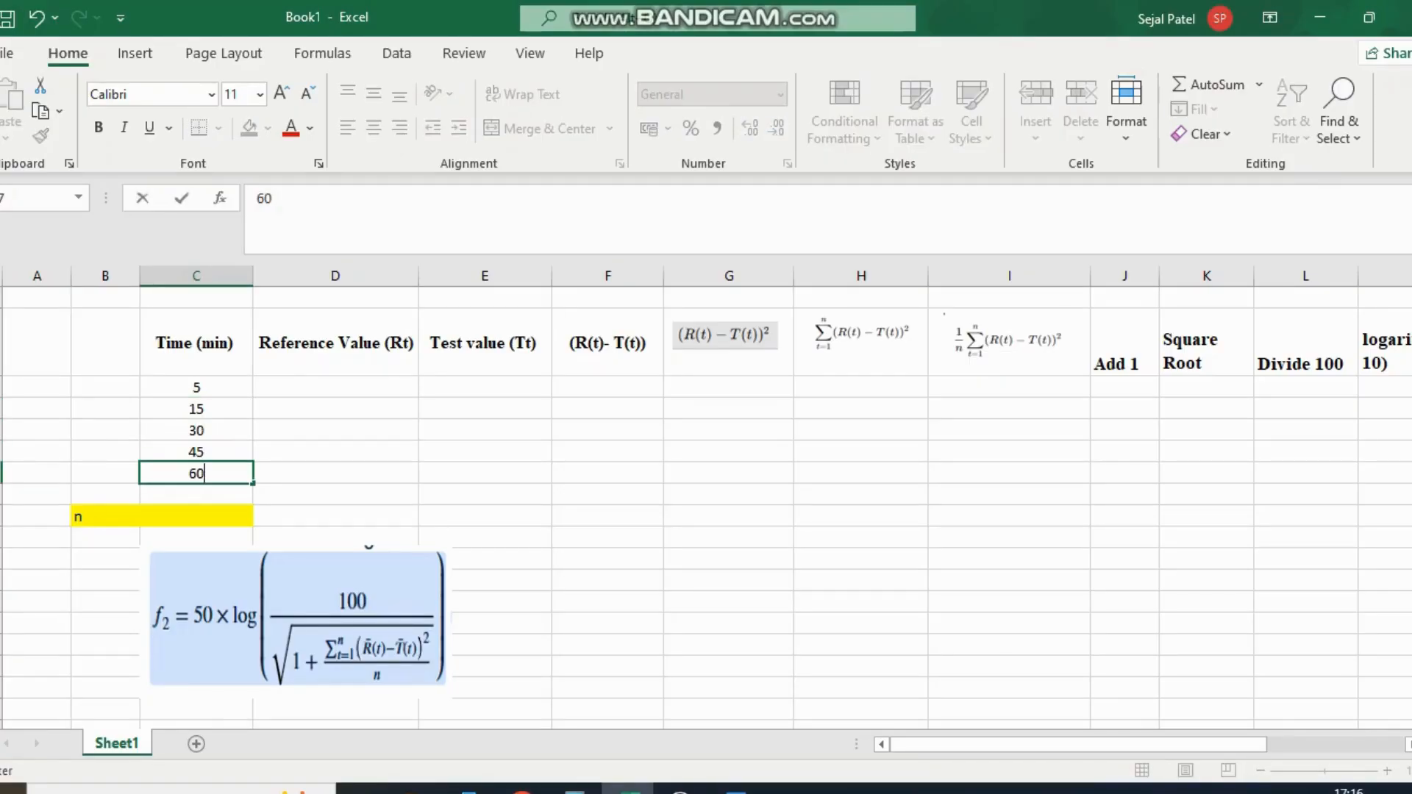
Record n as 5 beside its label
click(103, 516)
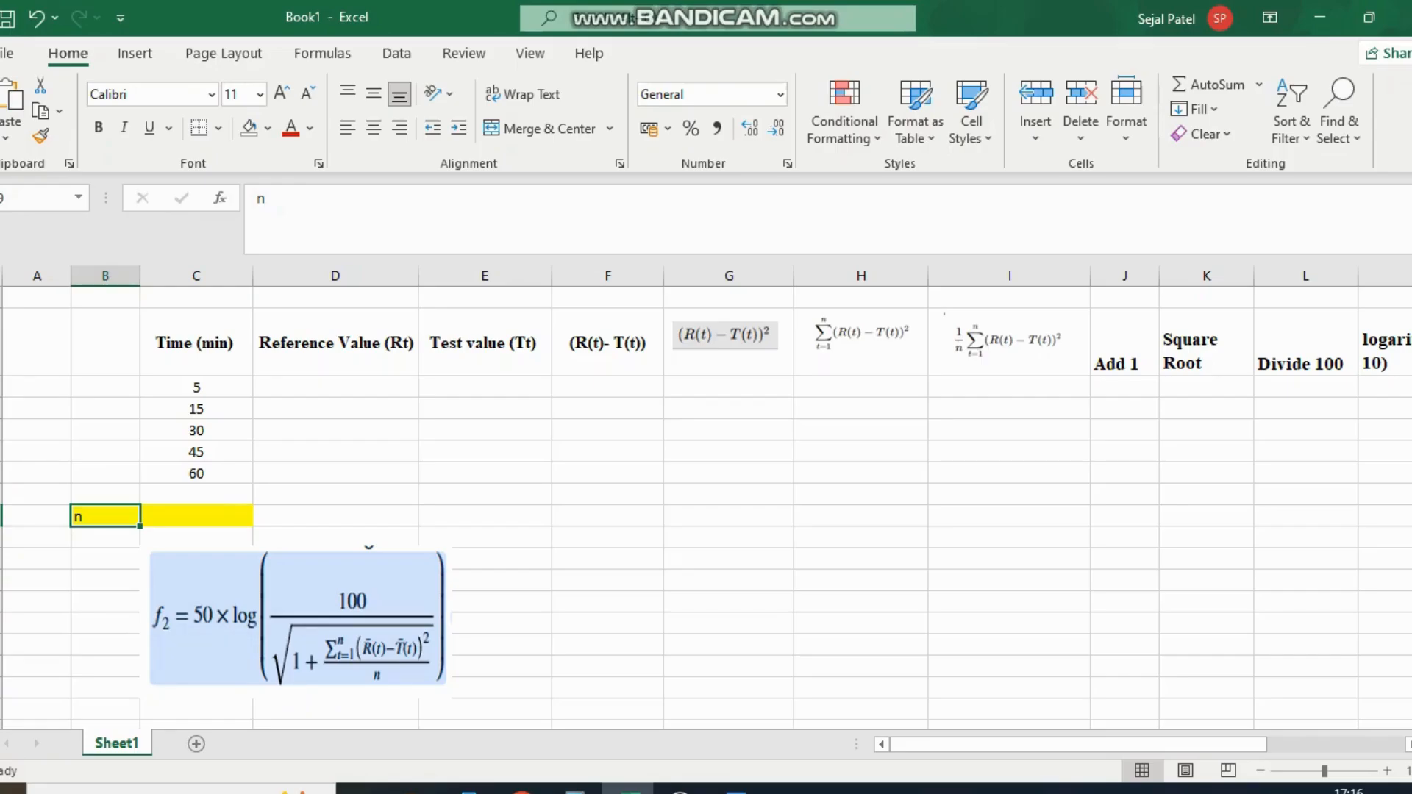
click(196, 516)
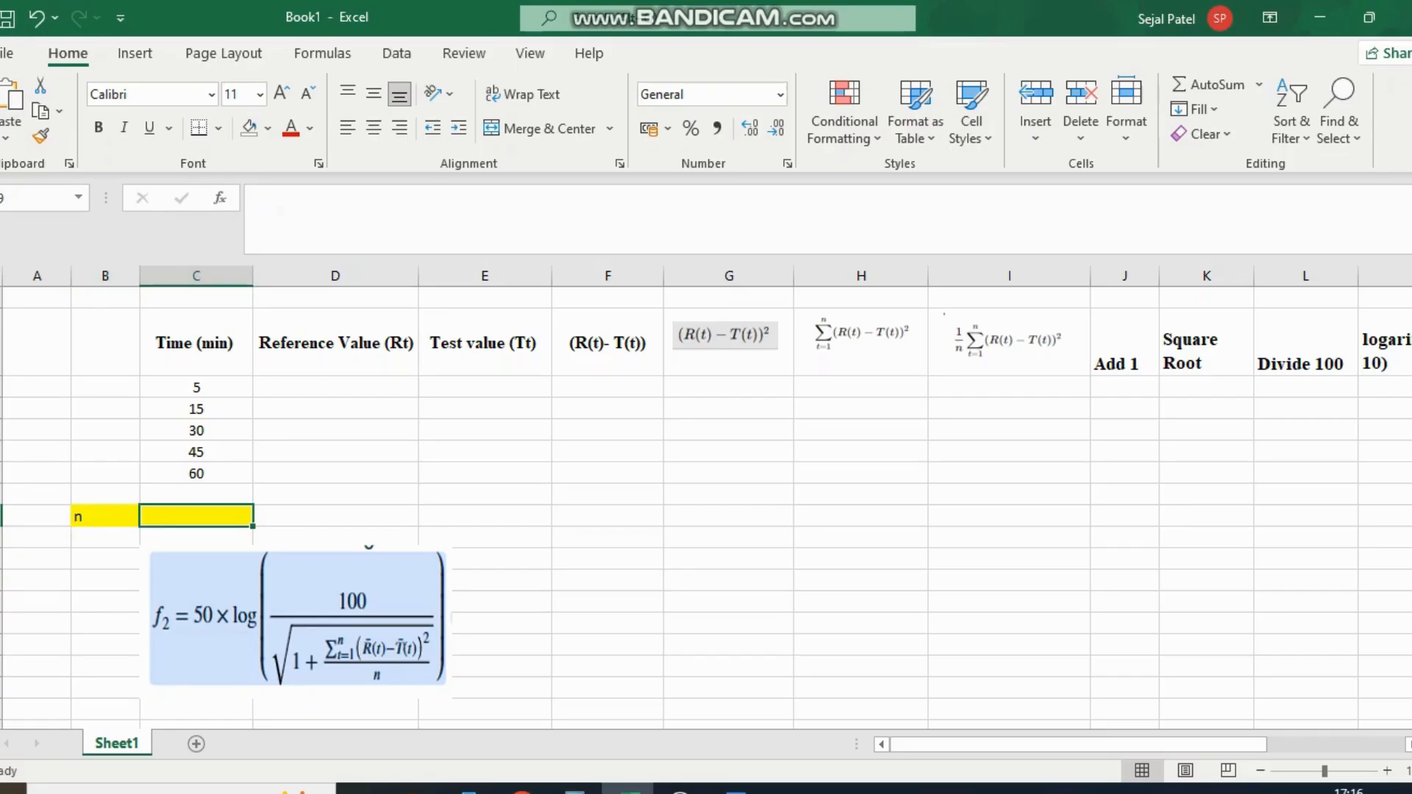
text(5)
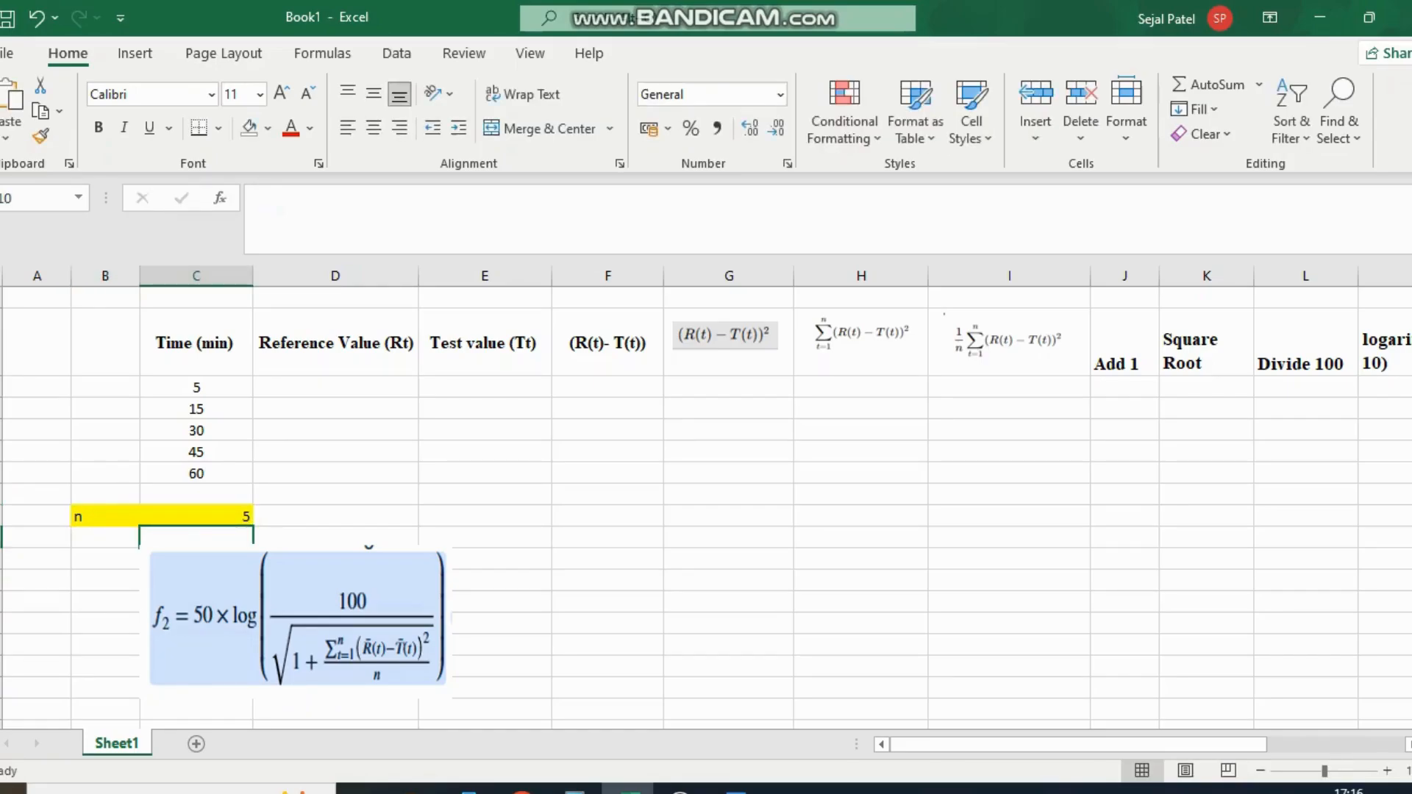
Enter the reference values 20, 45, 75, 90, 95 down the Rt column
click(335, 387)
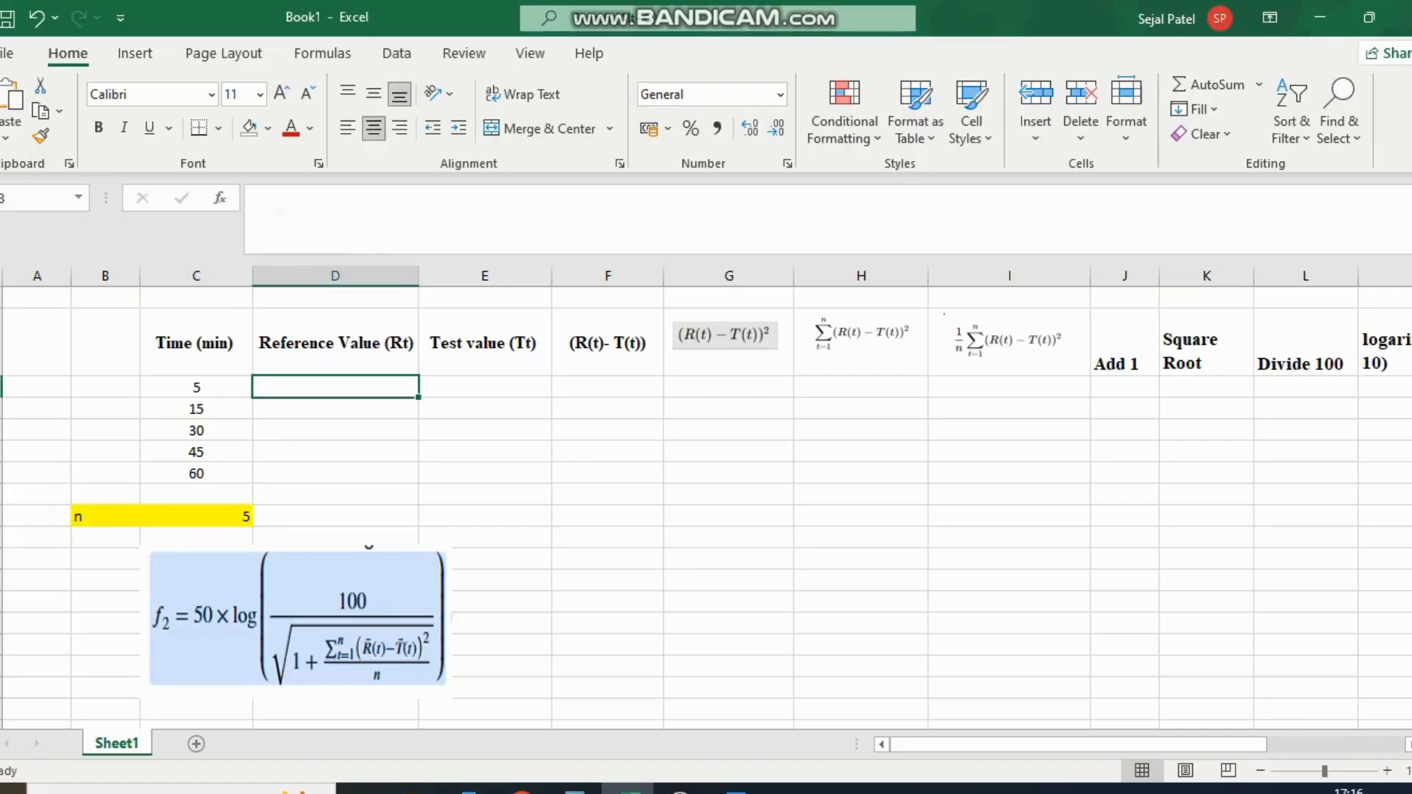
text(20)
click(335, 430)
text(75)
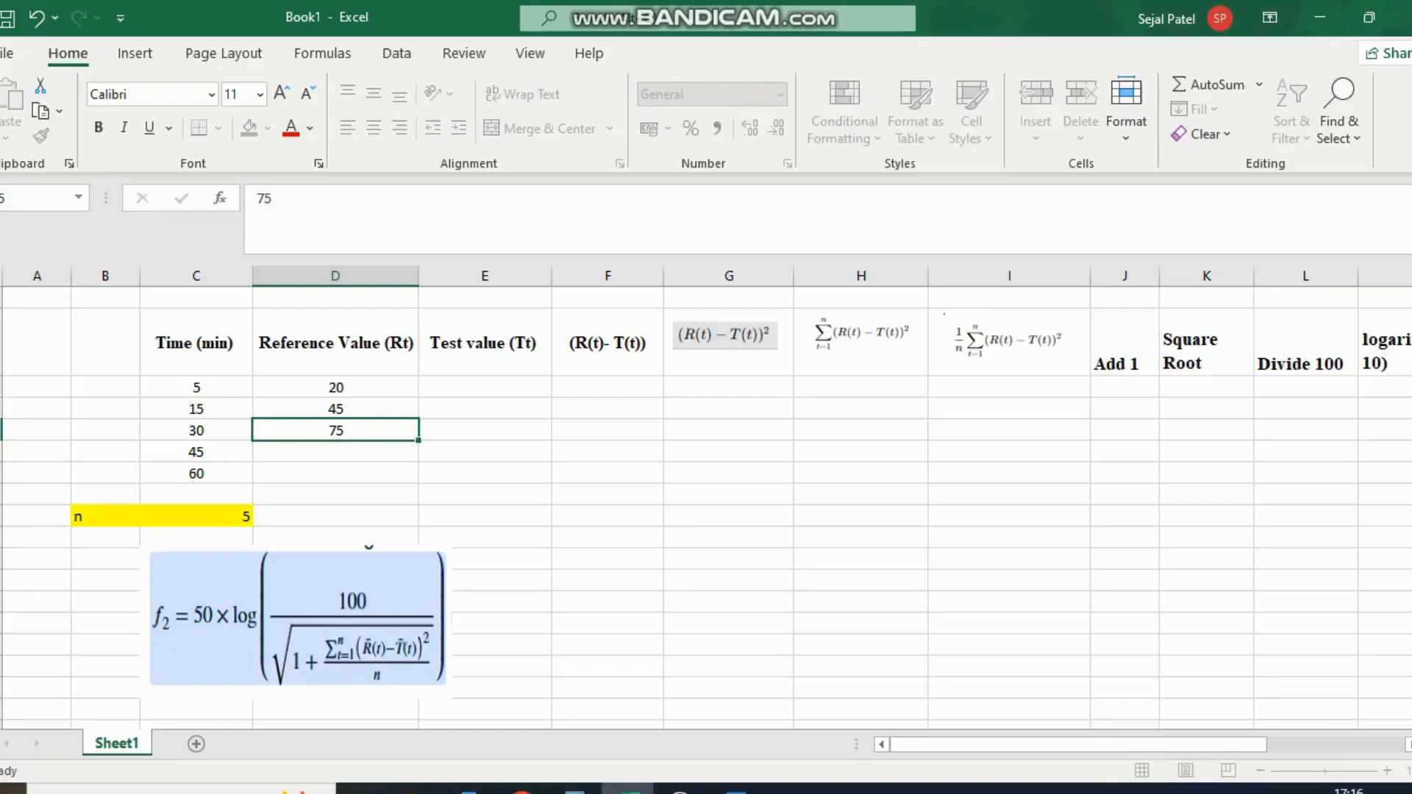
text(95)
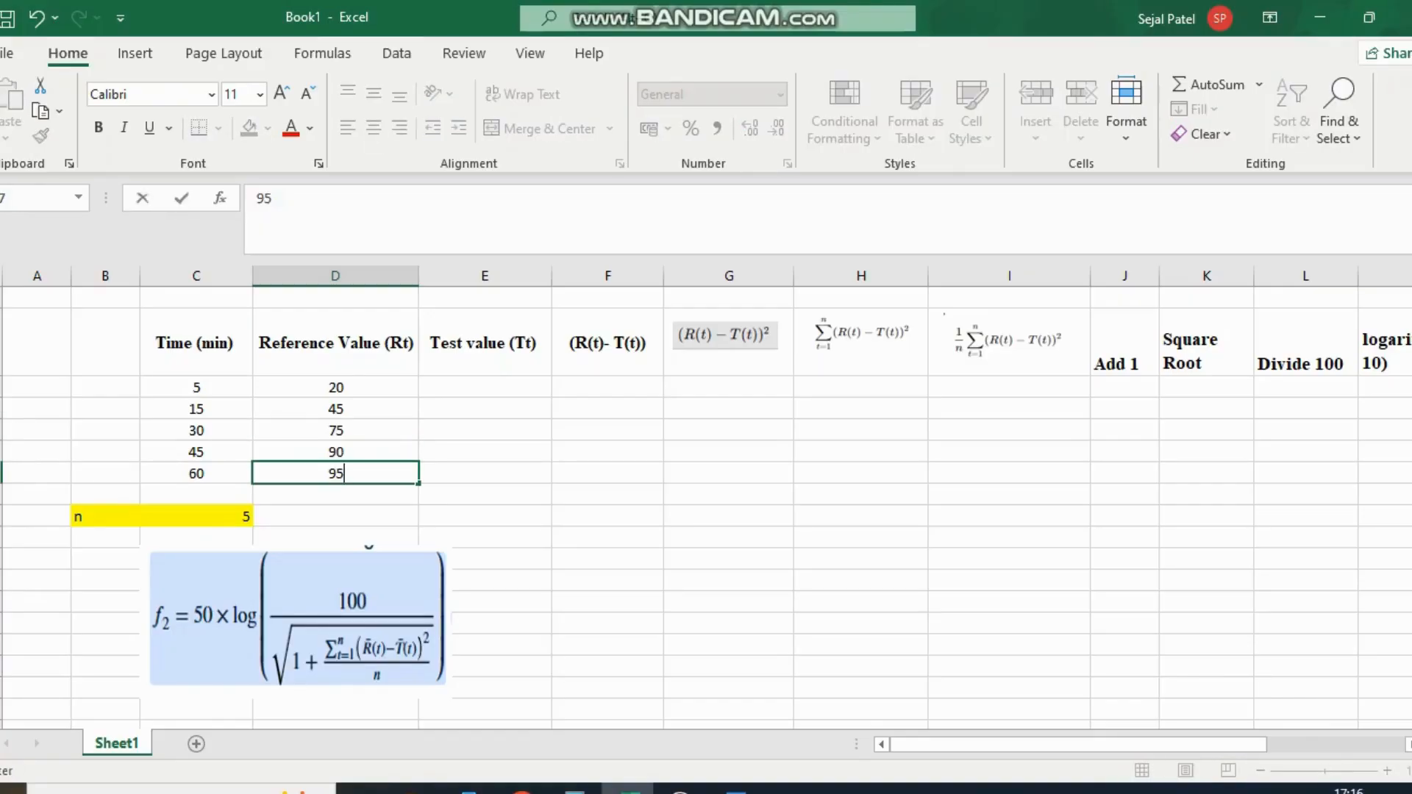
Enter the test values 22, 48, 78, 88, 94 down the Tt column
click(484, 386)
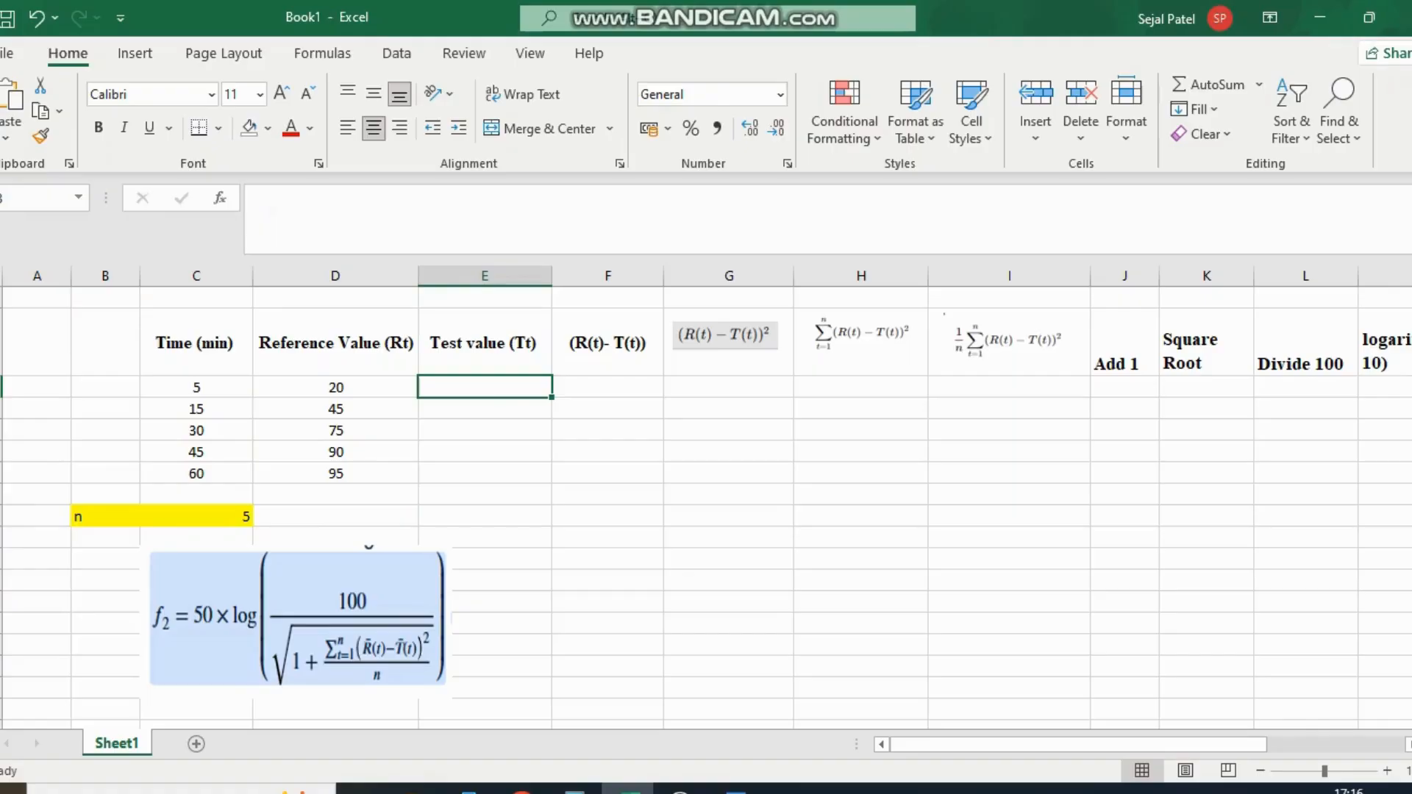
text(48)
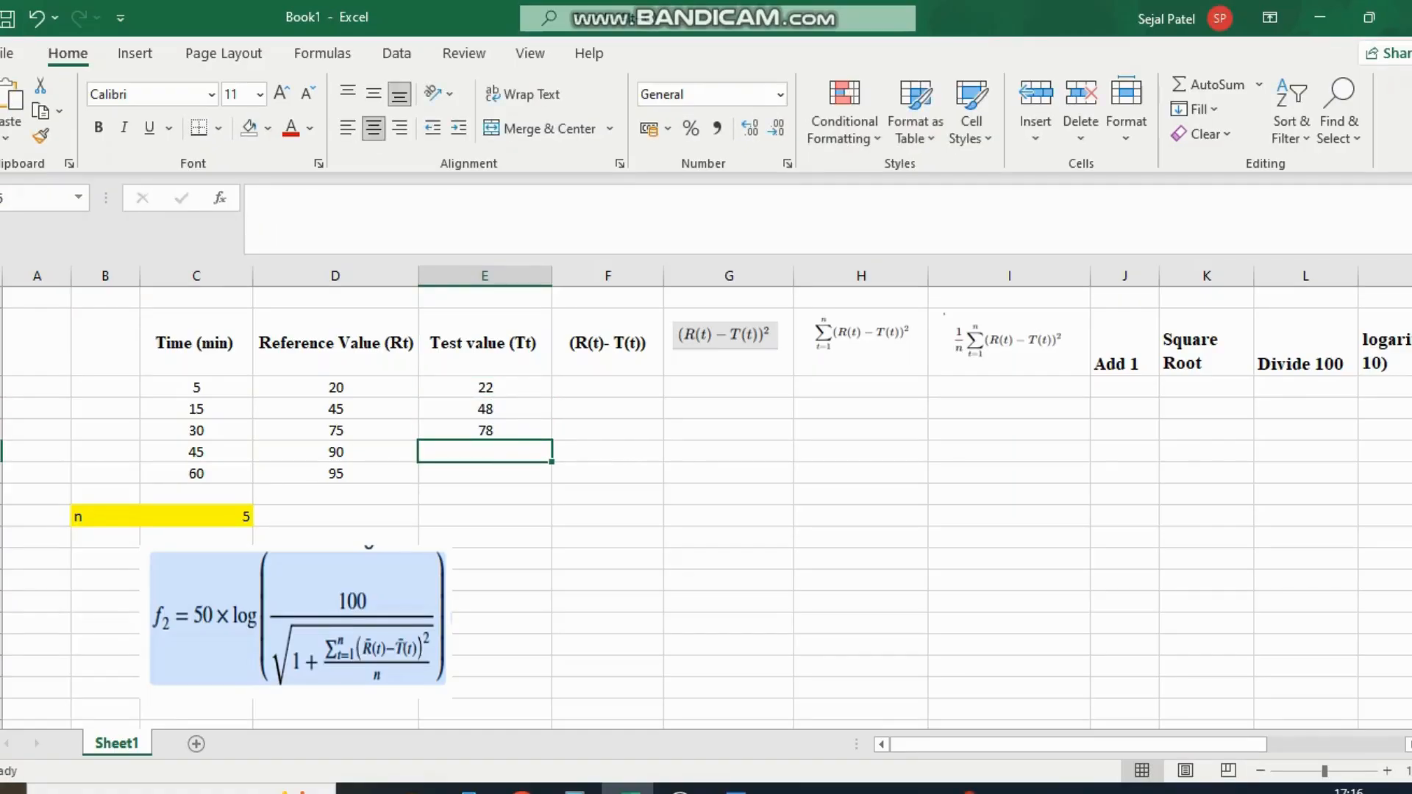
text(94)
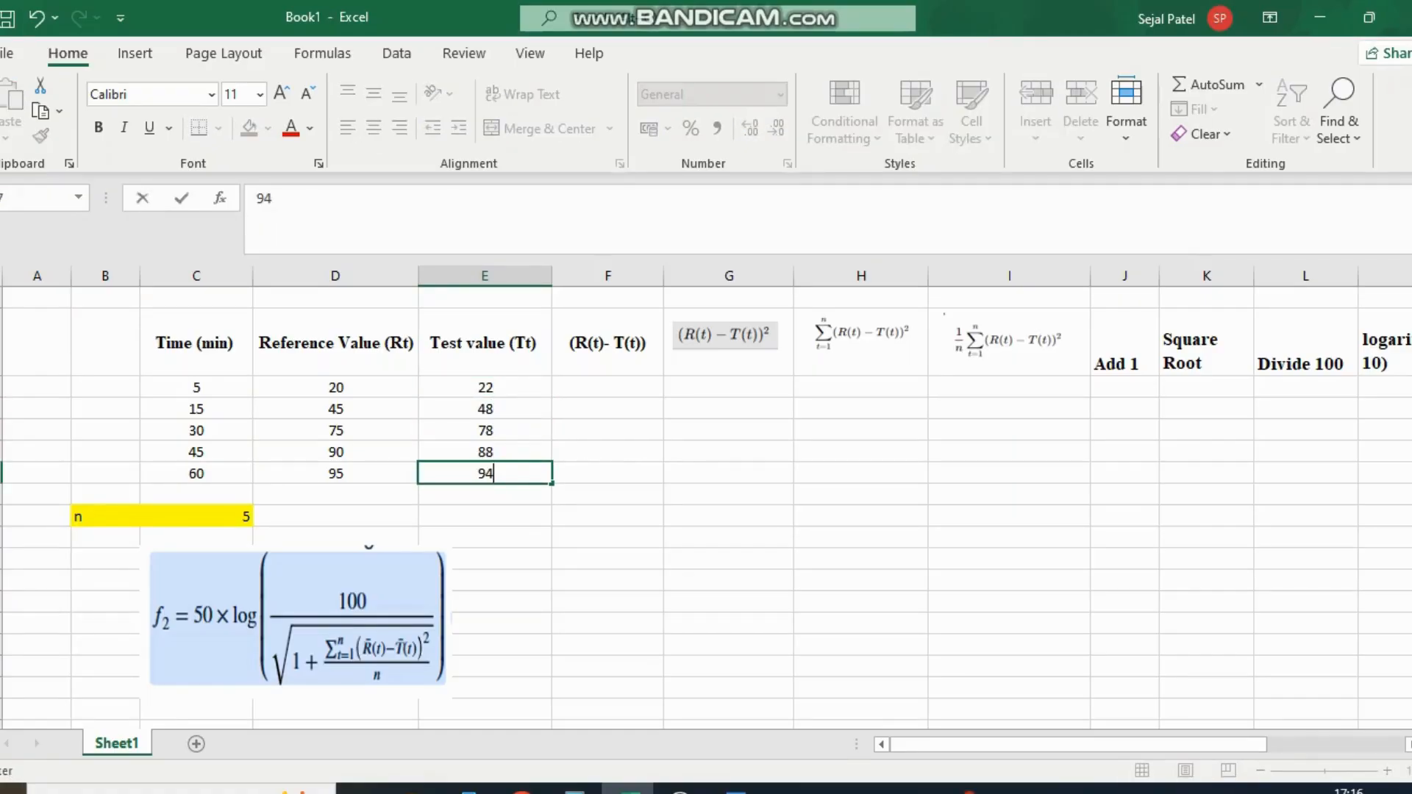
click(607, 387)
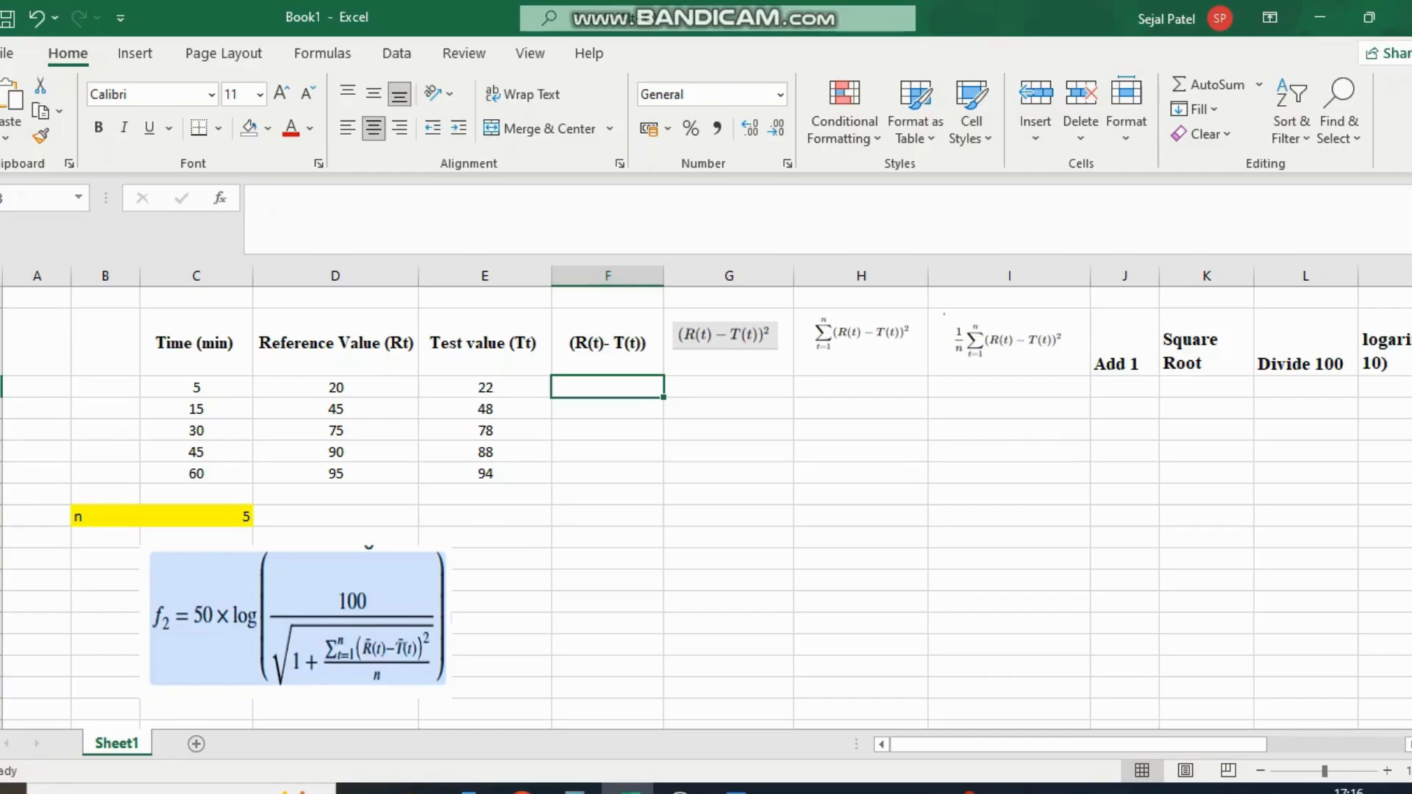
Compute differences -2, -3, -3, 2, 1 and their squares 4, 9, 9, 4, 1
text(=F3*F3)
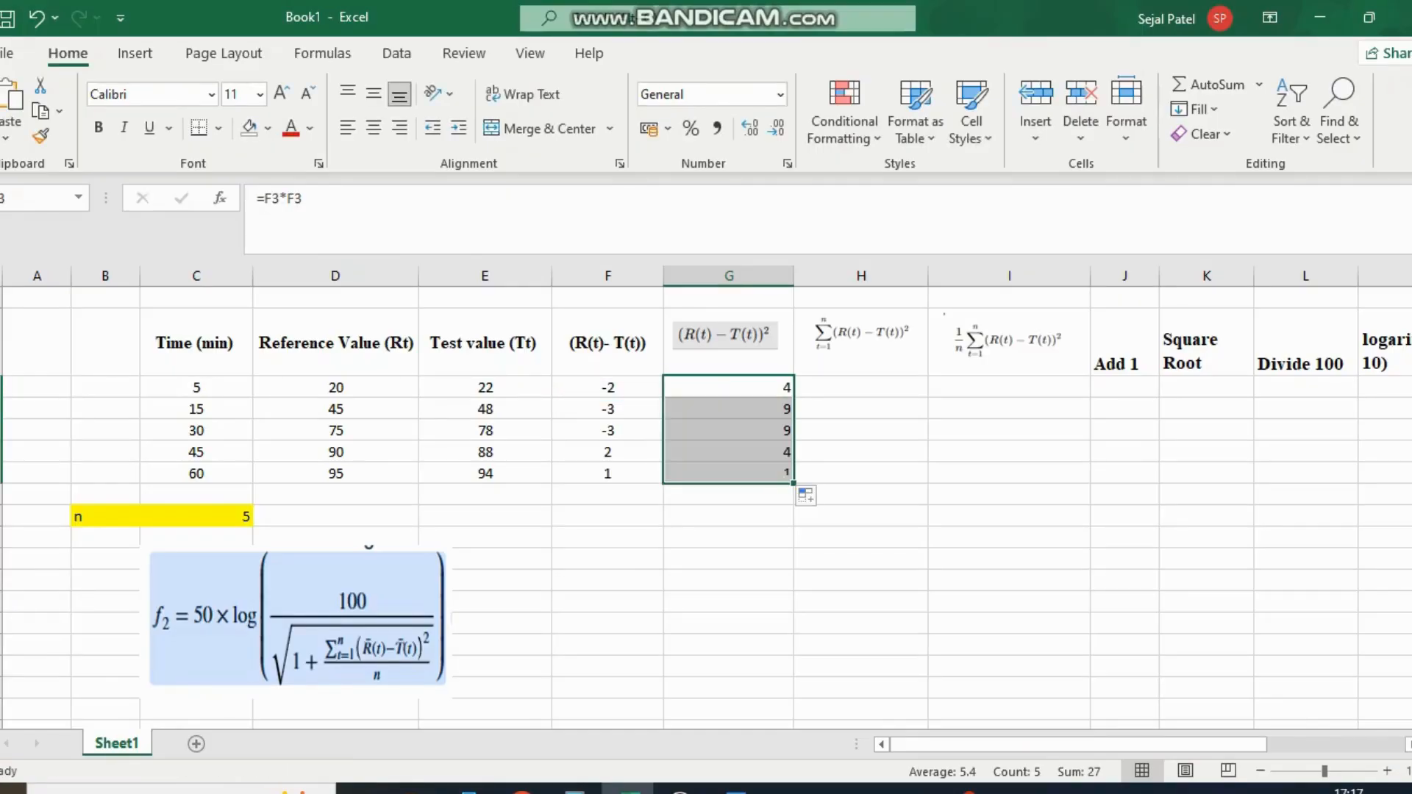
click(860, 387)
text(=)
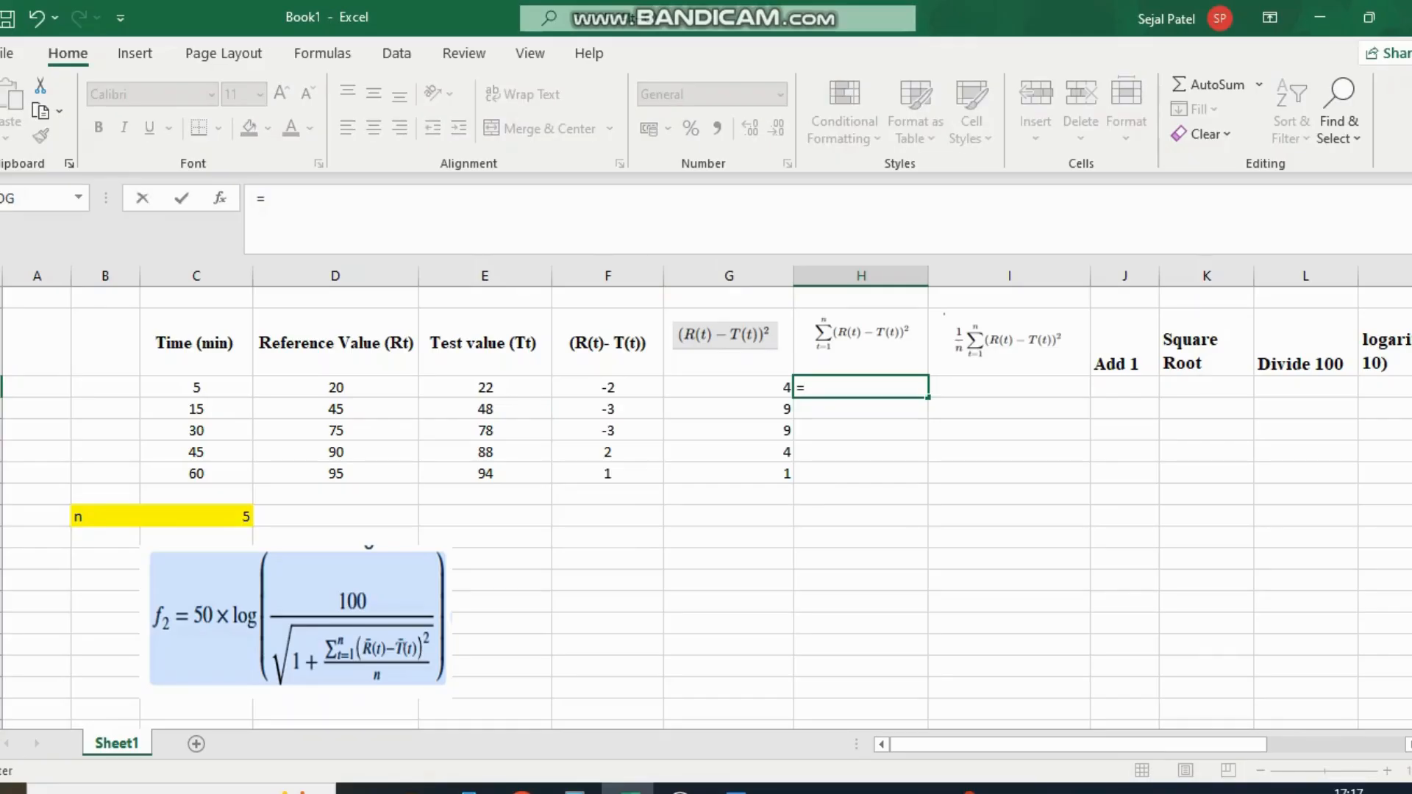
Sum the squared differences G3 through G7, giving 27
click(728, 388)
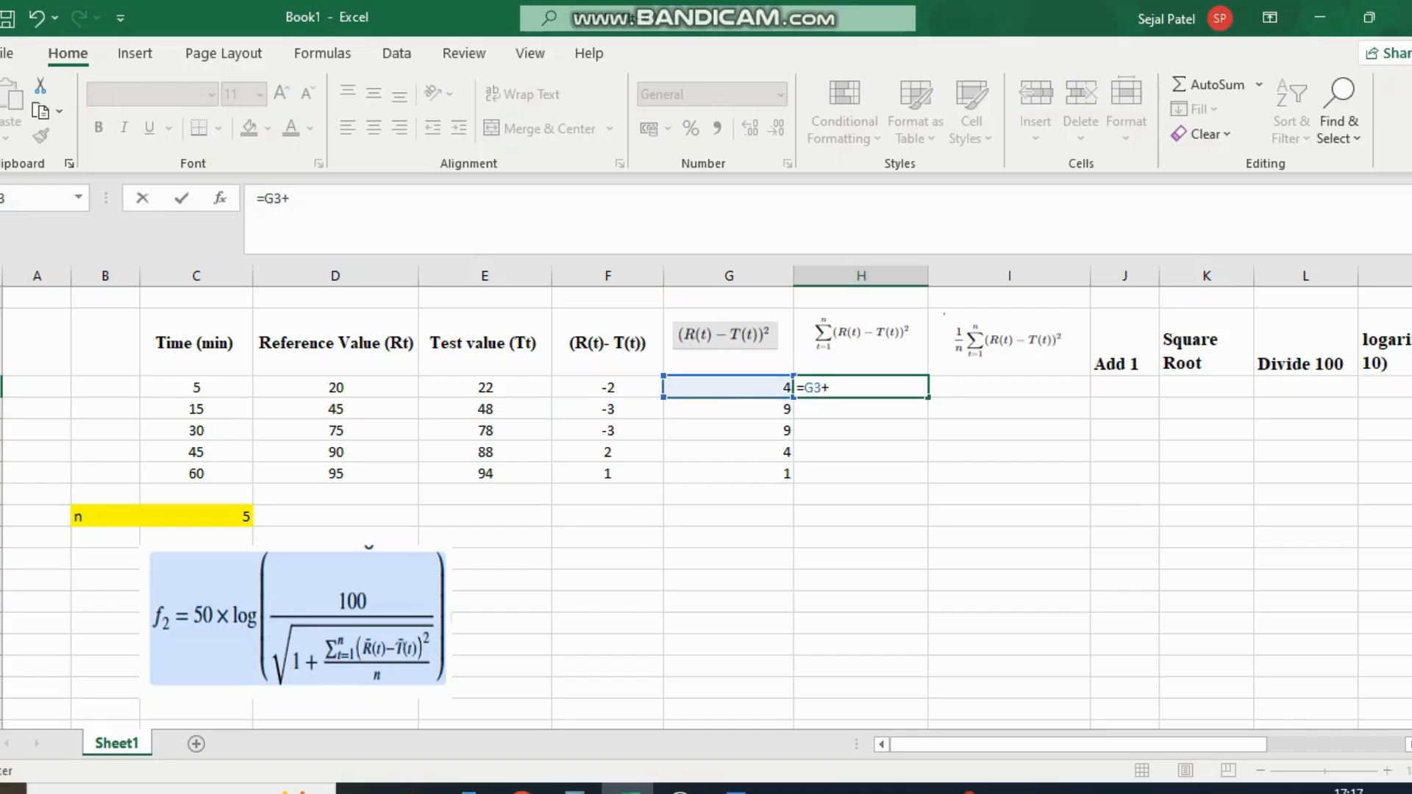
text(G4+G5)
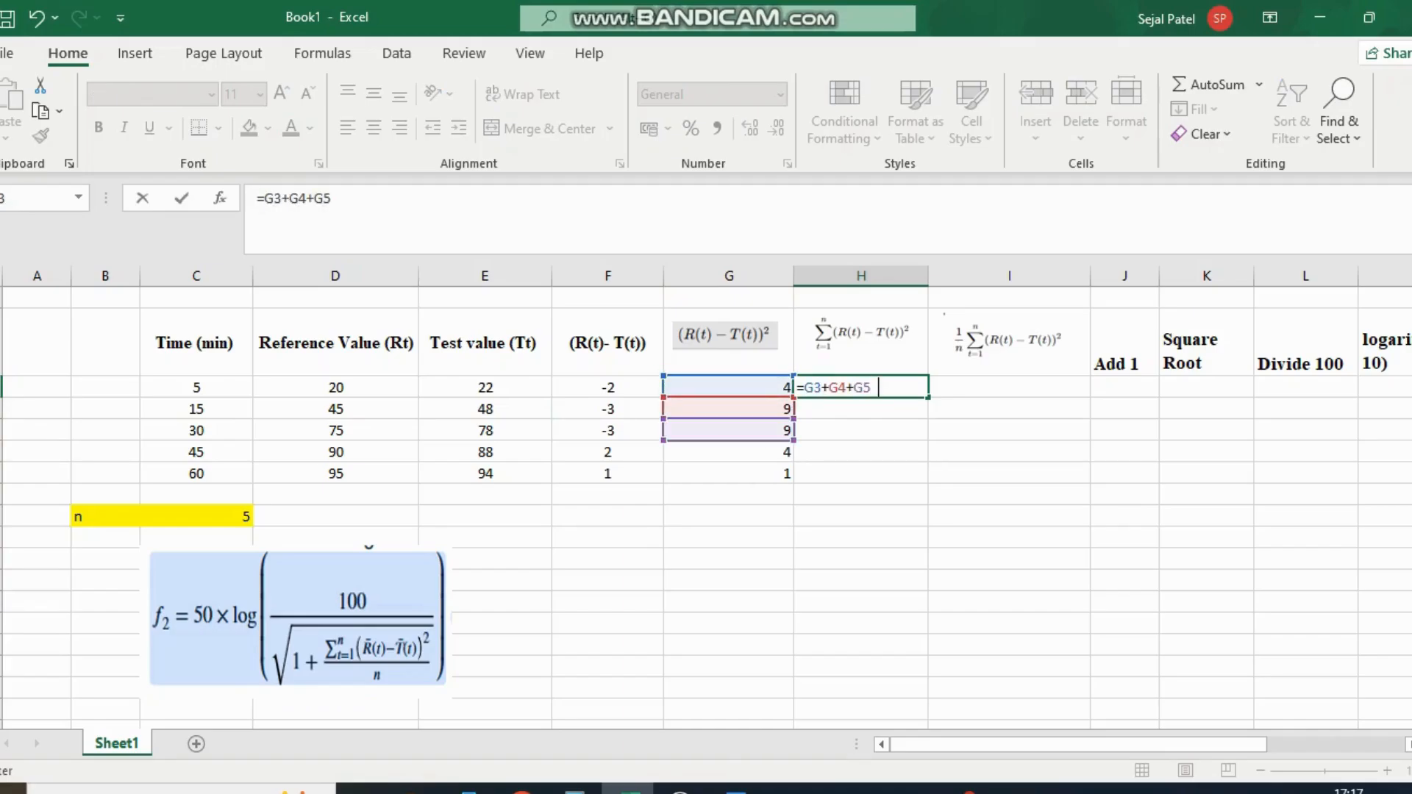
click(729, 451)
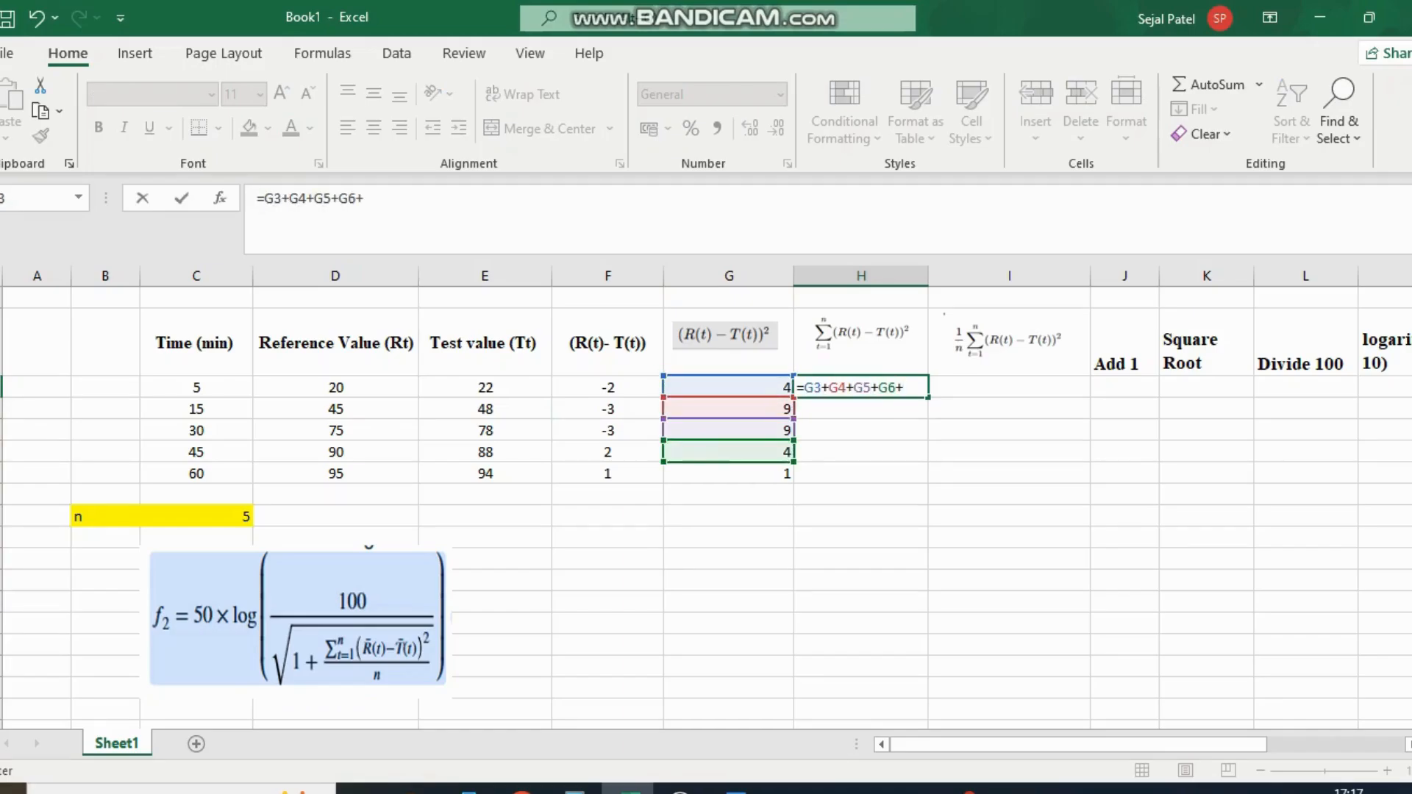
key(Enter)
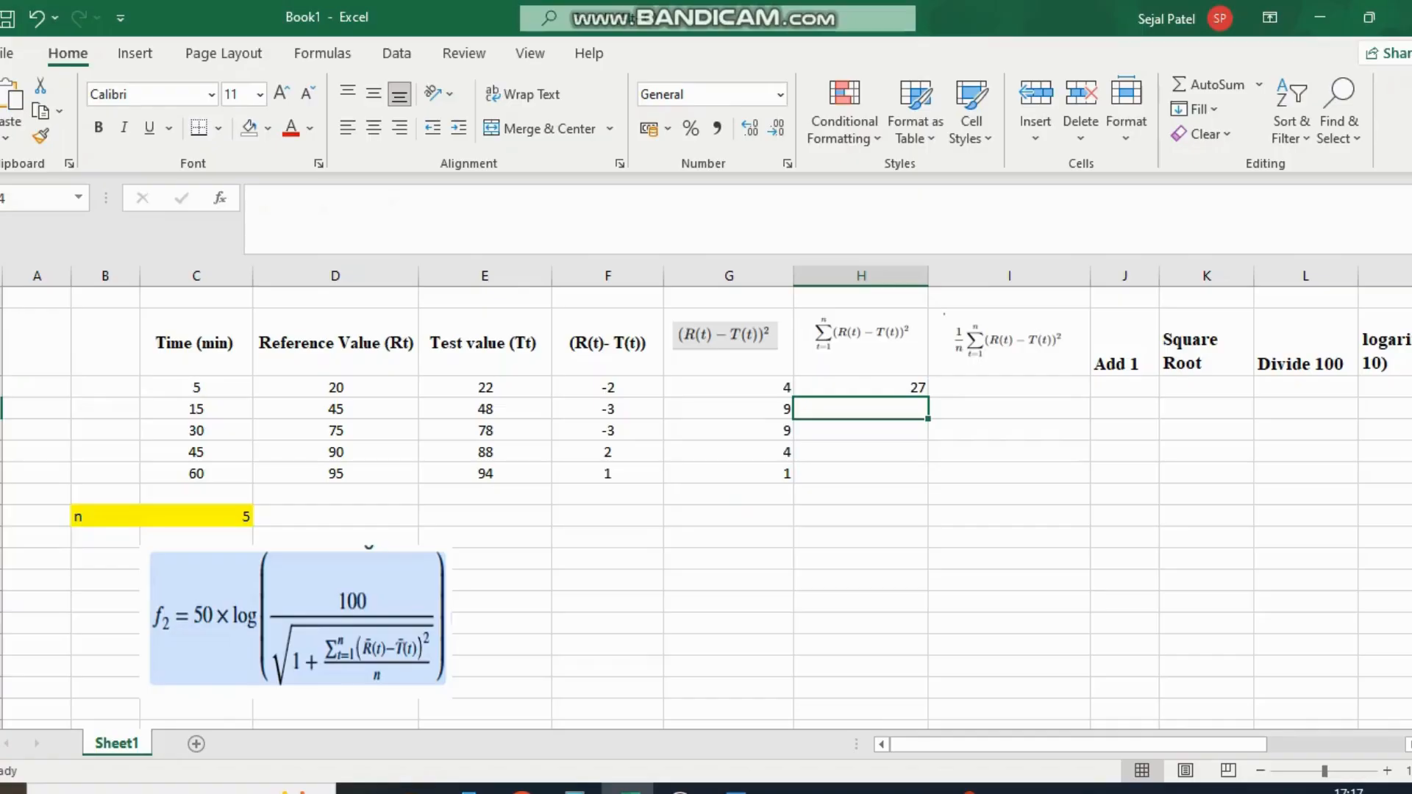
Divide the sum by n for a mean of 5.4, then add 1 to get 6.4
click(860, 388)
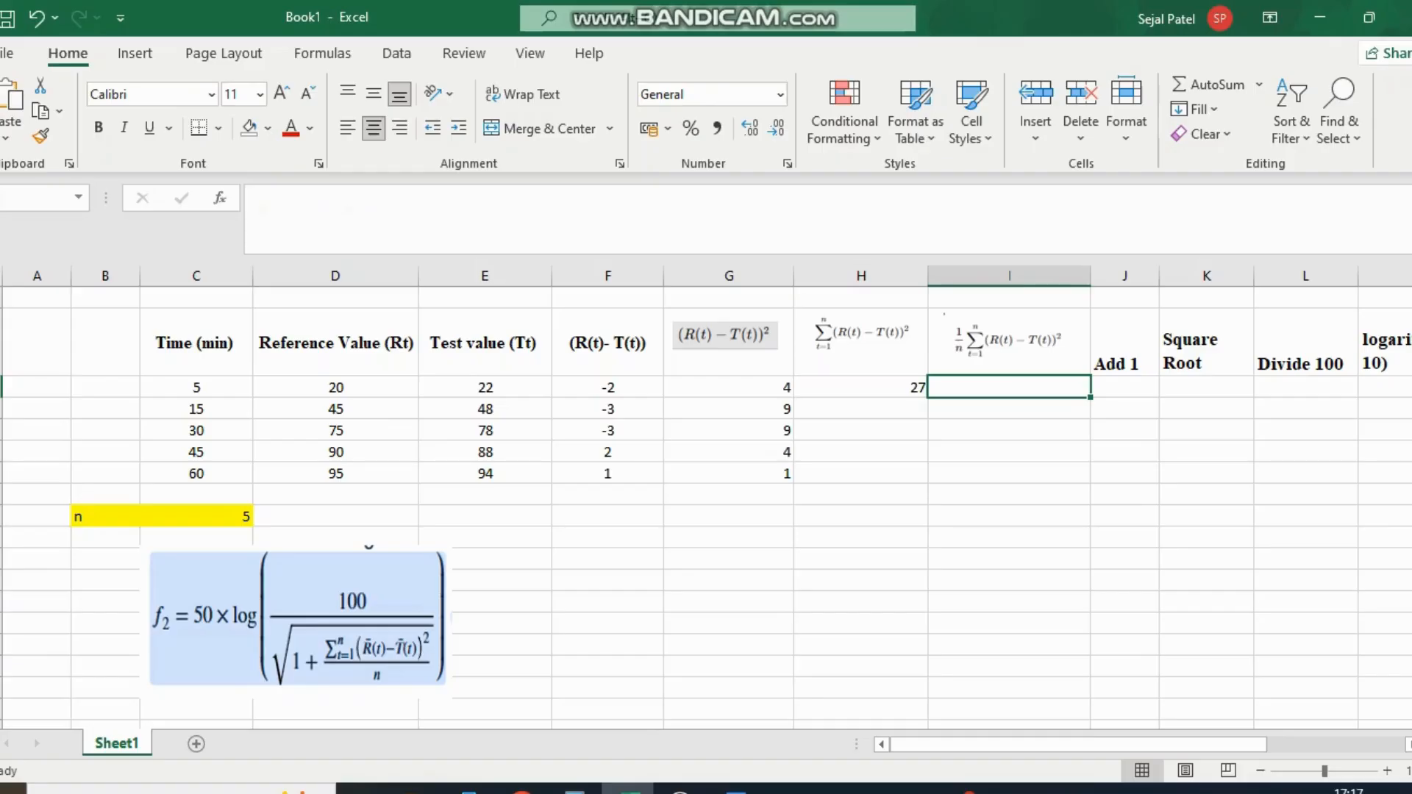
text(==)
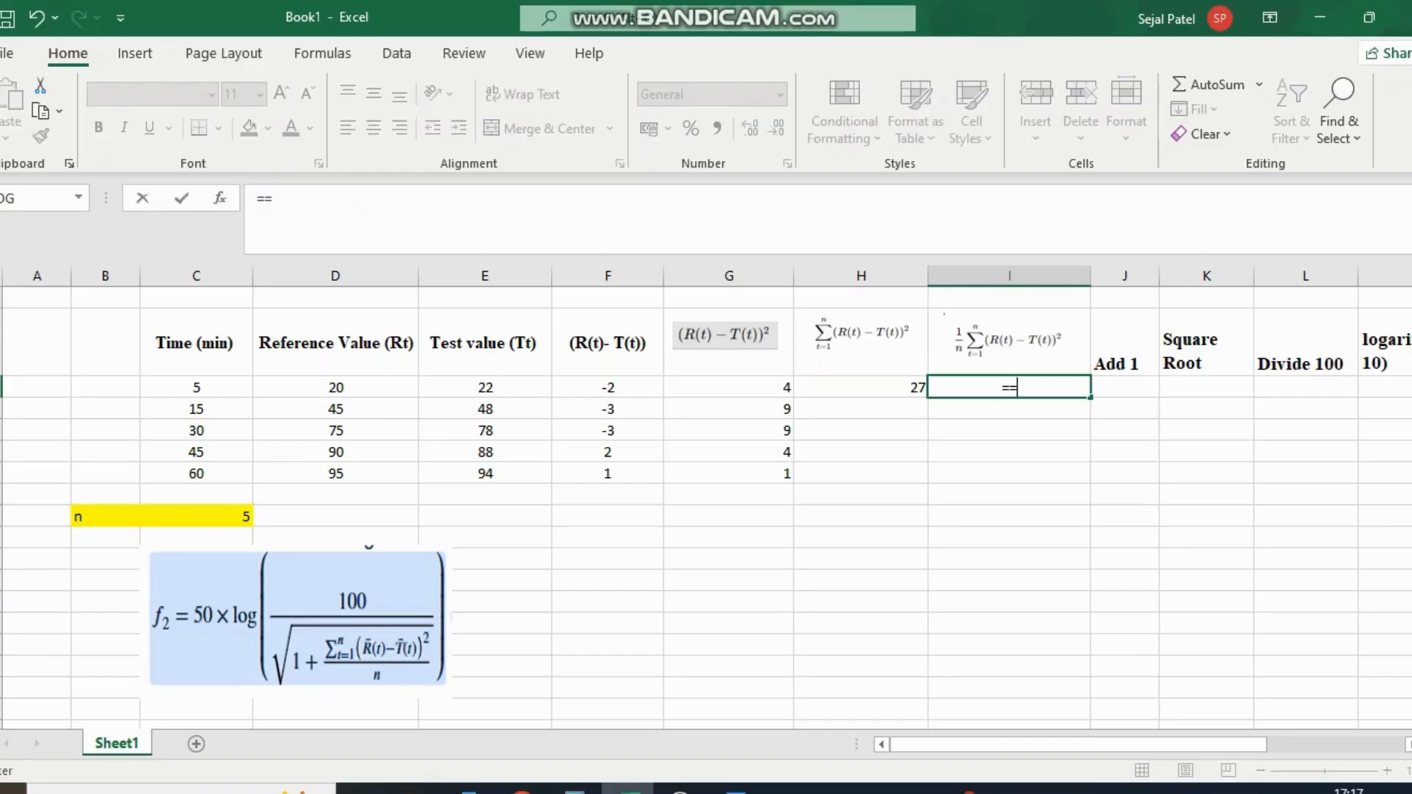
click(860, 386)
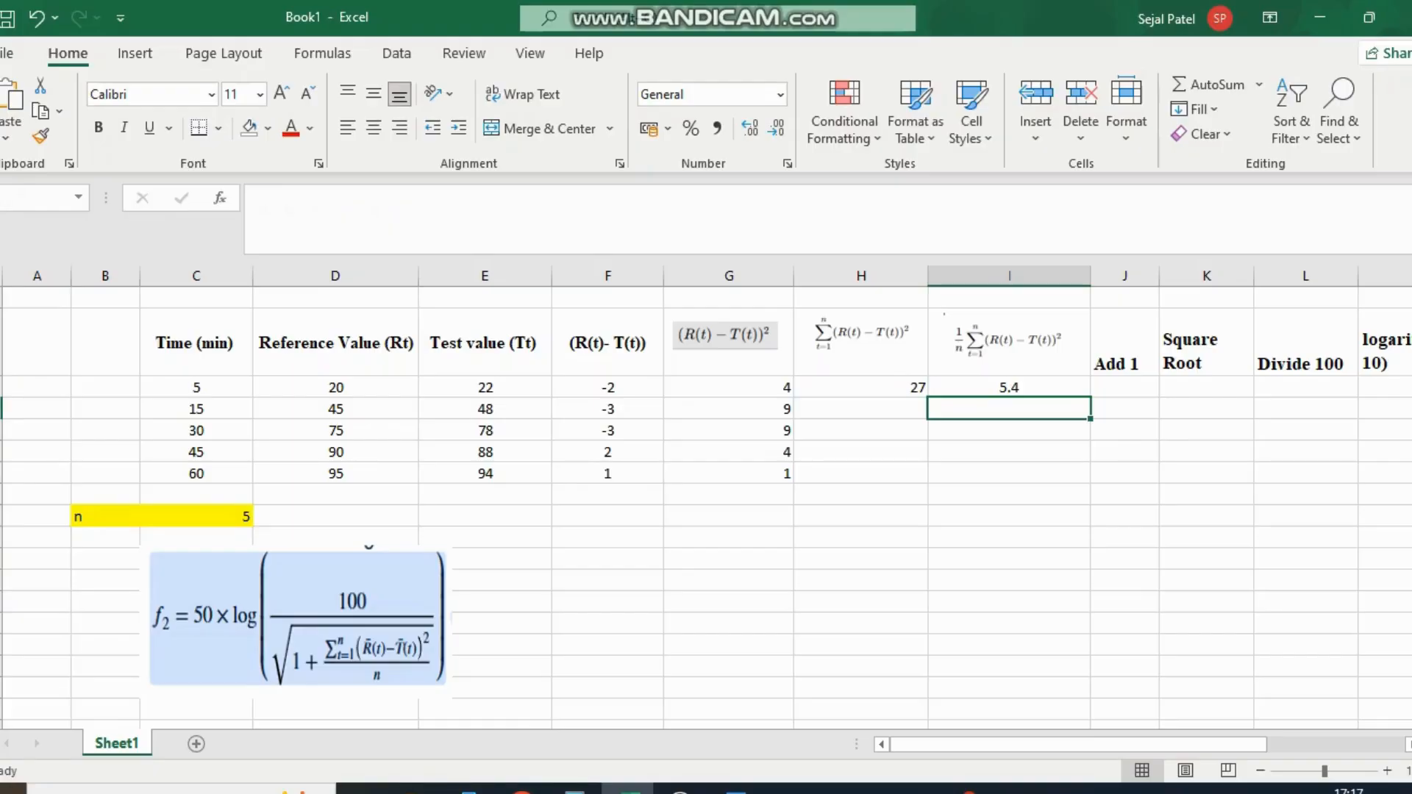
click(1123, 387)
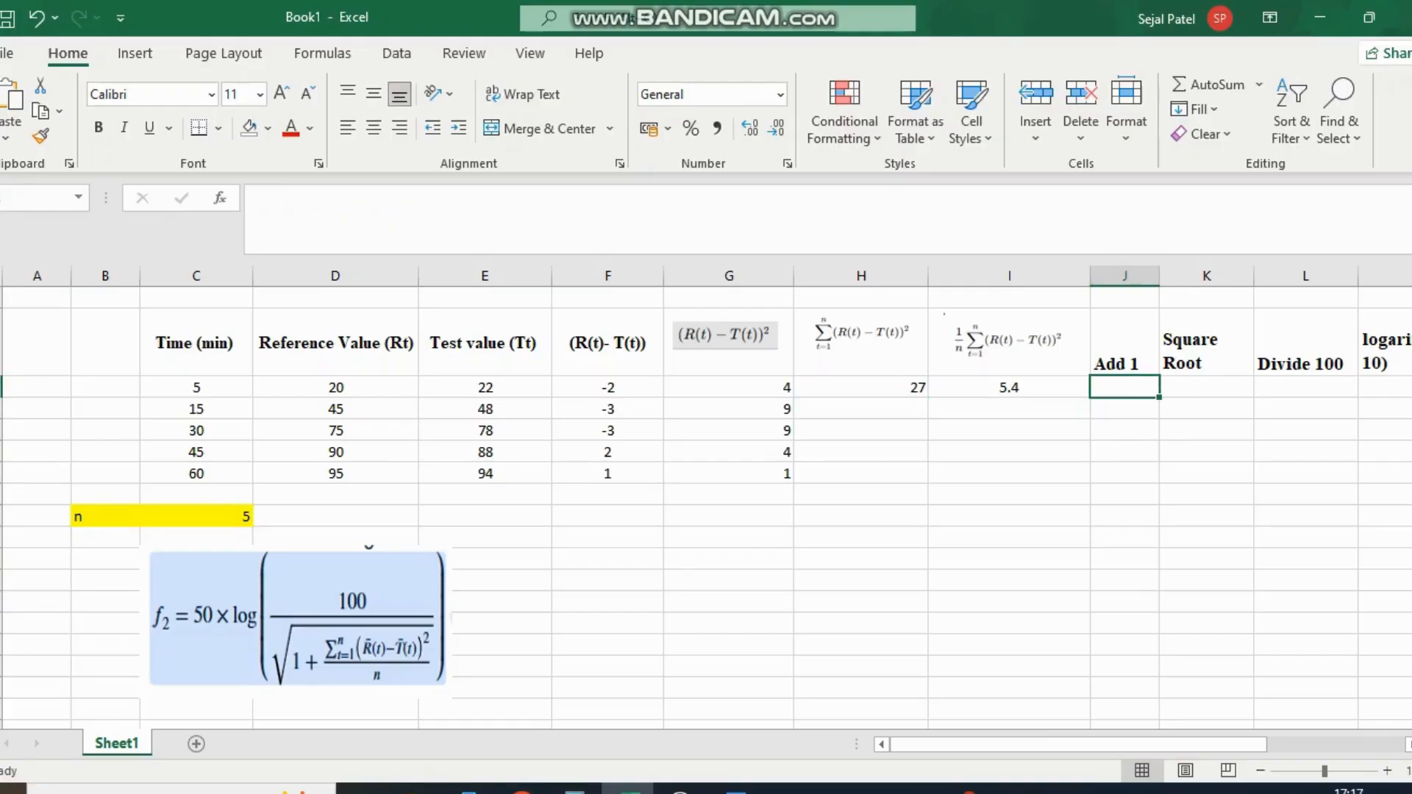
text(=I3)
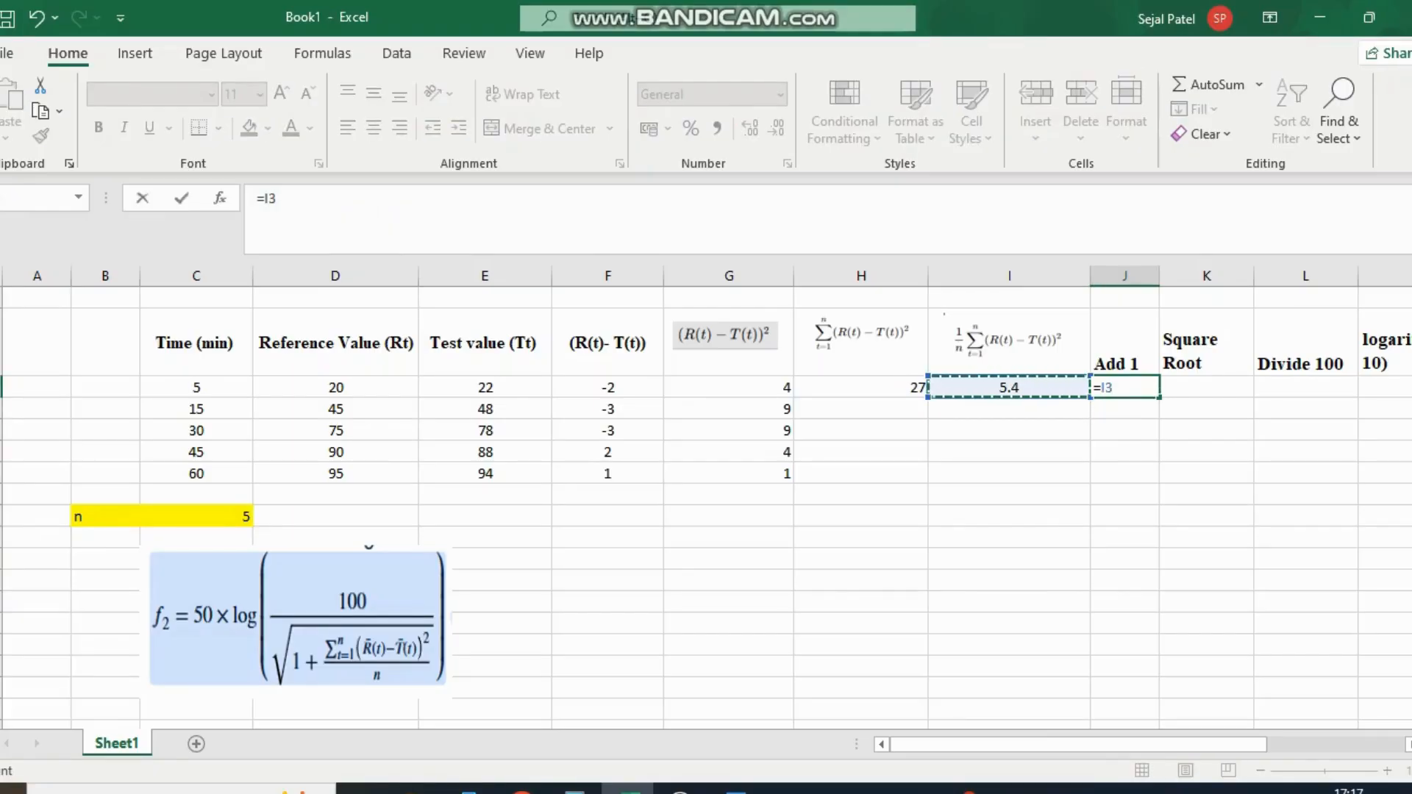
key(Enter)
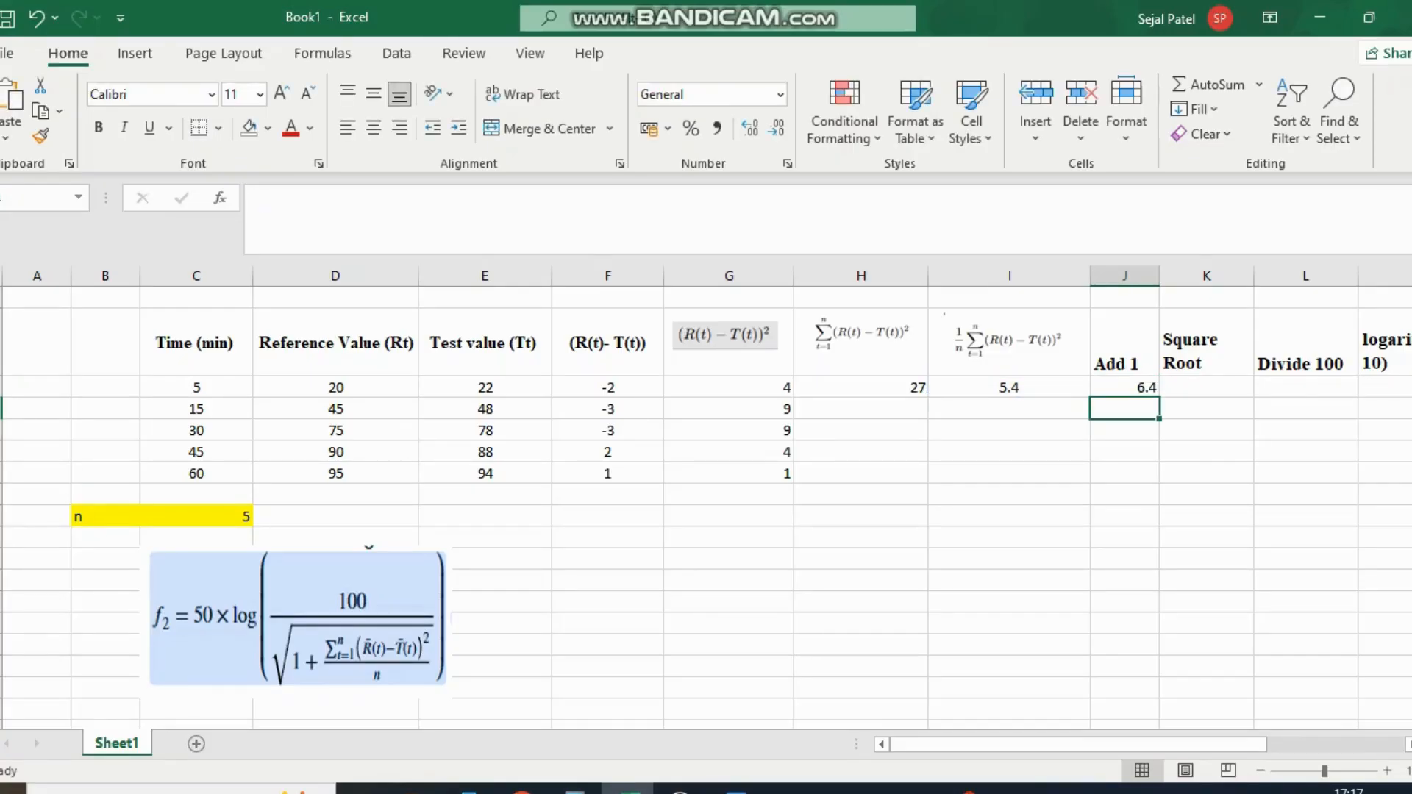
Take the square root of 6.4 with SQRT, giving 2.530
click(1206, 388)
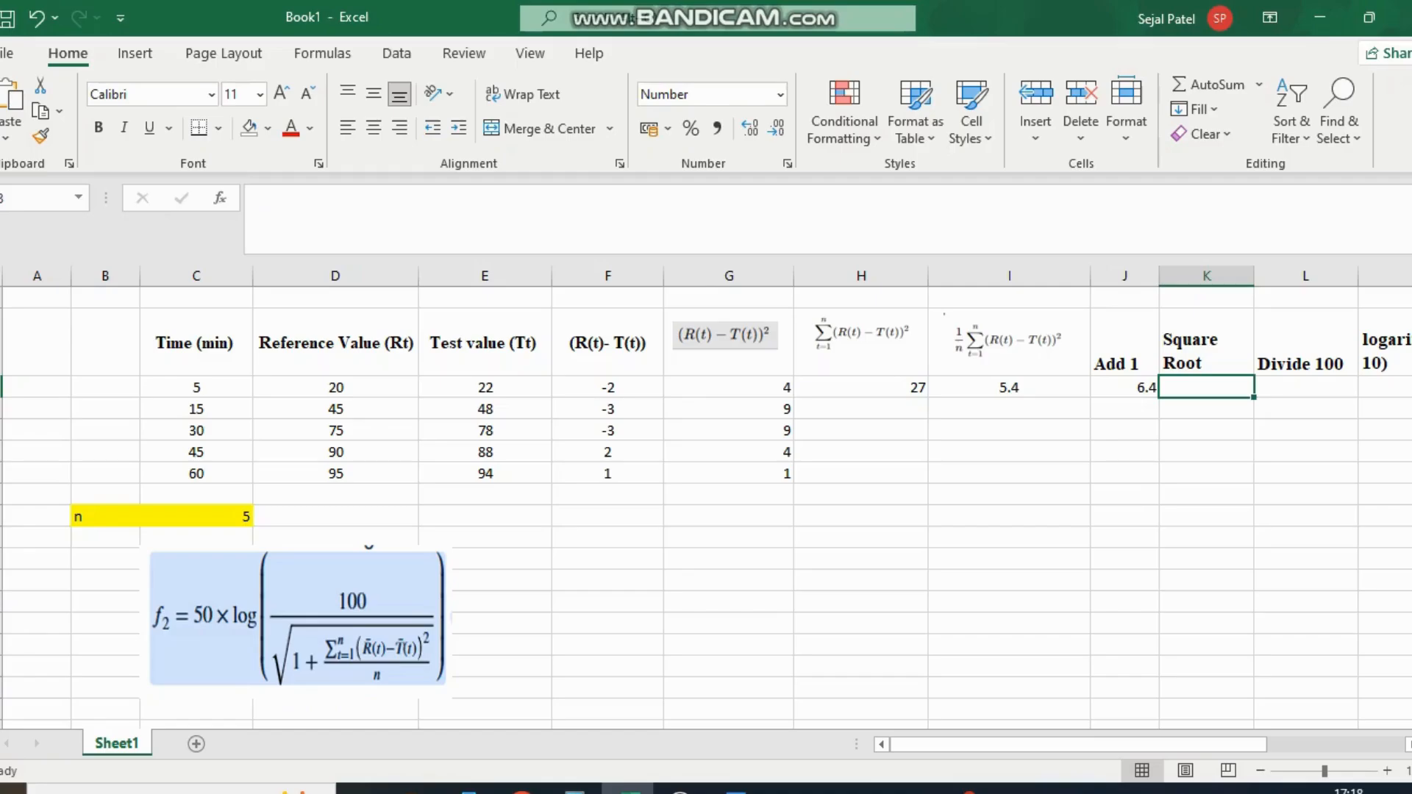
scroll(right, 3)
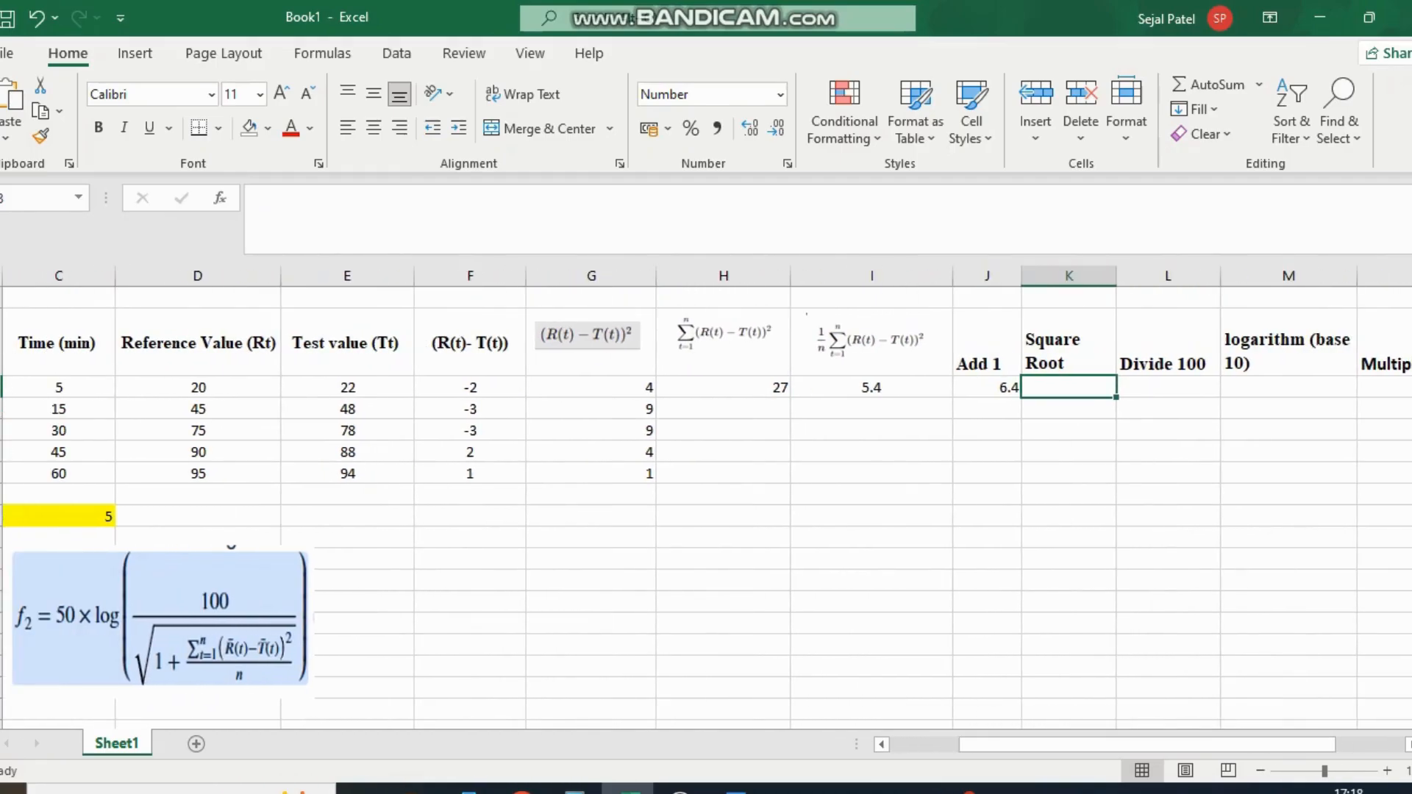
text(=)
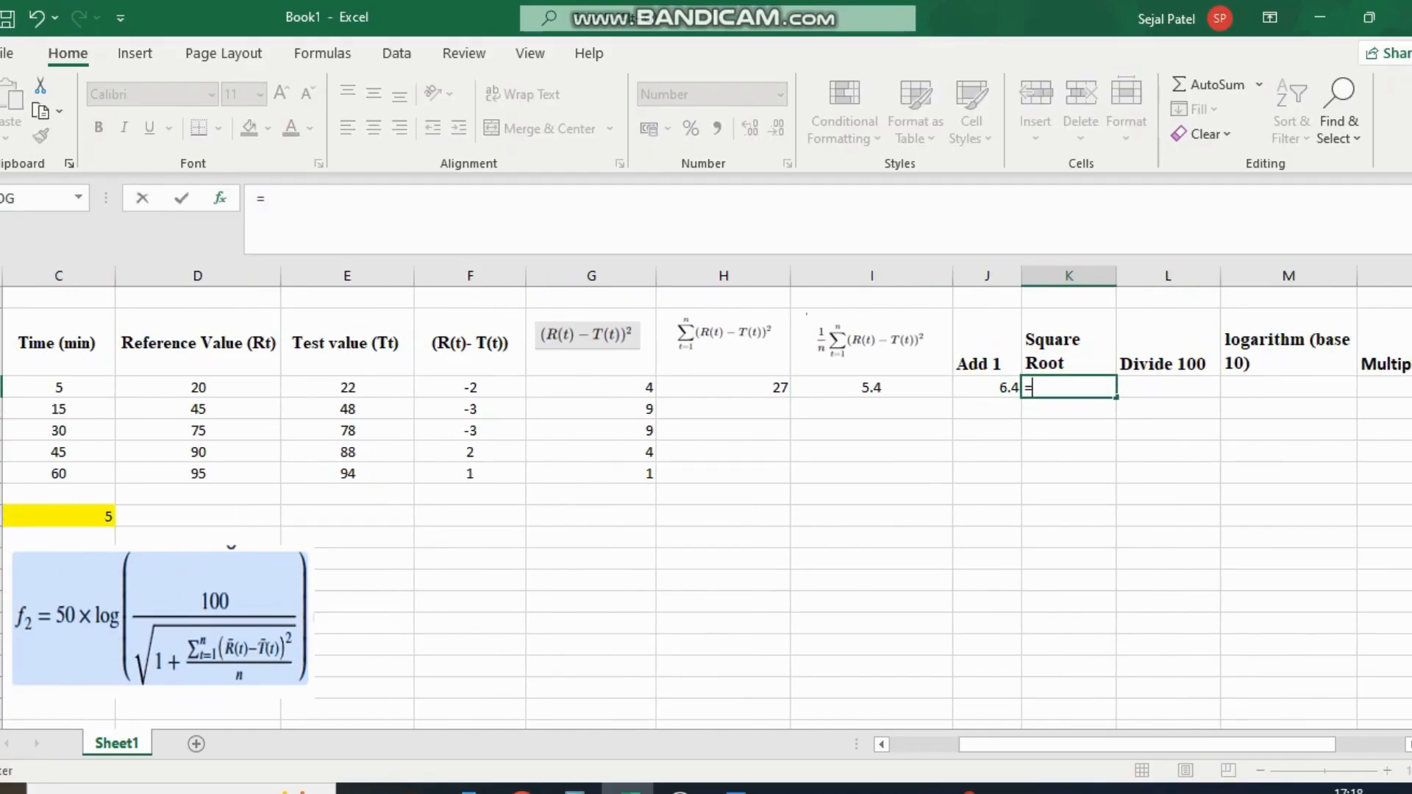
text(SQRT(J3)
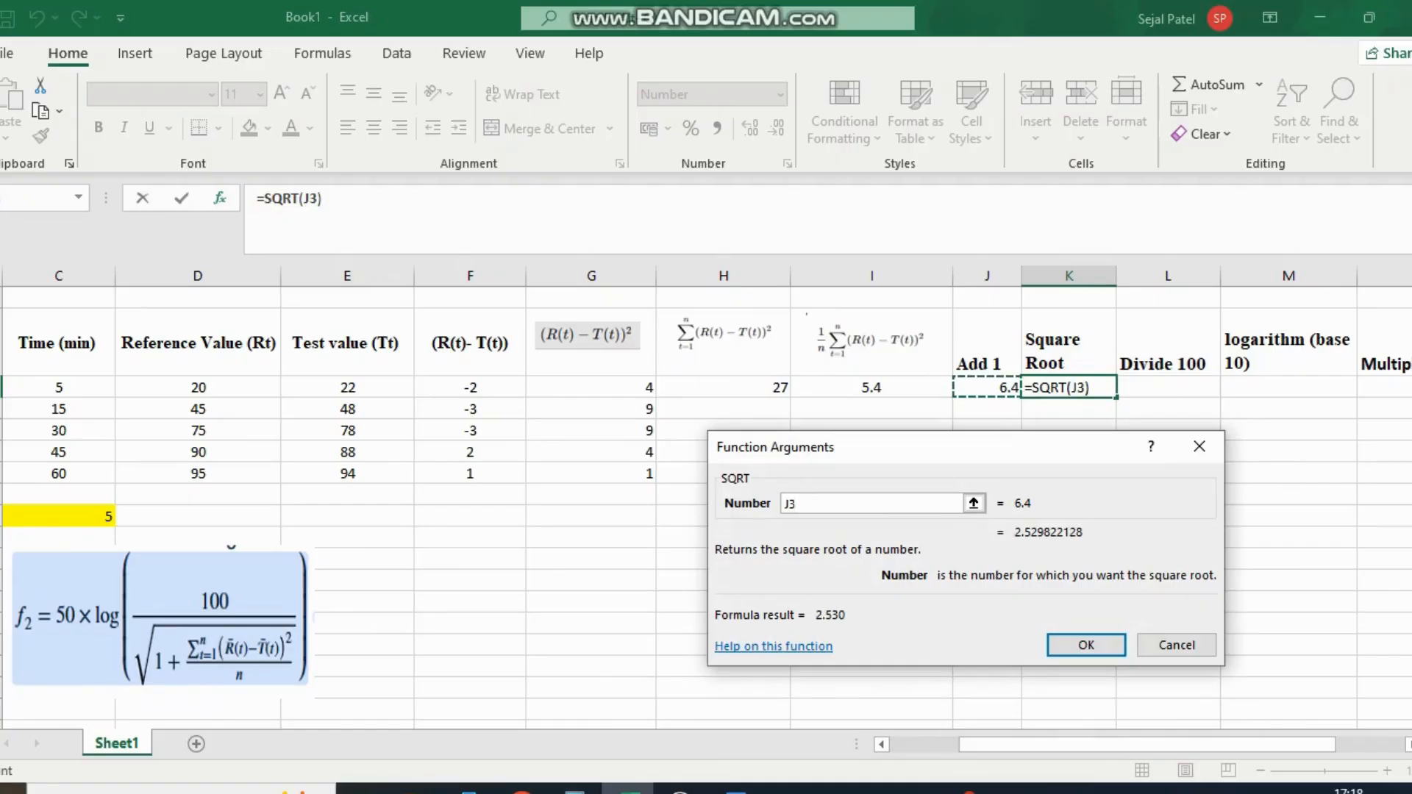
click(1085, 646)
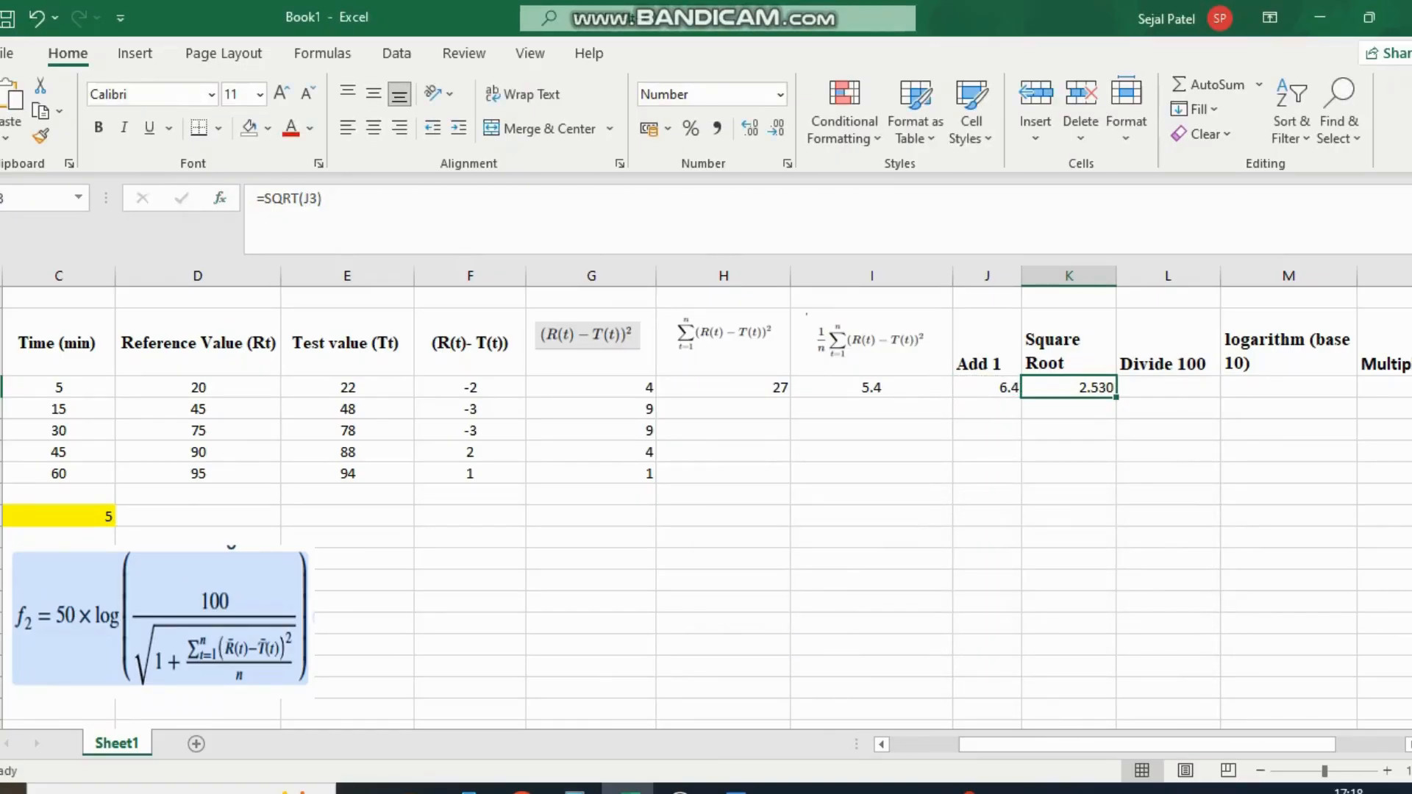
Divide 100 by the square root result, giving 39.528
click(1168, 387)
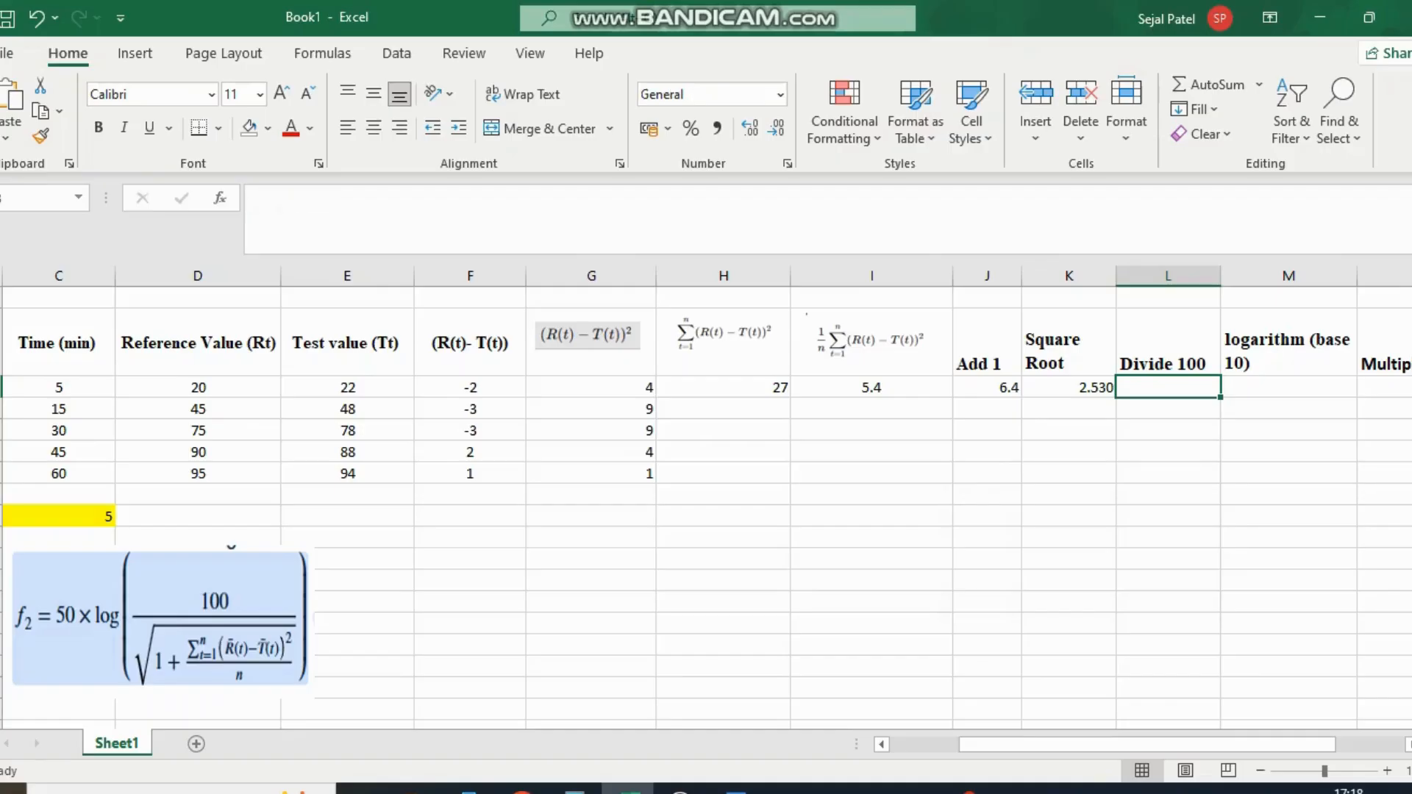
text(=K3)
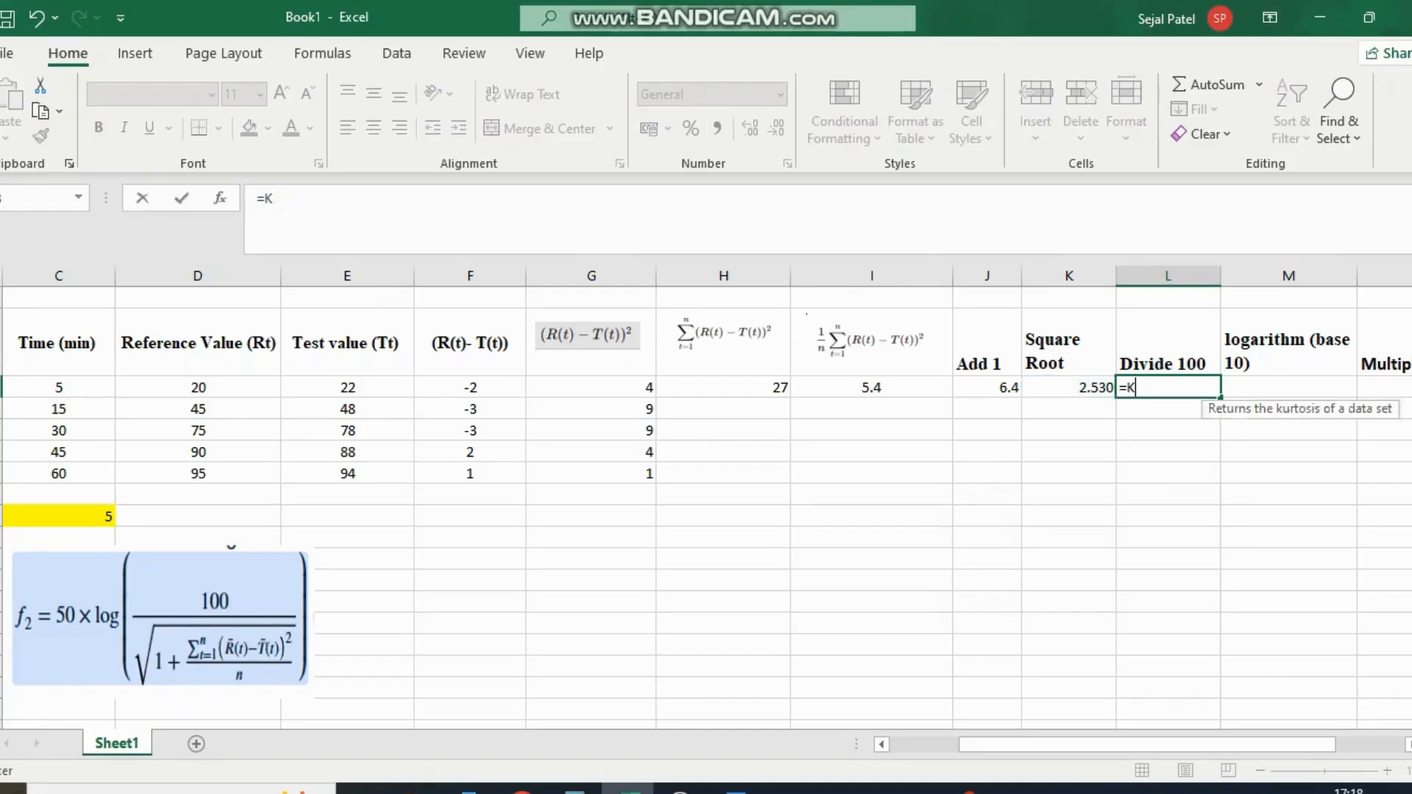
key(Escape)
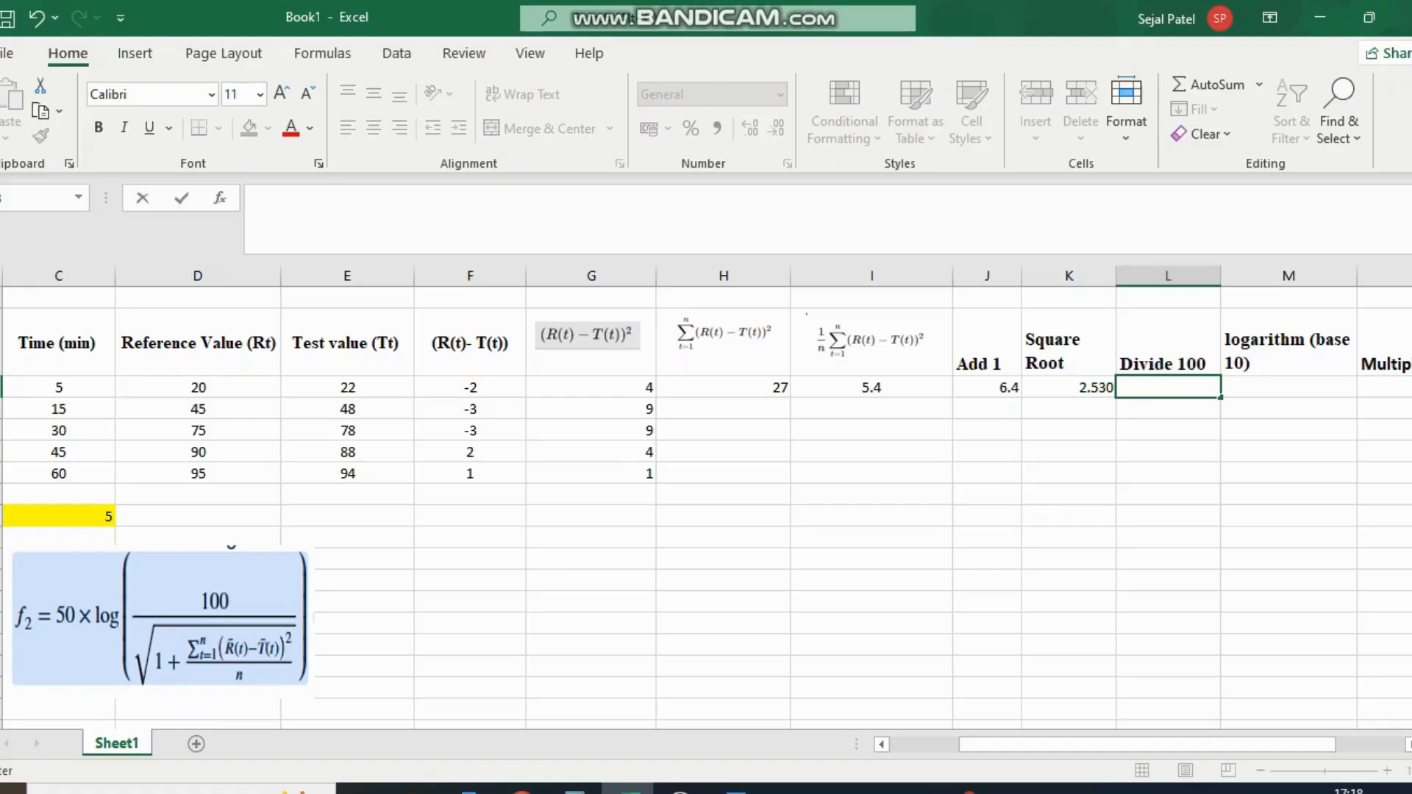
text(=100/)
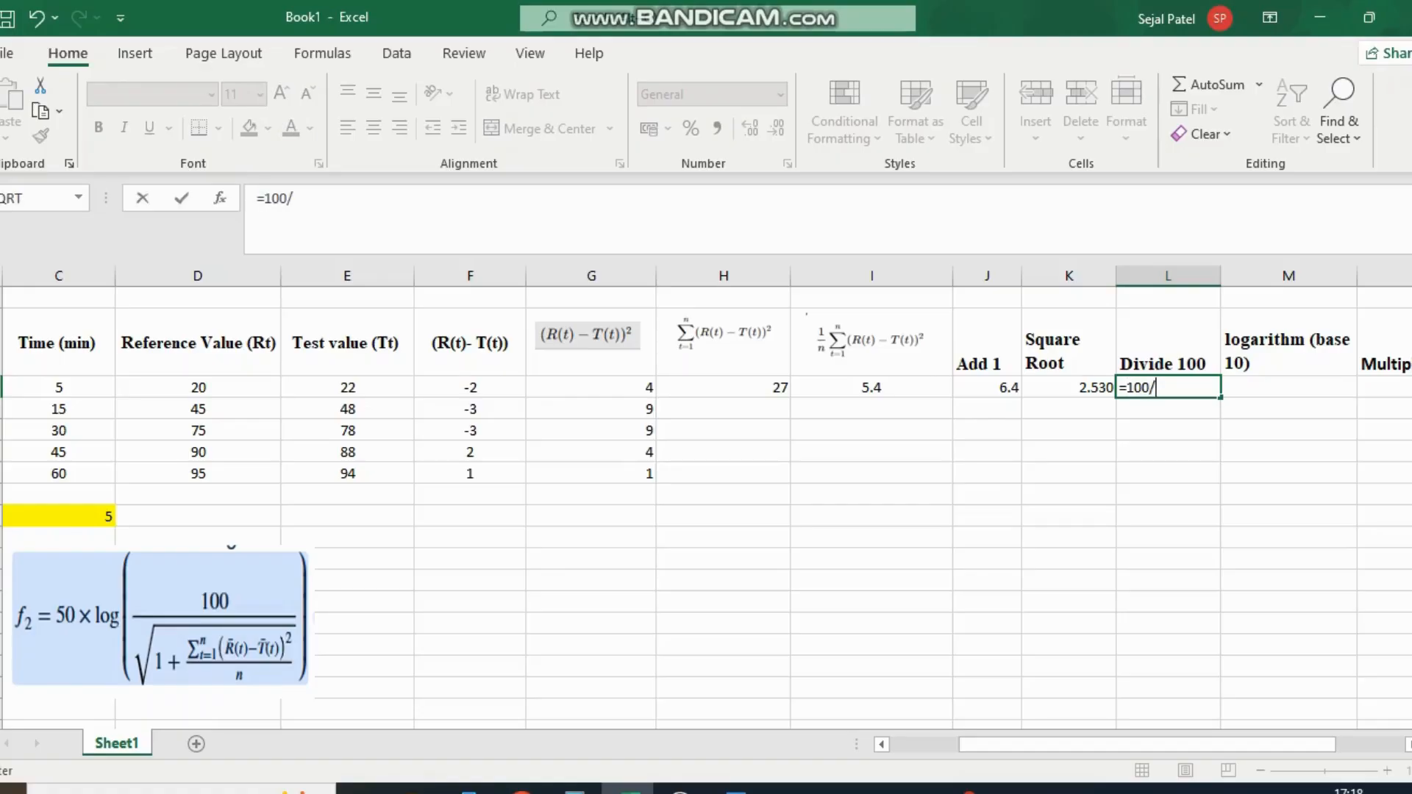
click(1068, 386)
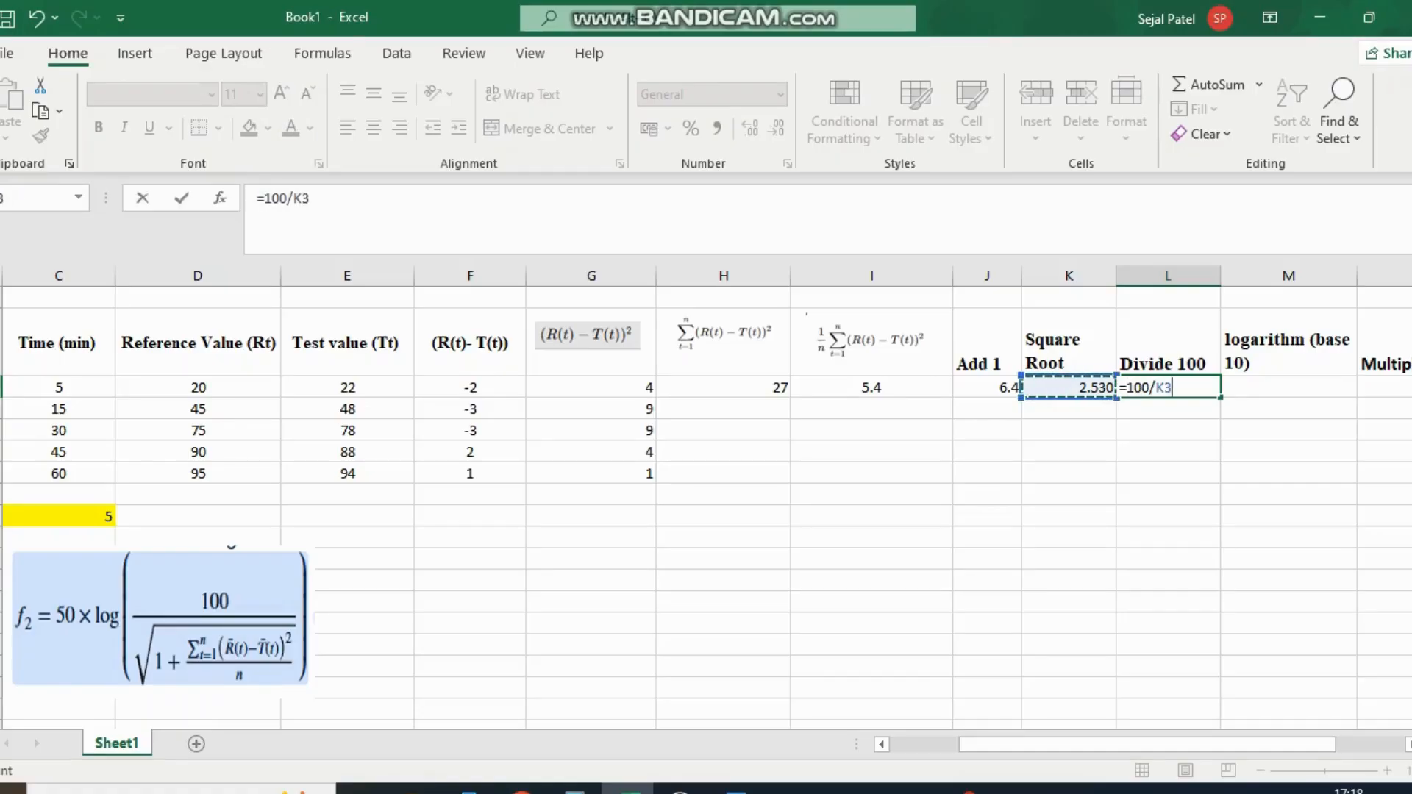
key(Enter)
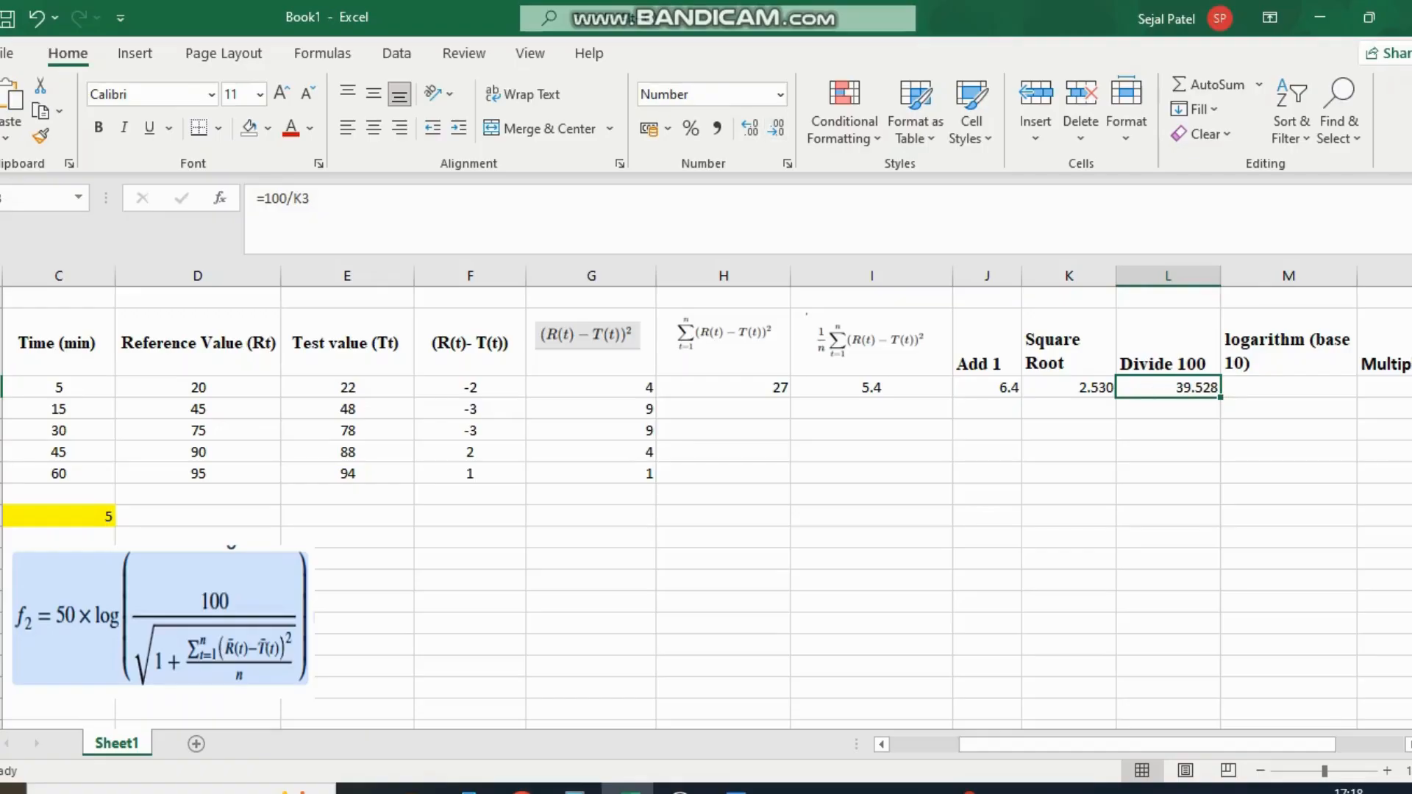
click(1288, 386)
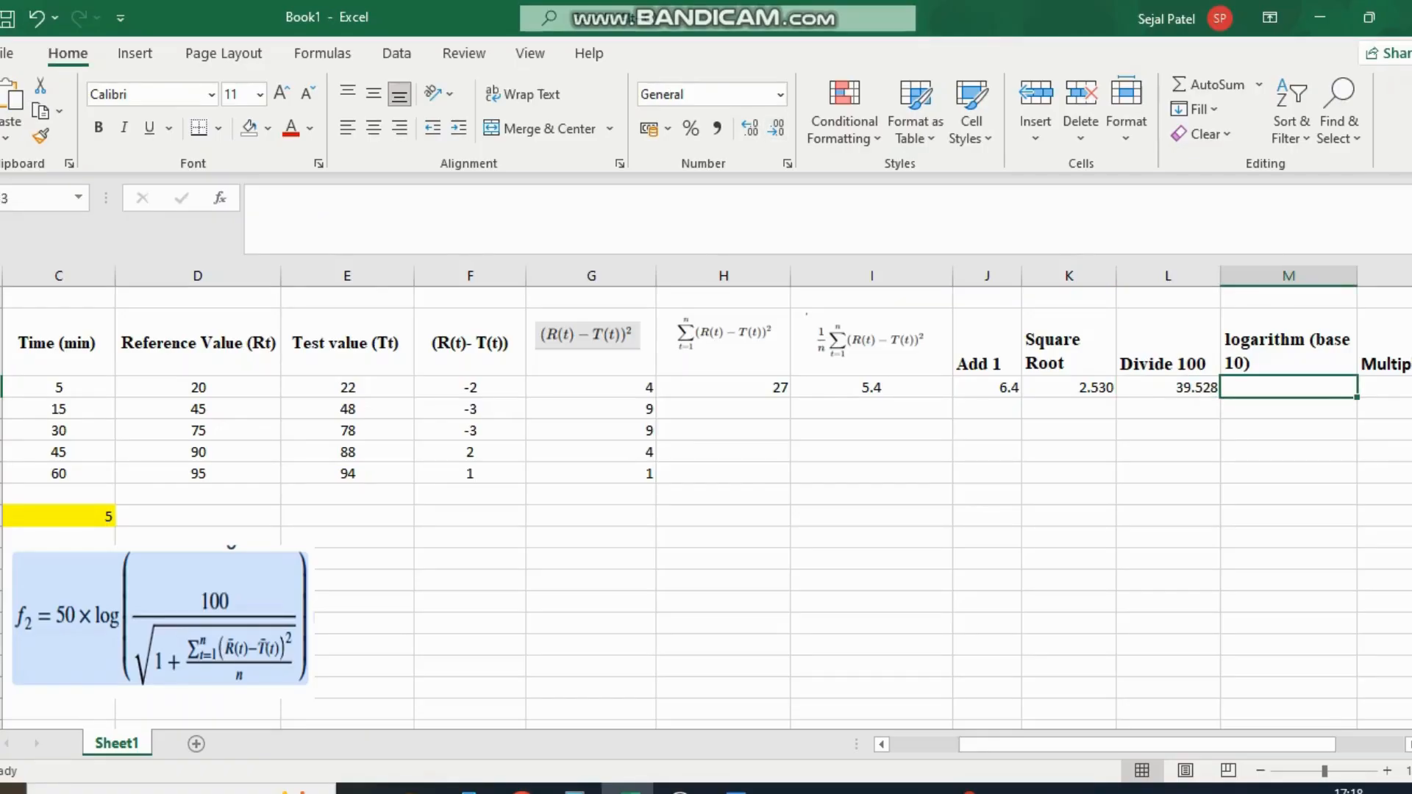
Take the base-10 LOG of 39.528, giving 1.5969
text(=)
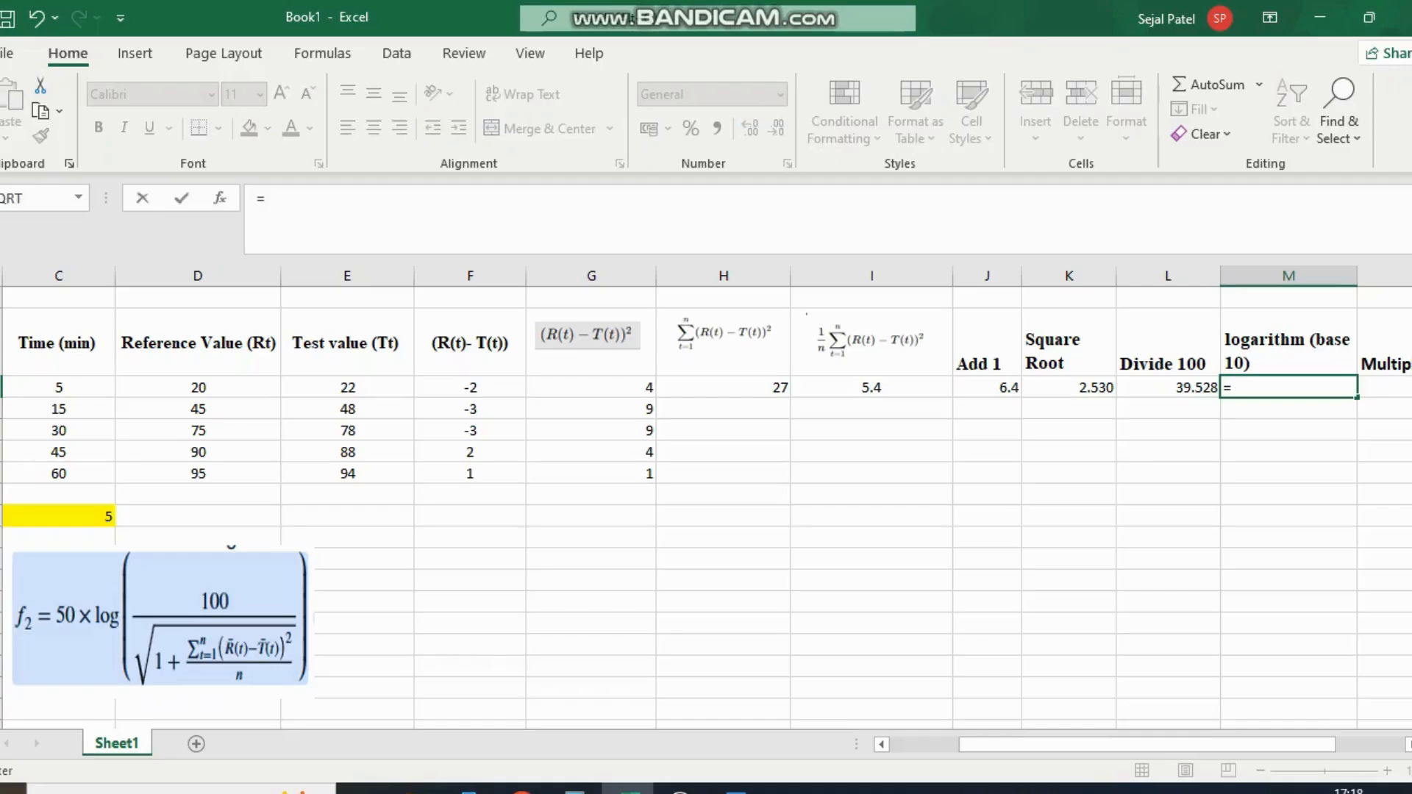
click(220, 197)
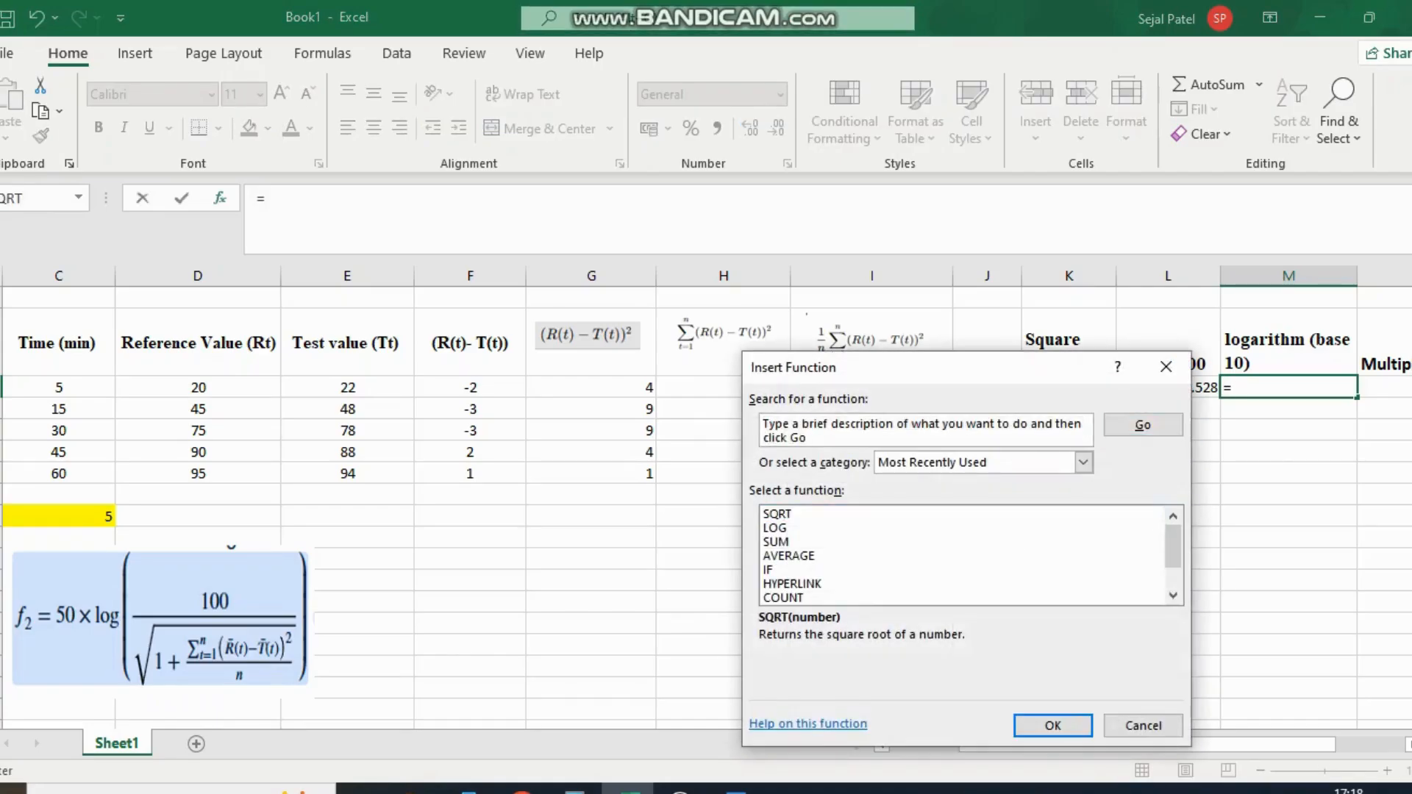
click(1052, 725)
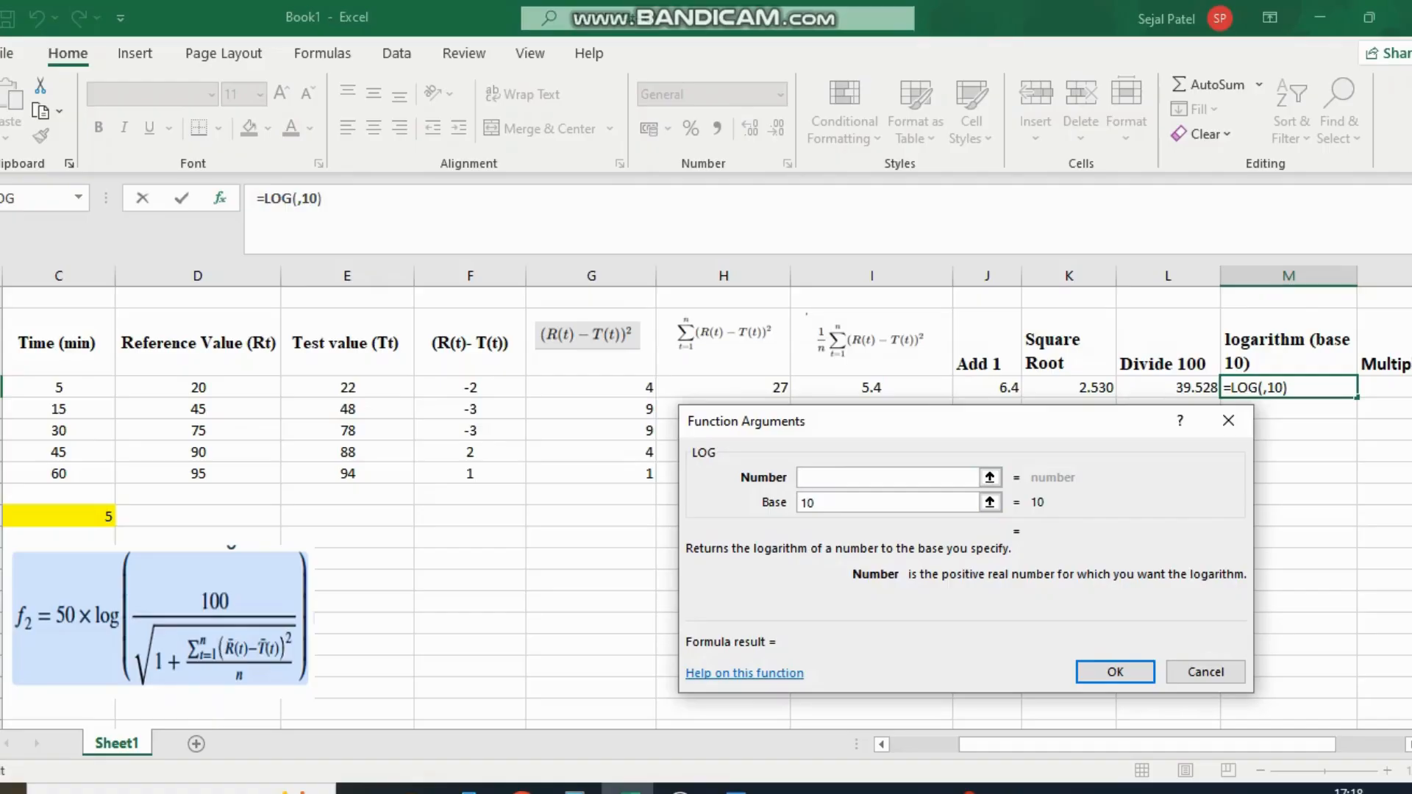
click(1114, 670)
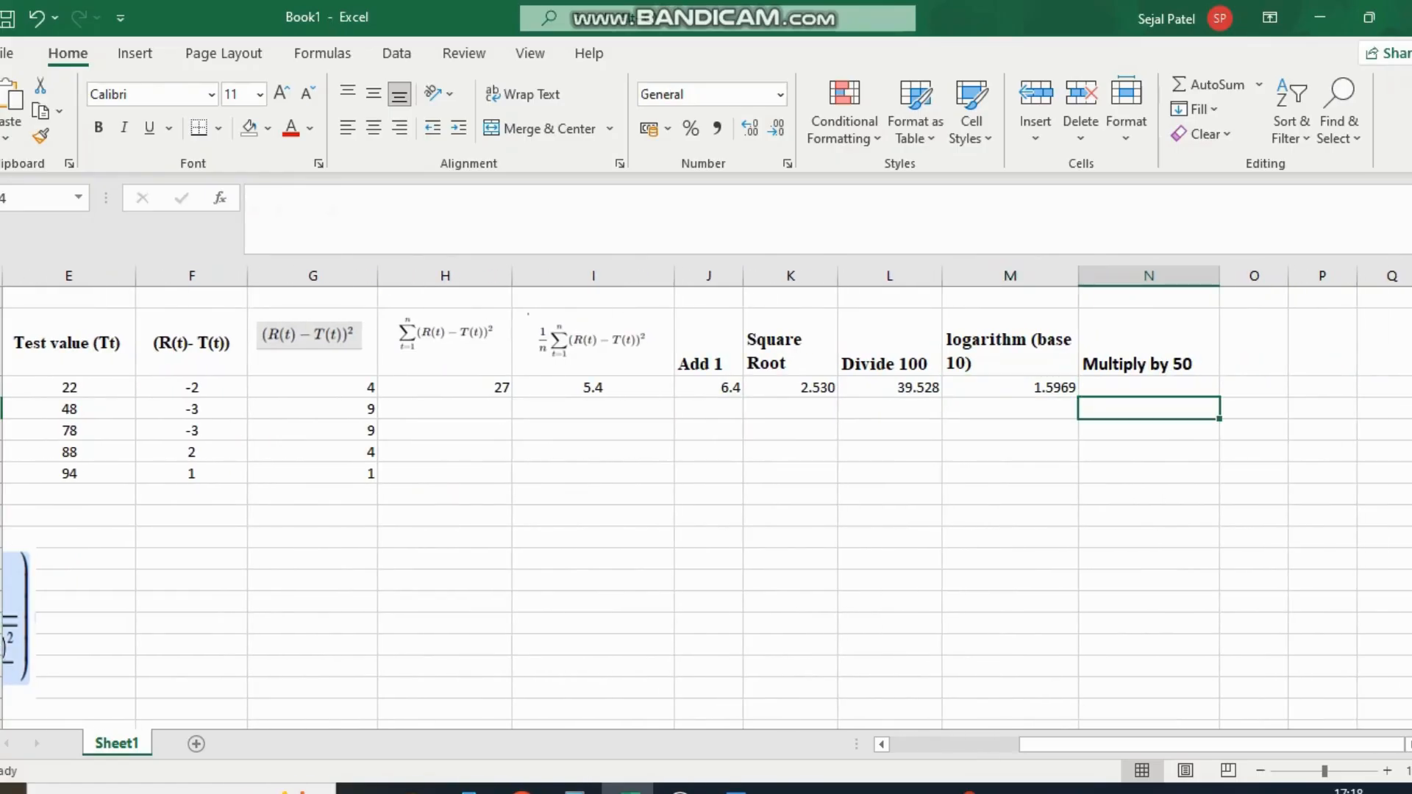
Multiply the logarithm by 50 for an f2 of 79.85, shown with two decimals
text(=)
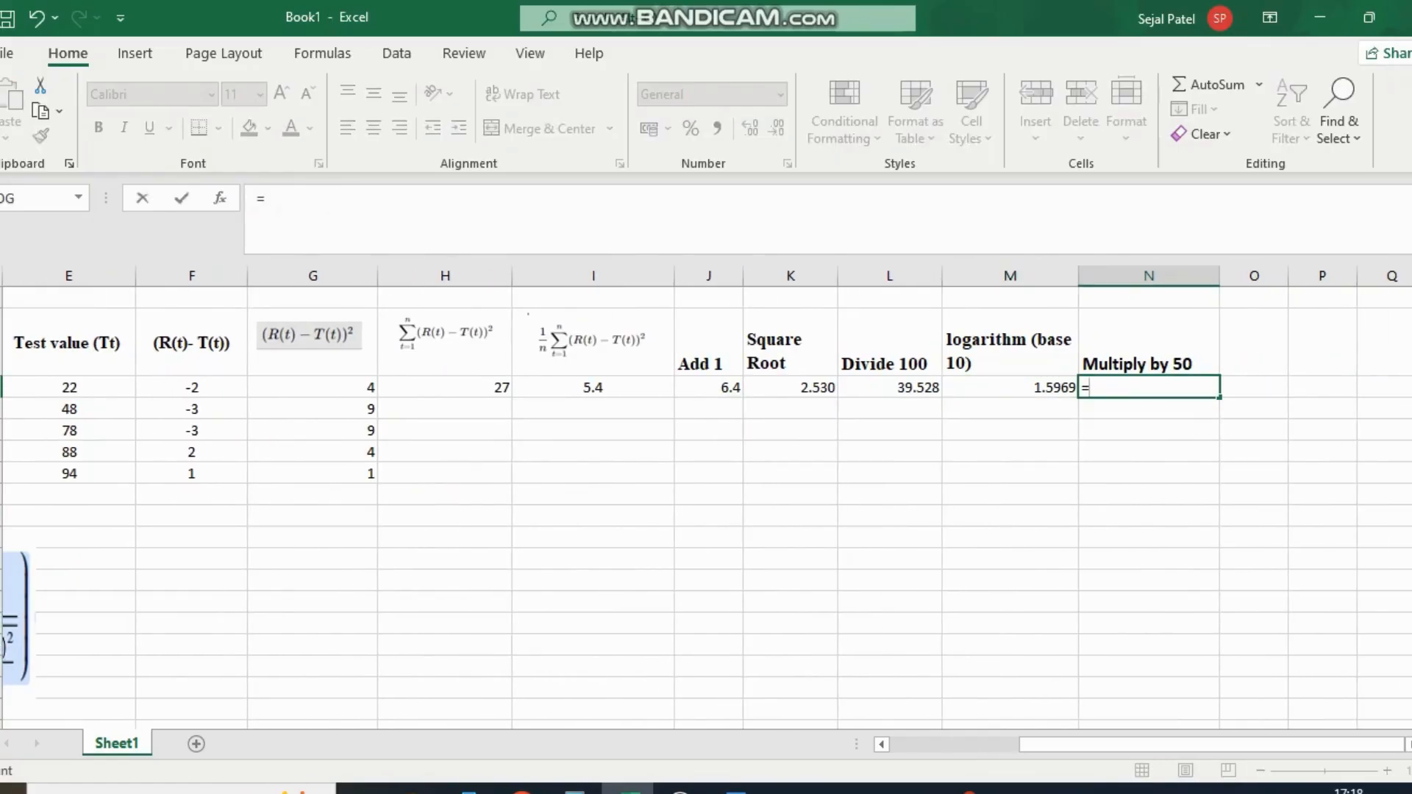
text(M3*50)
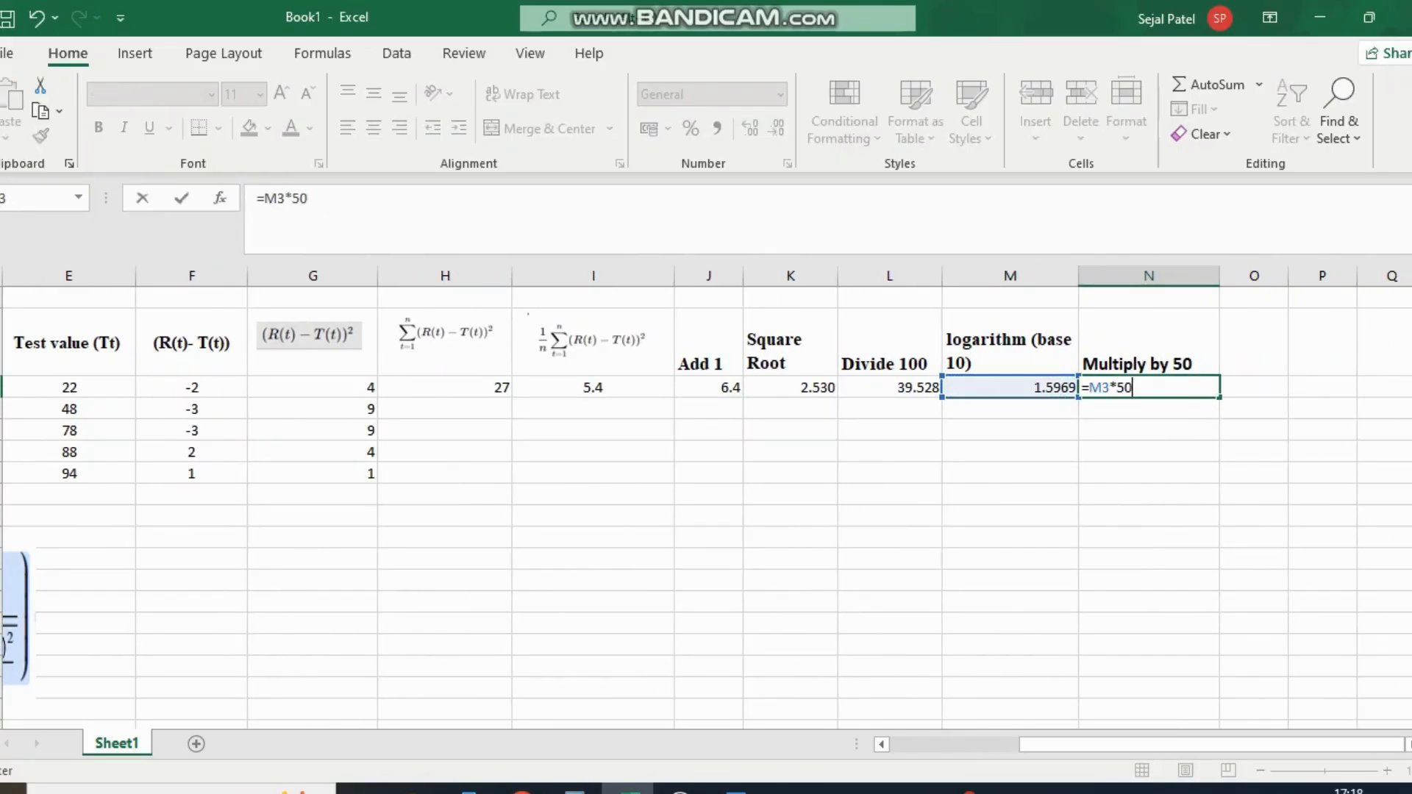
key(Enter)
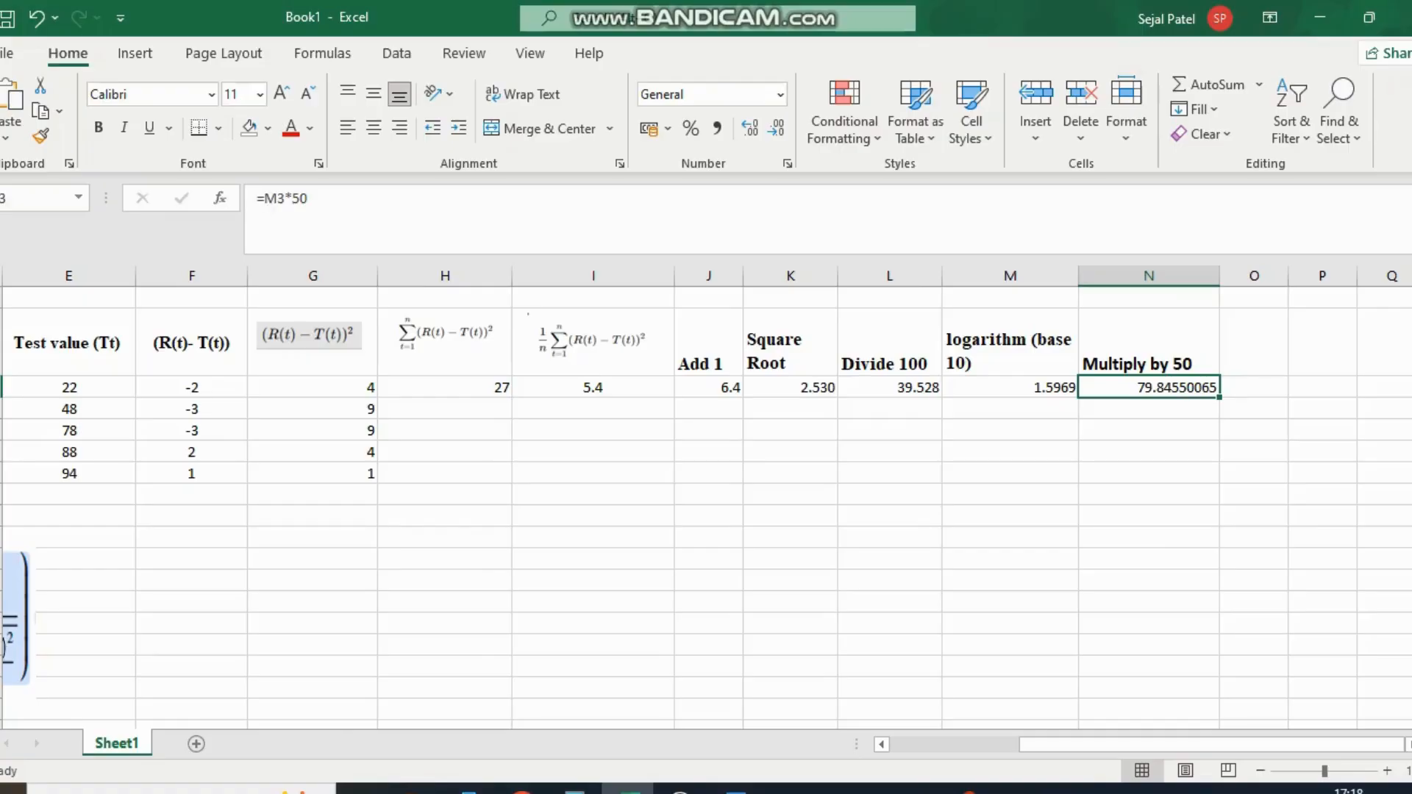
click(1253, 409)
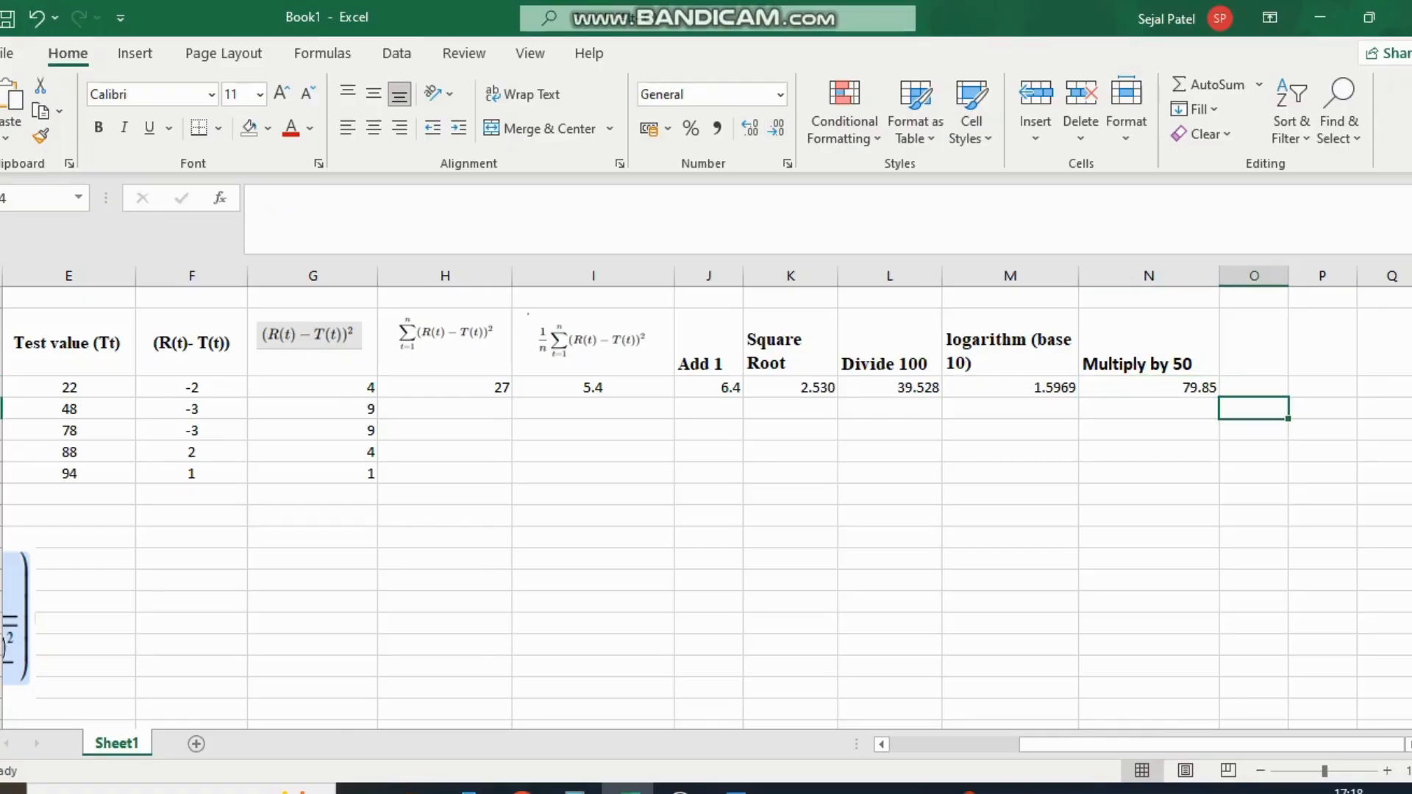
click(592, 516)
text(F2)
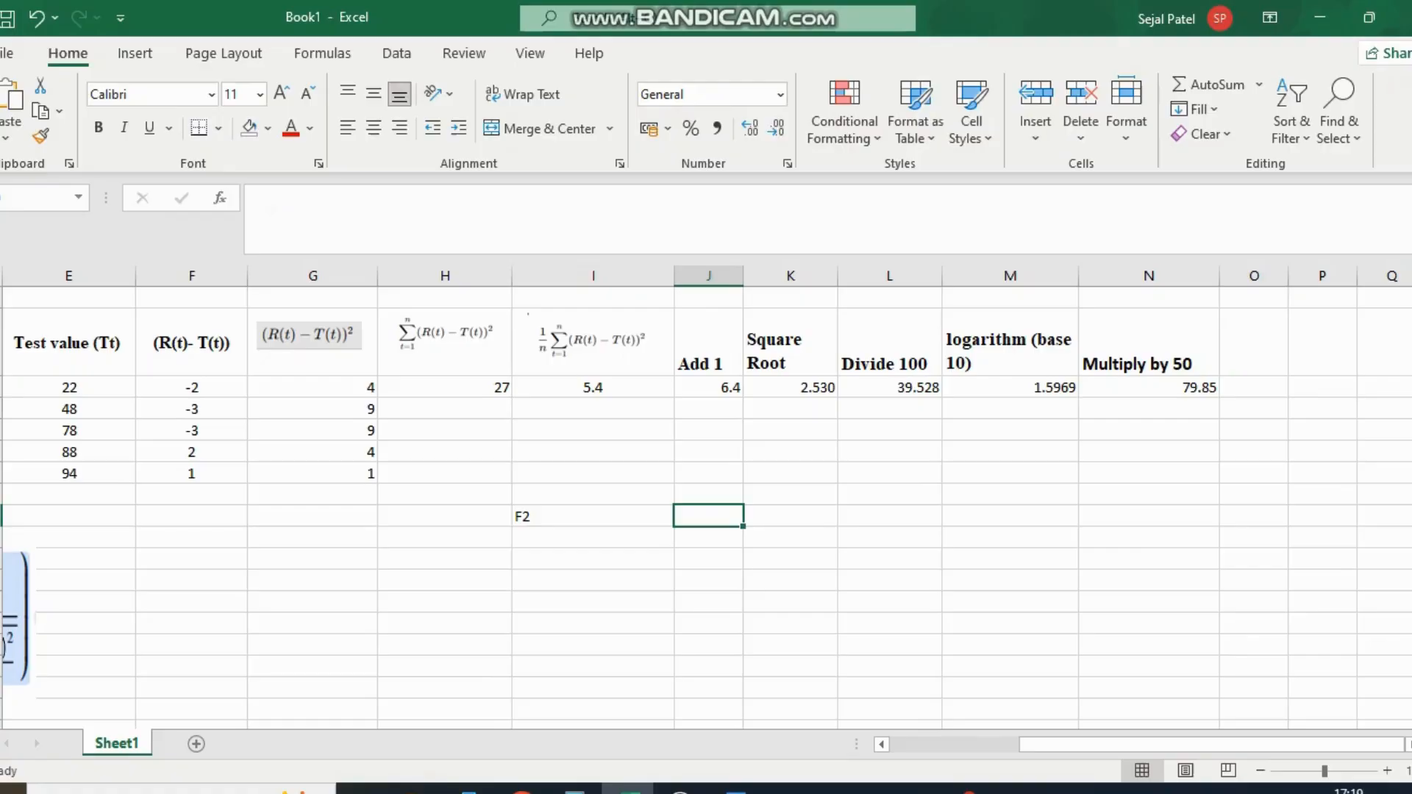
Record 79.85 beside F2 and insert a line chart with markers of time, reference and test values
text(79.85)
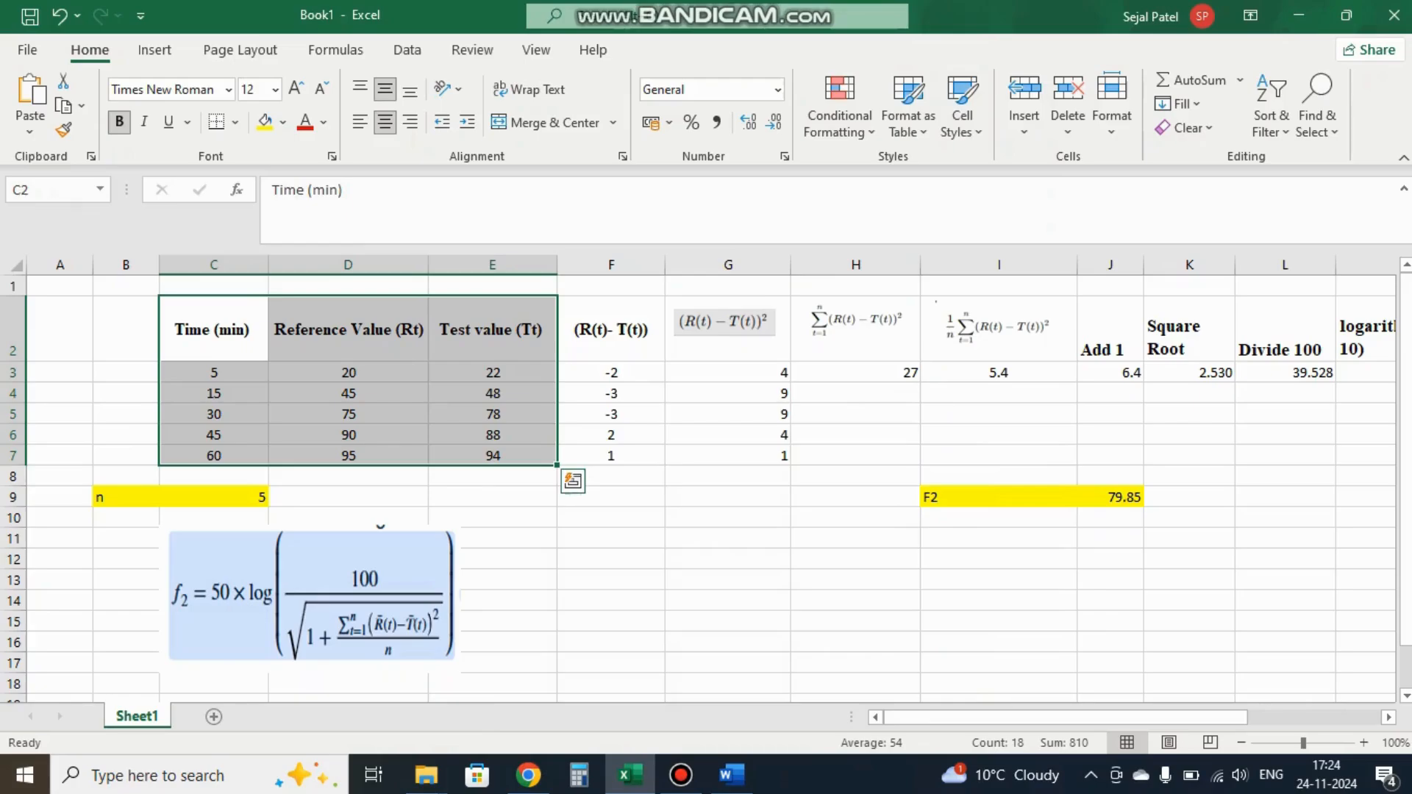
click(155, 50)
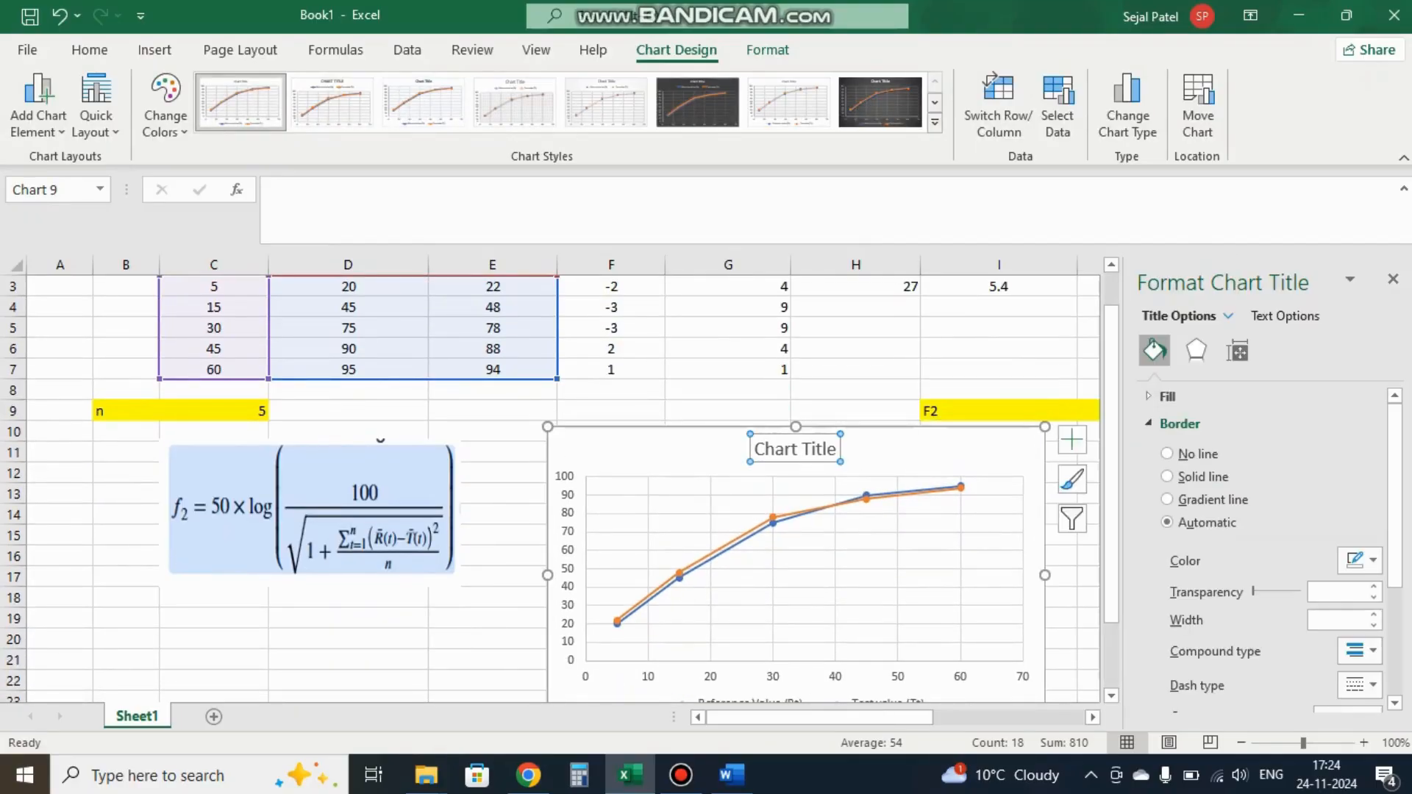
Title the chart 'Reference VS Test Release Dissolution Profile'
click(794, 448)
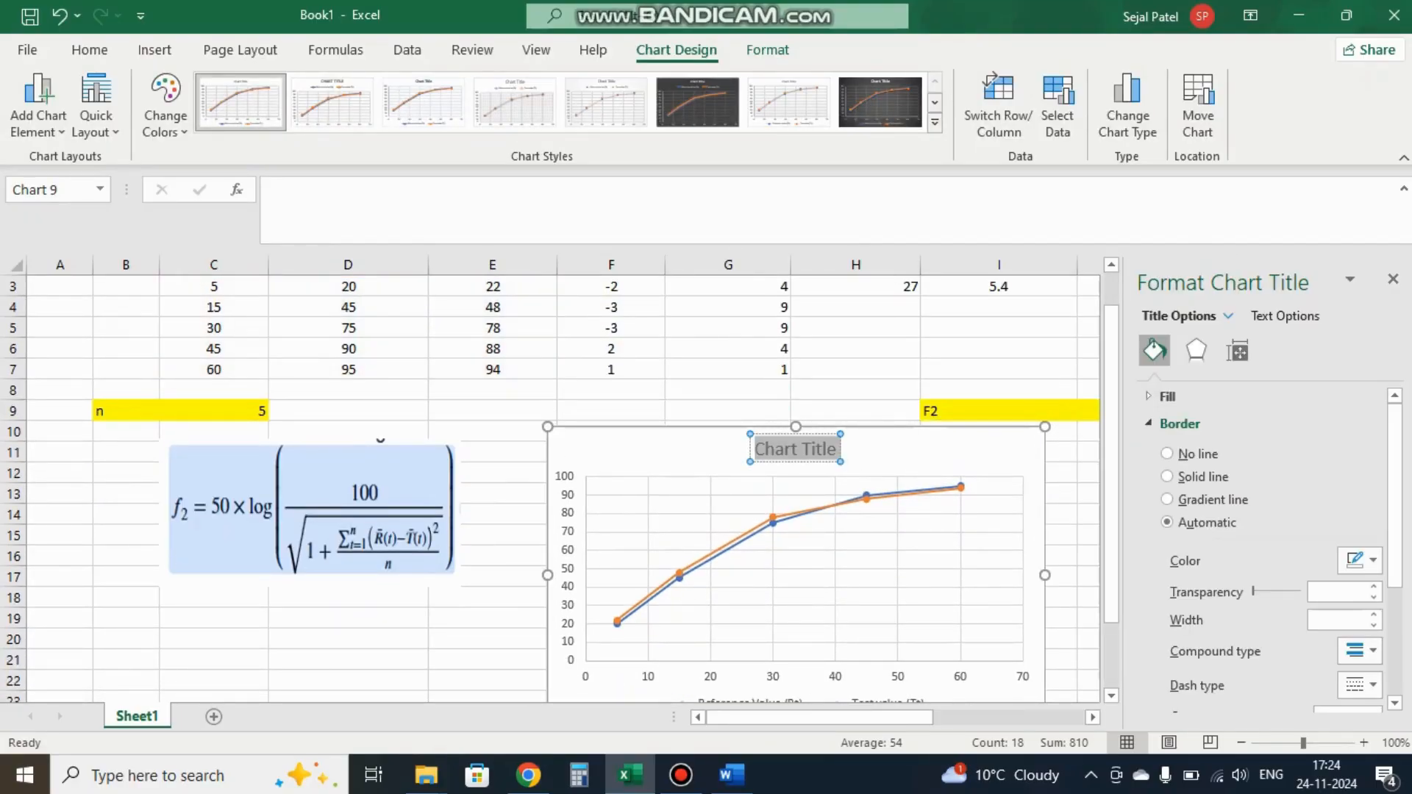
text(R)
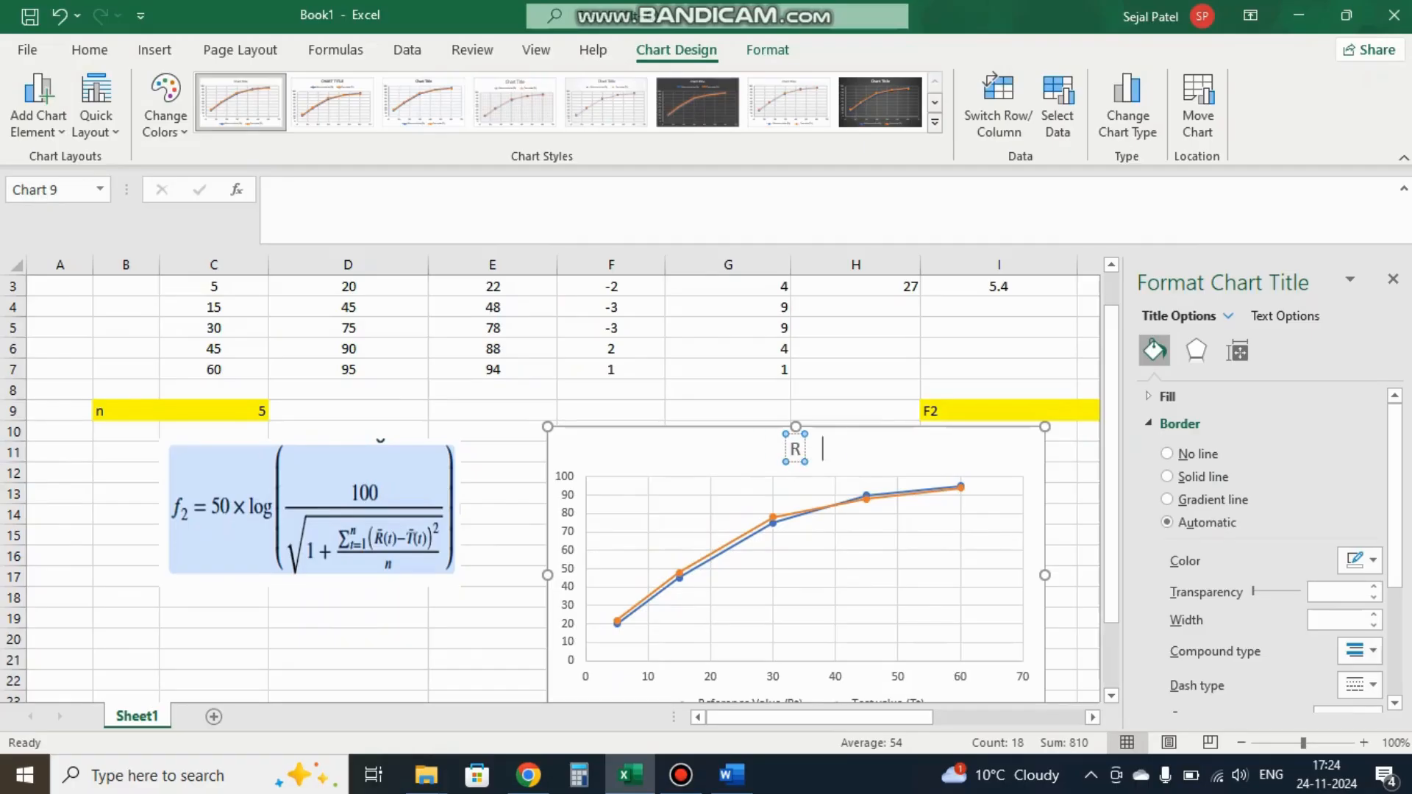
text(Referenc)
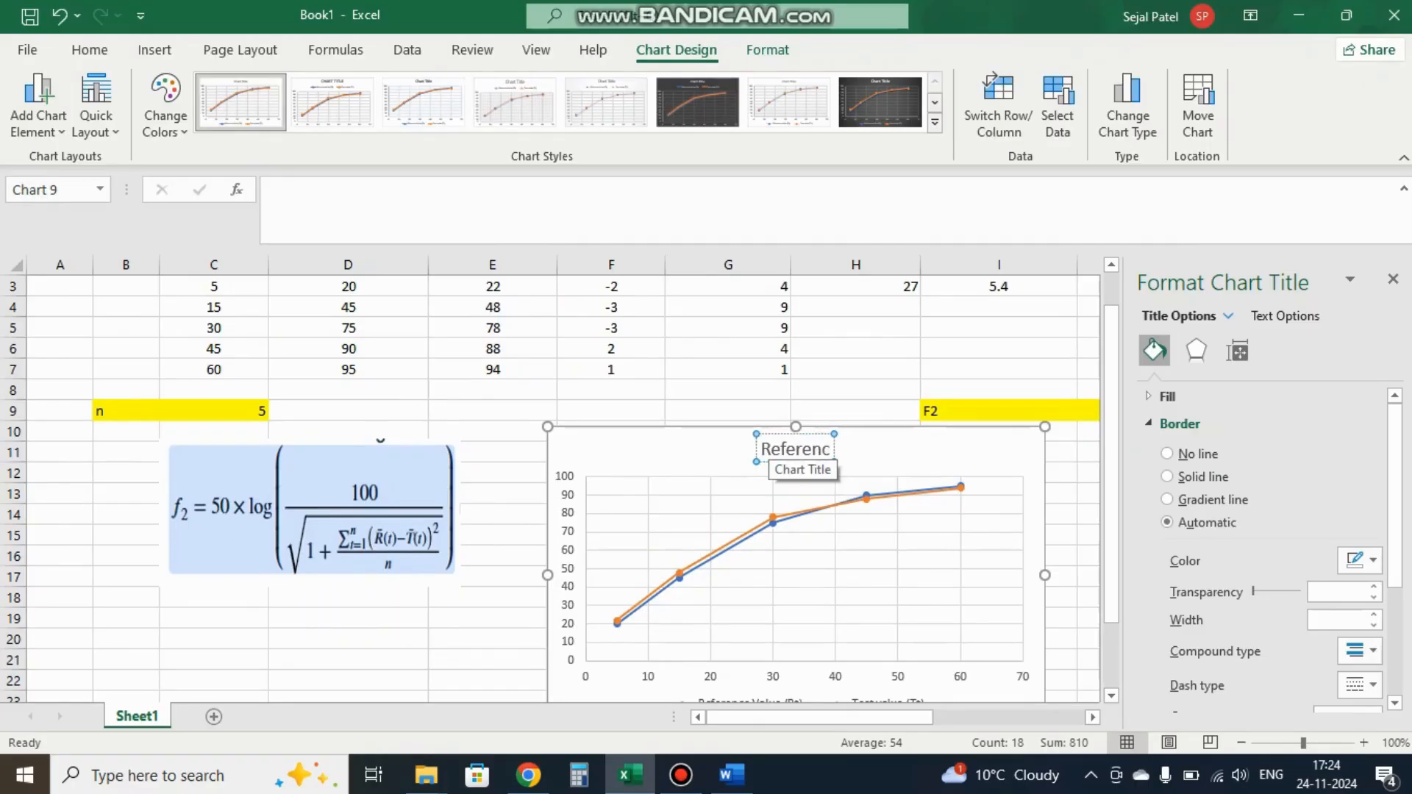
text(Reference VS Test Release Diss)
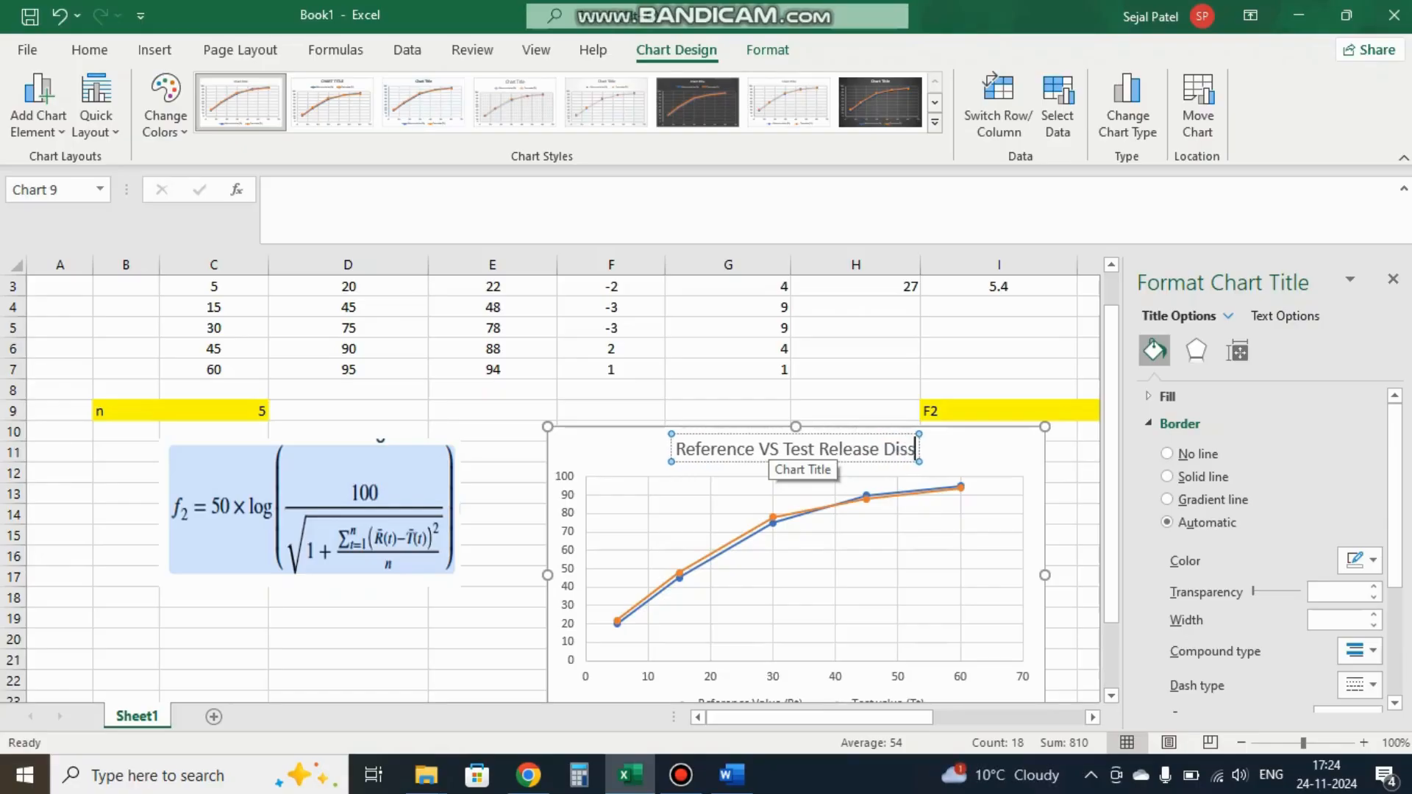
text(olution Profile)
text(Resu)
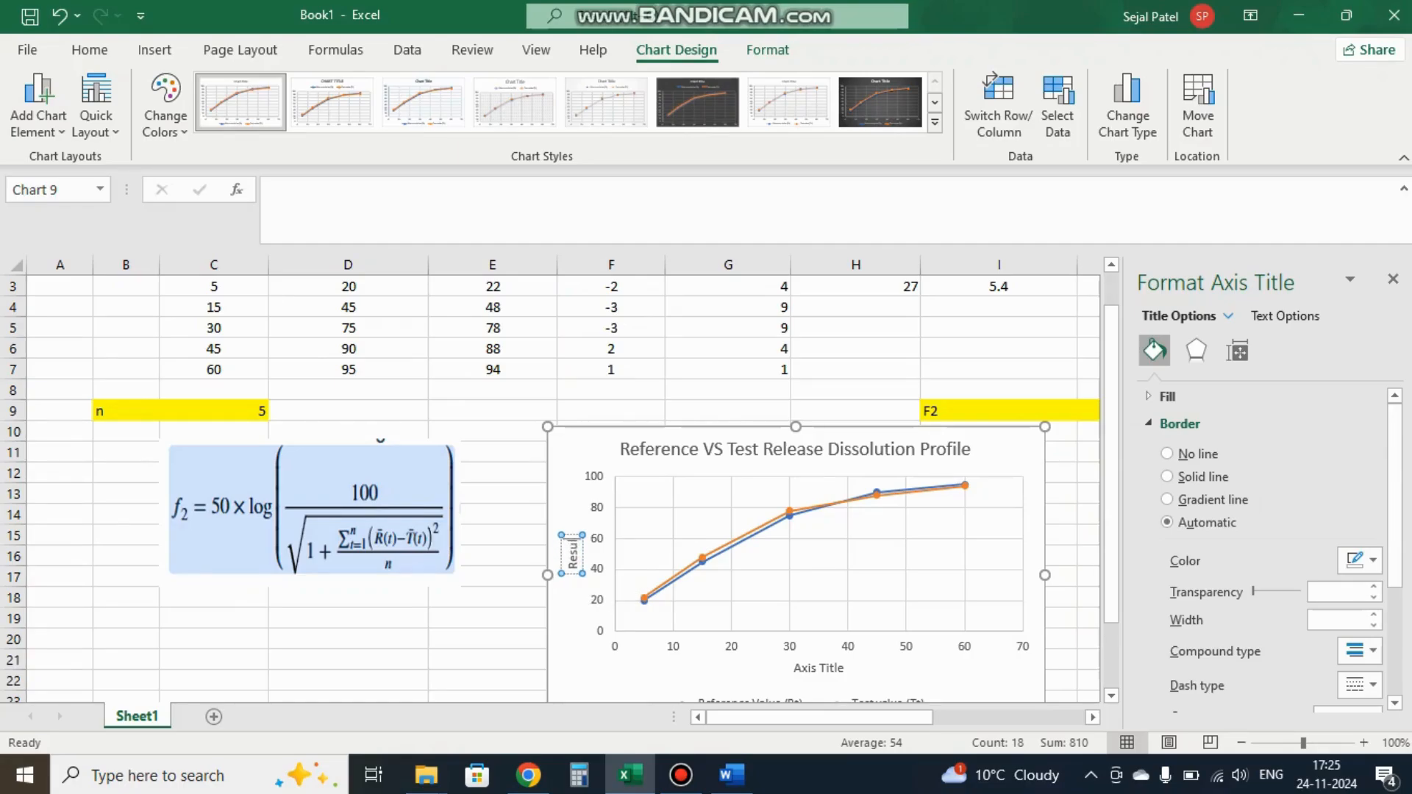
Title the horizontal axis 'Time Point' and apply a dark chart style from Chart Styles
click(818, 668)
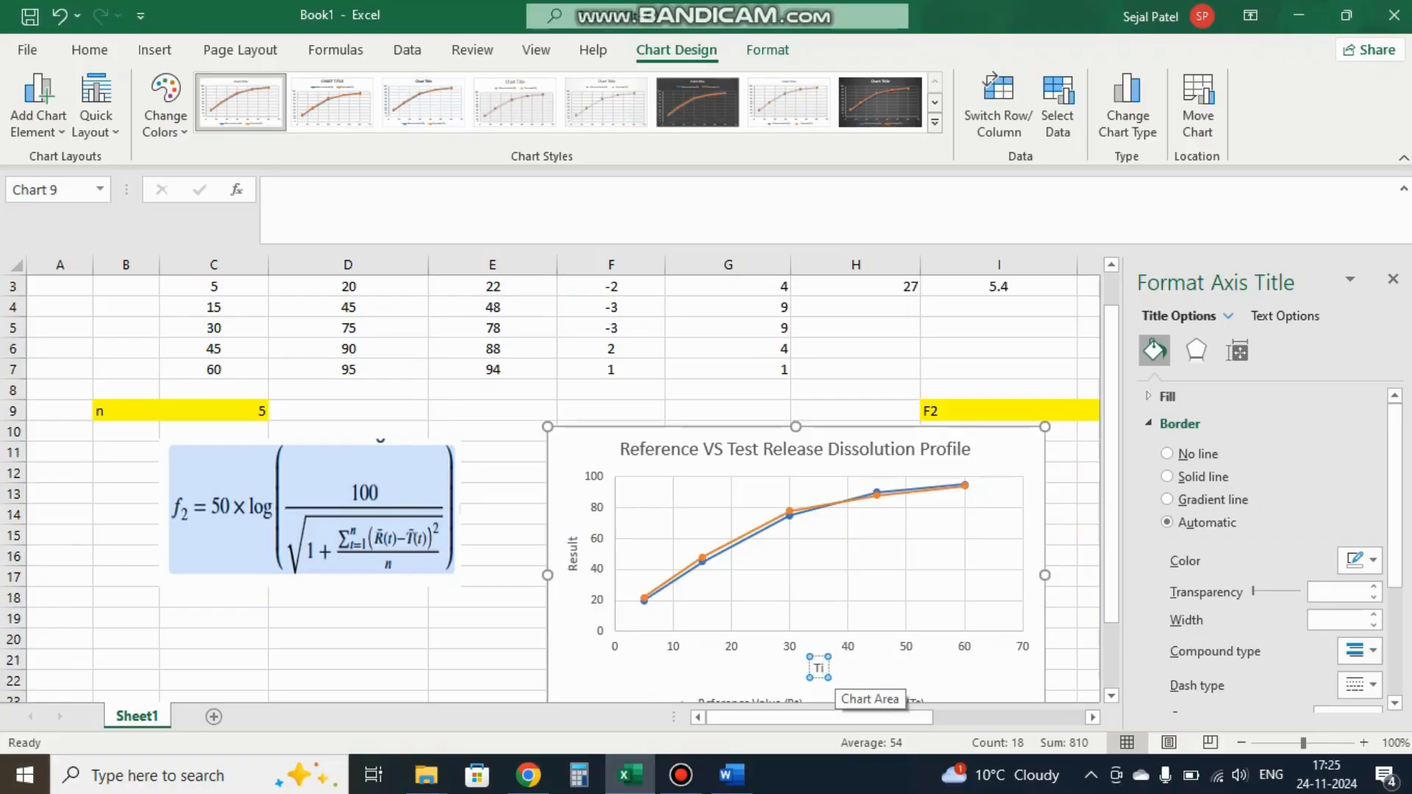
text(Time Point)
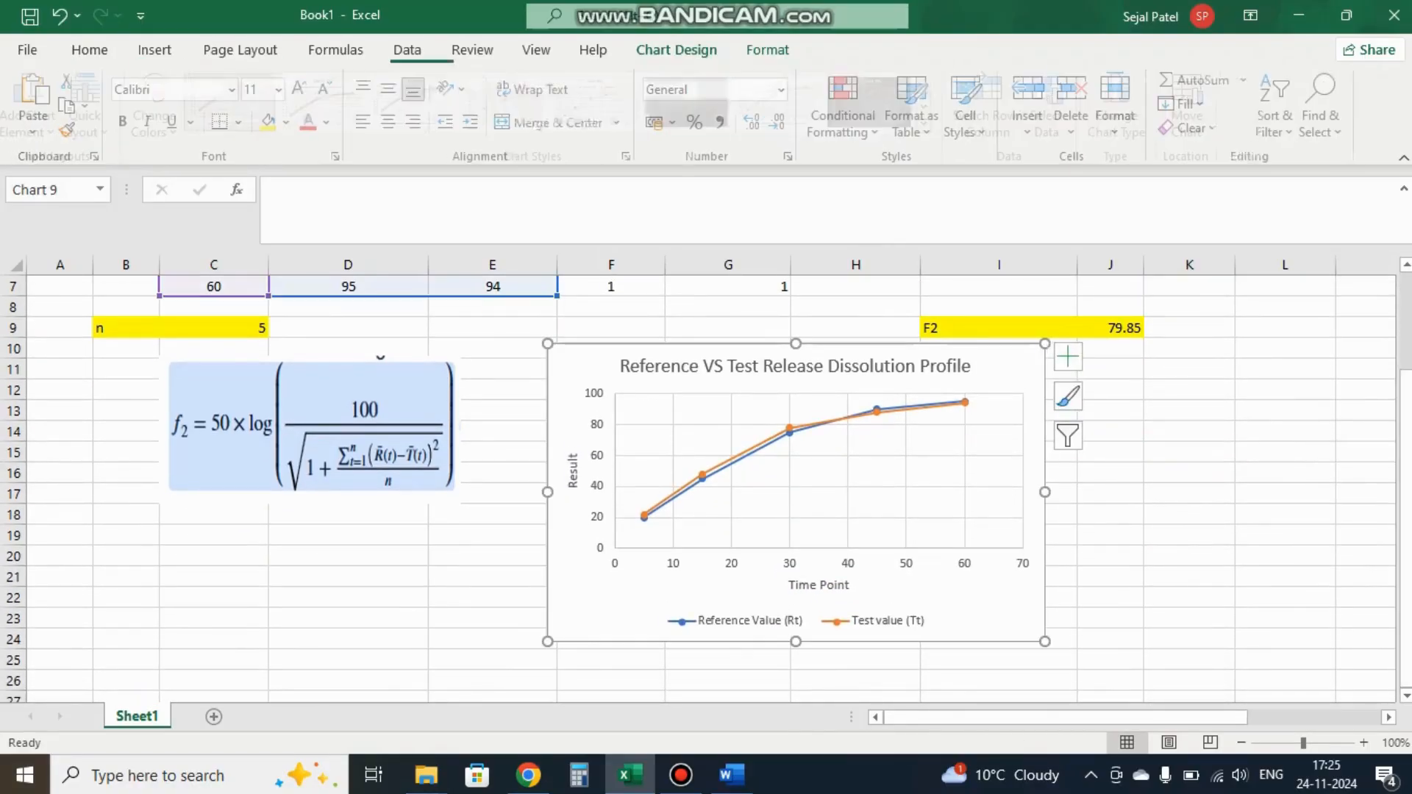
click(1067, 395)
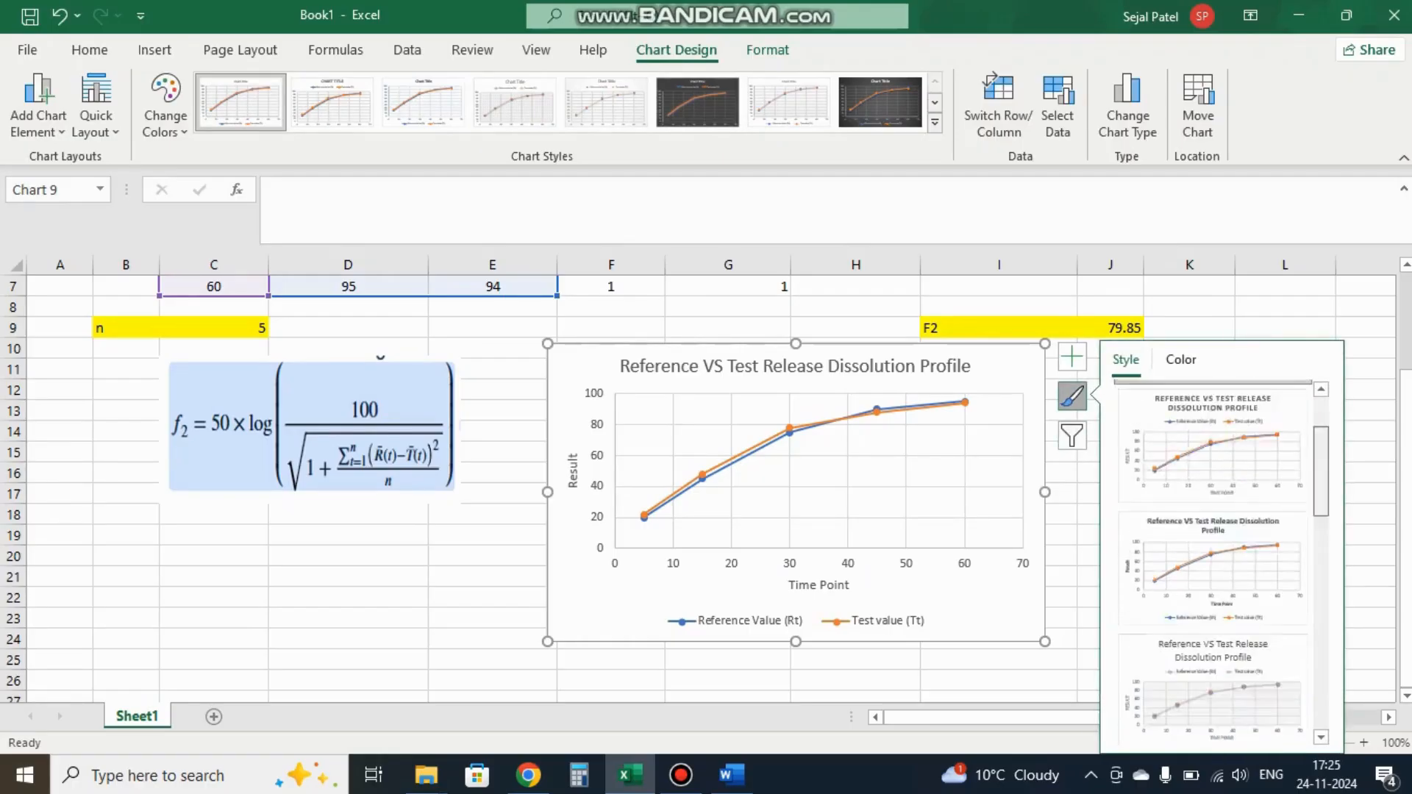
click(697, 101)
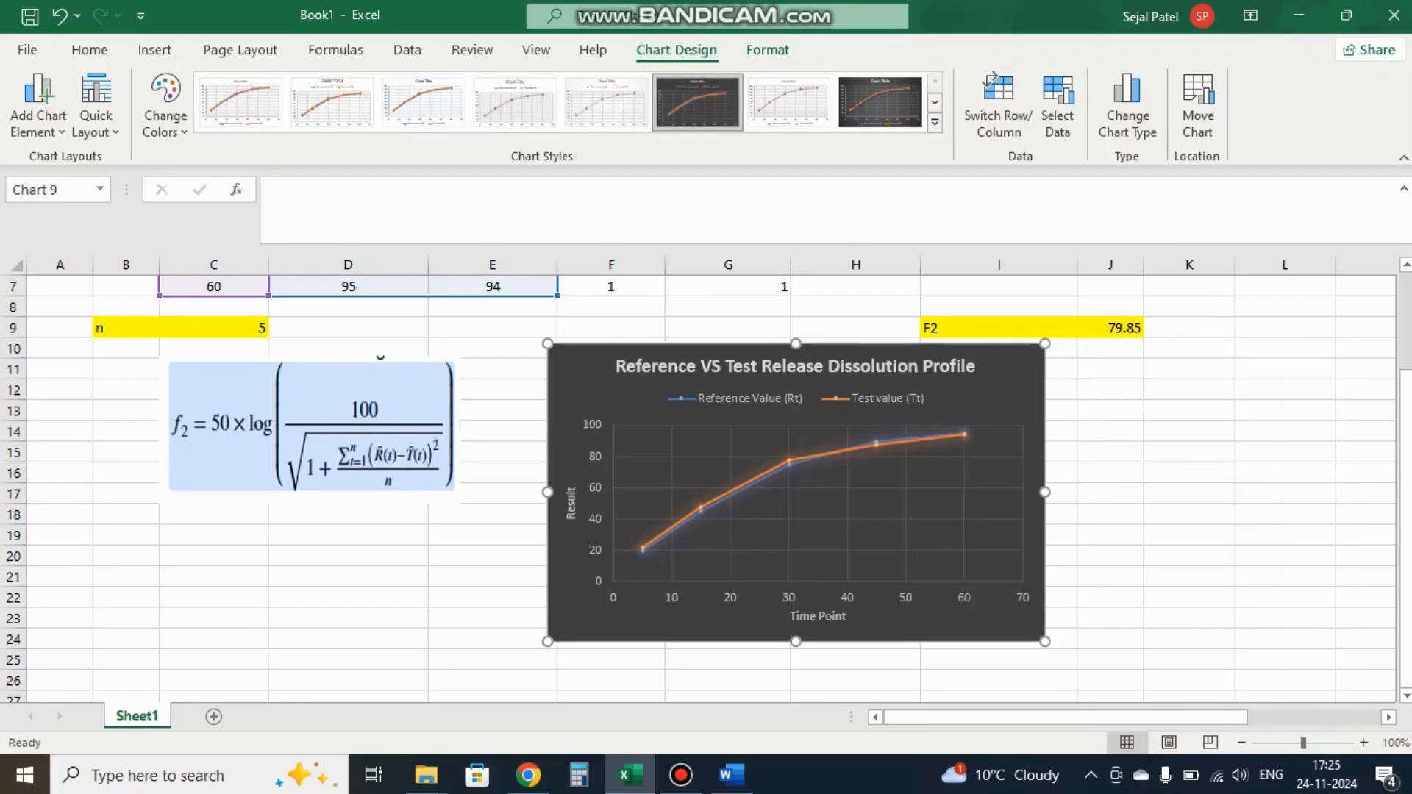
click(1285, 327)
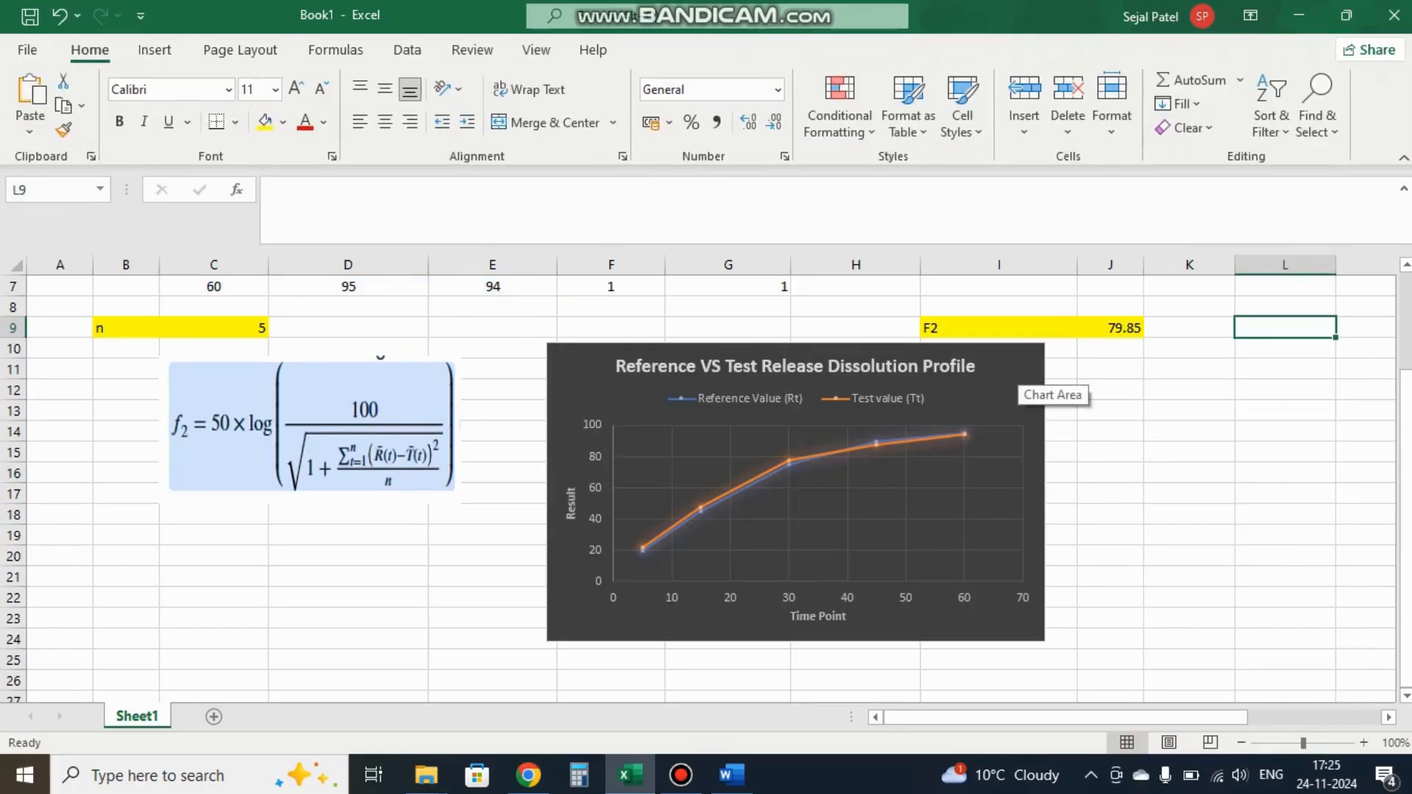
click(1188, 494)
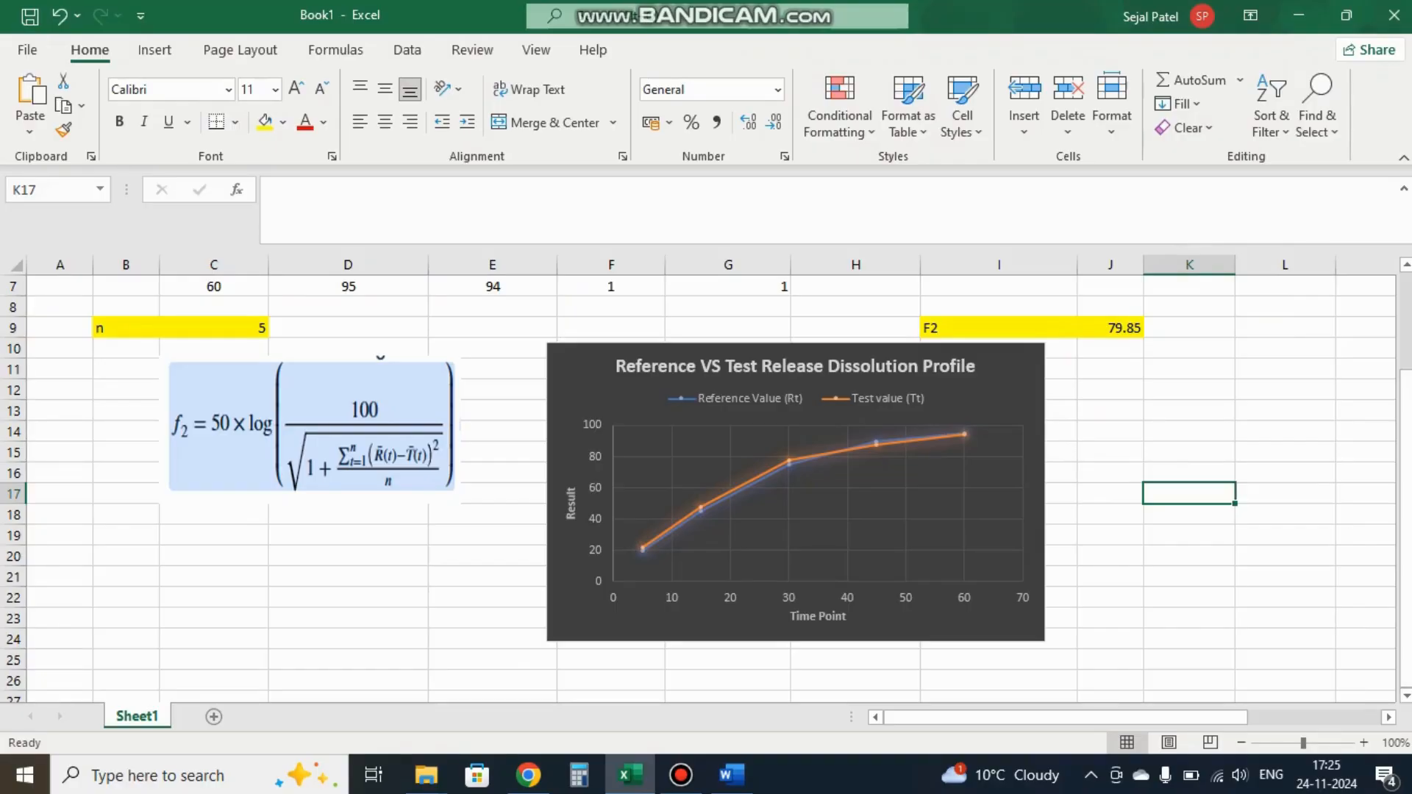
click(1110, 328)
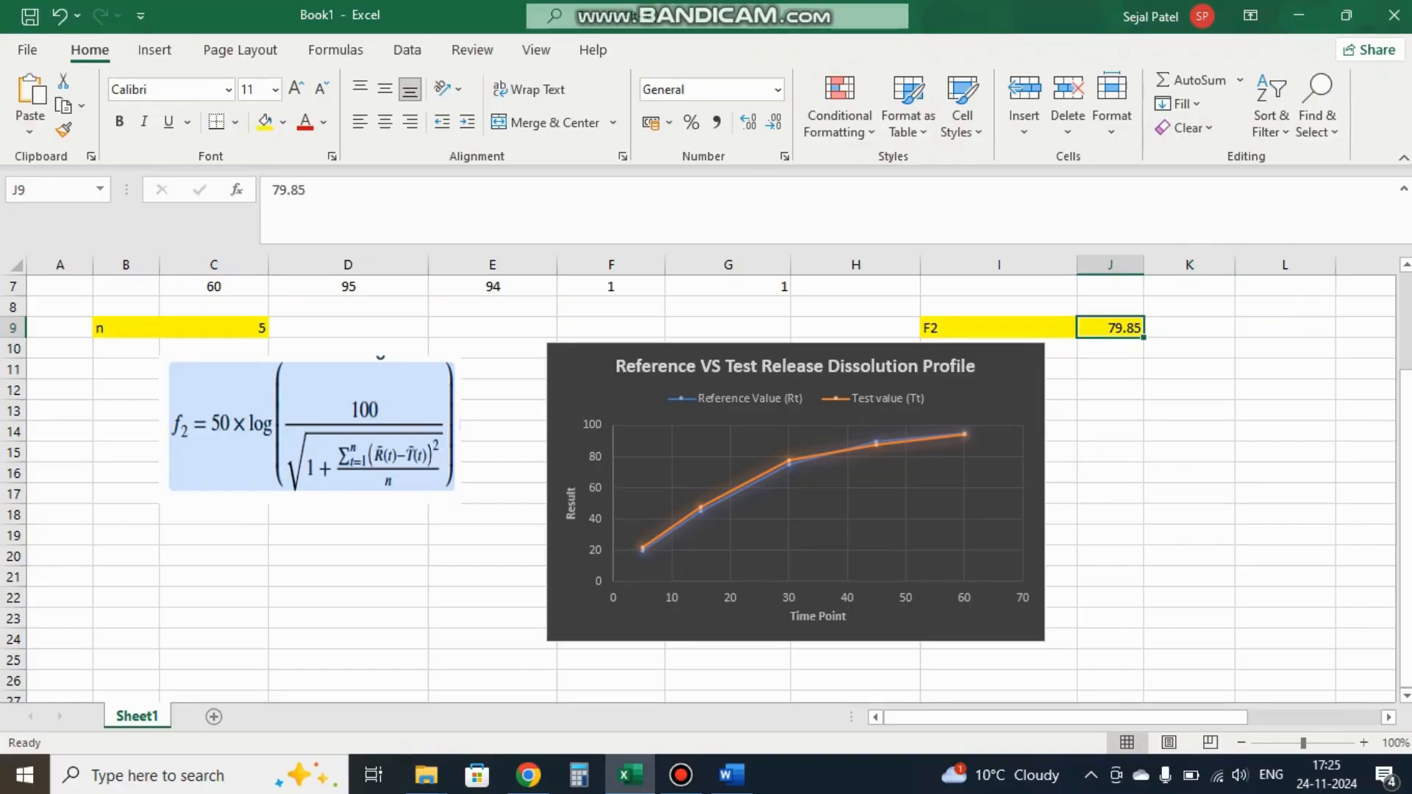
click(1110, 431)
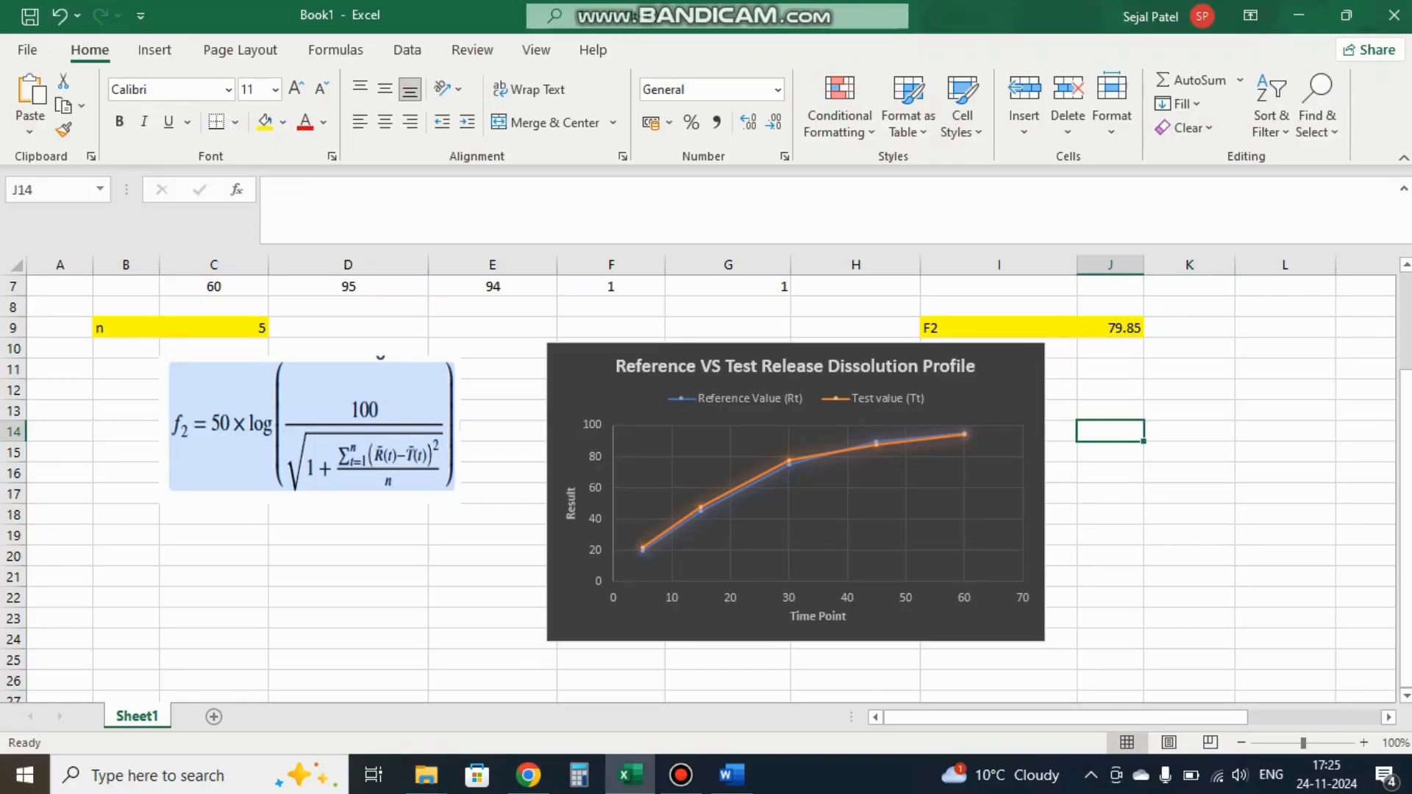